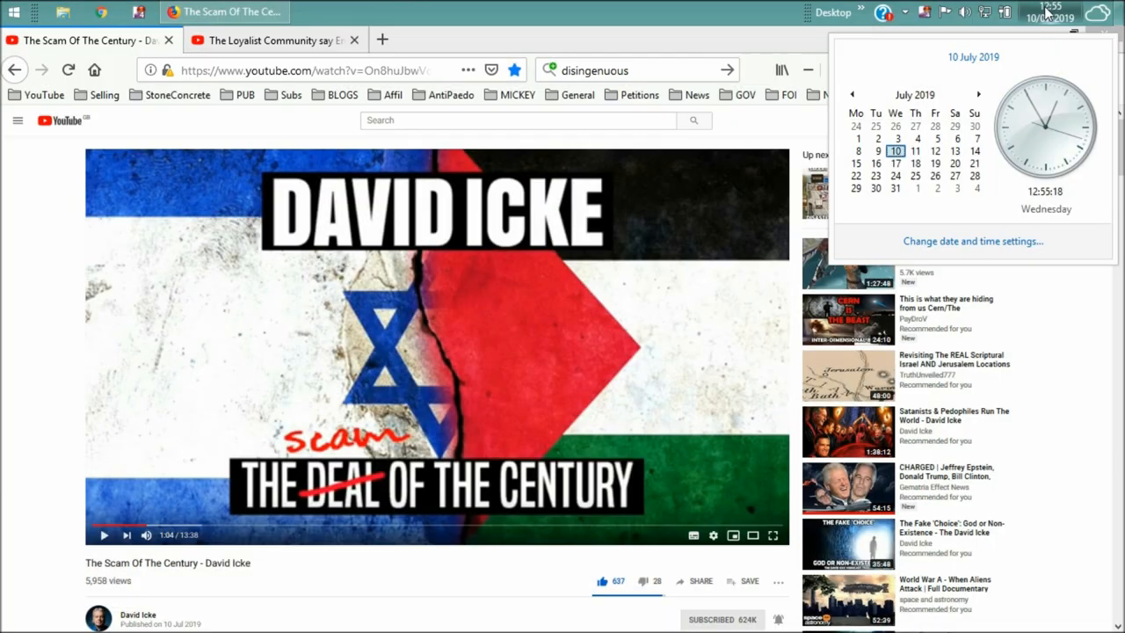
{"action": "mouse_move", "coordinate": [964, 72]}
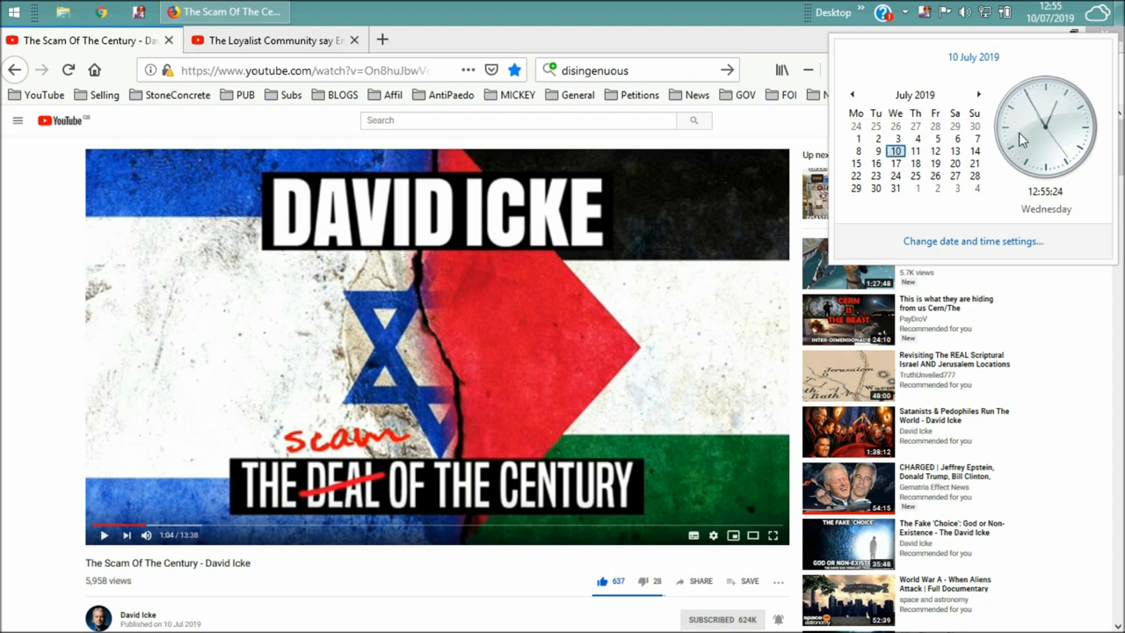
{"action": "mouse_move", "coordinate": [991, 182]}
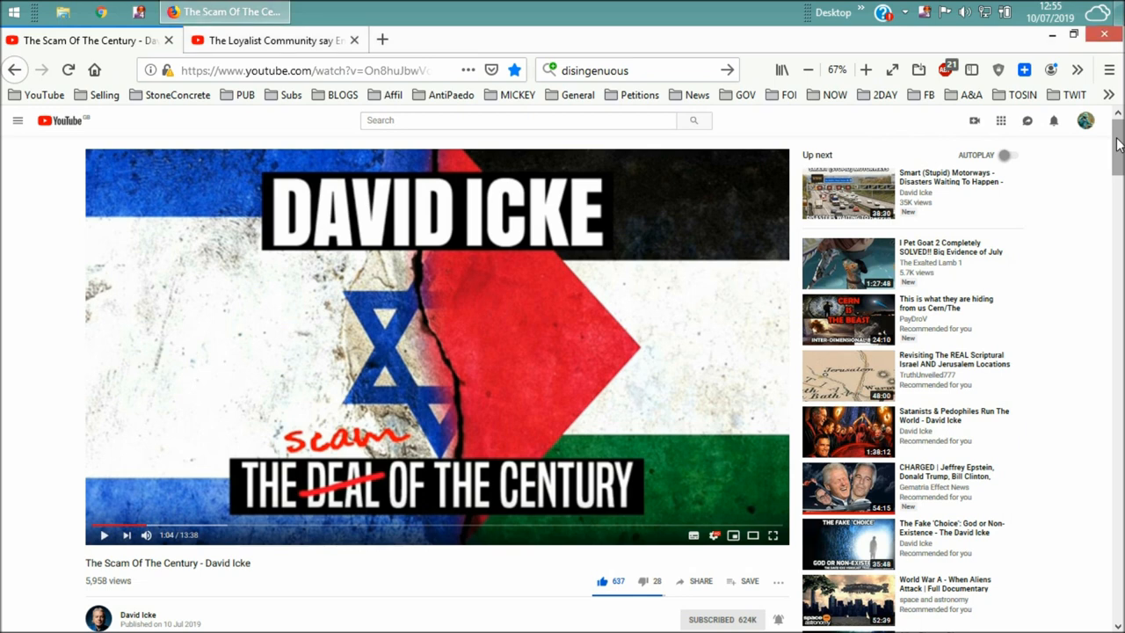
{"action": "mouse_move", "coordinate": [726, 314]}
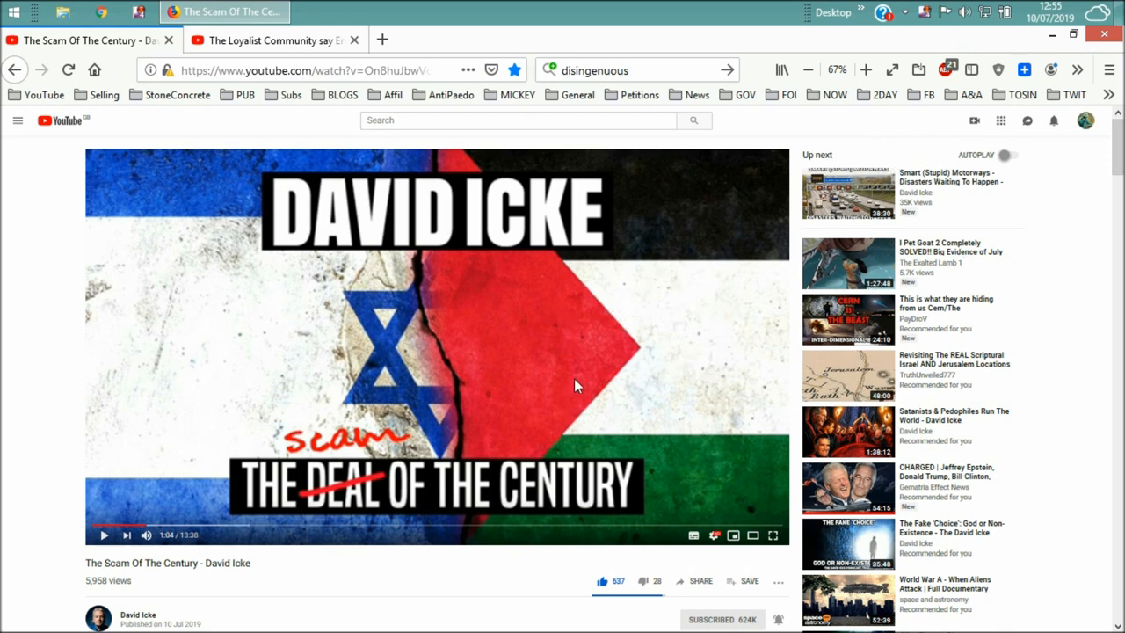
{"action": "mouse_move", "coordinate": [613, 389]}
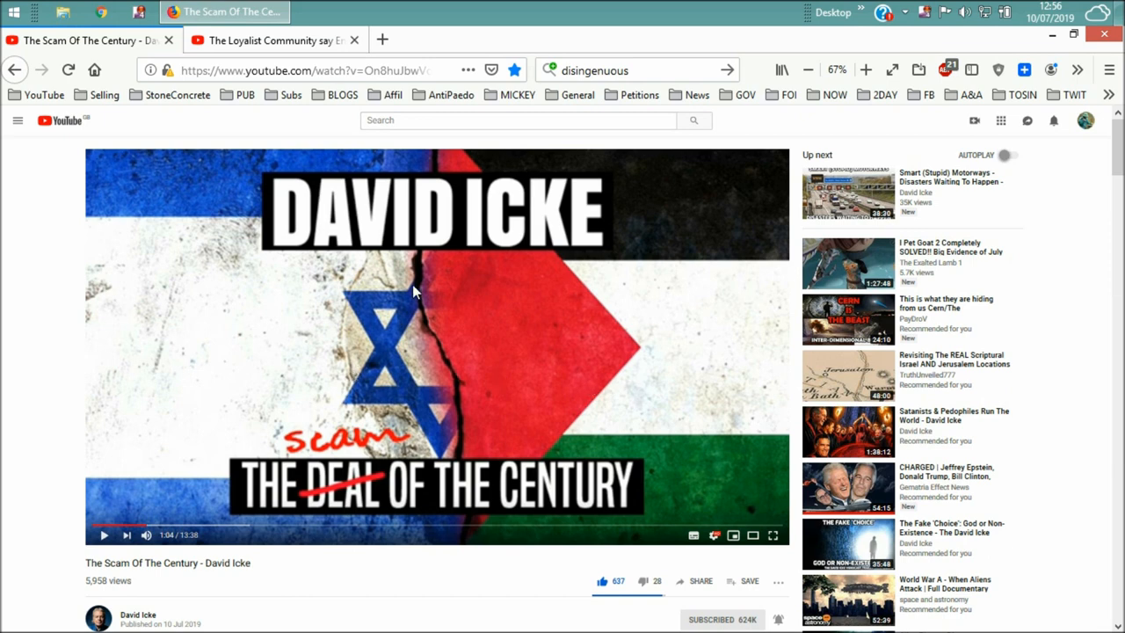
{"action": "mouse_move", "coordinate": [399, 369]}
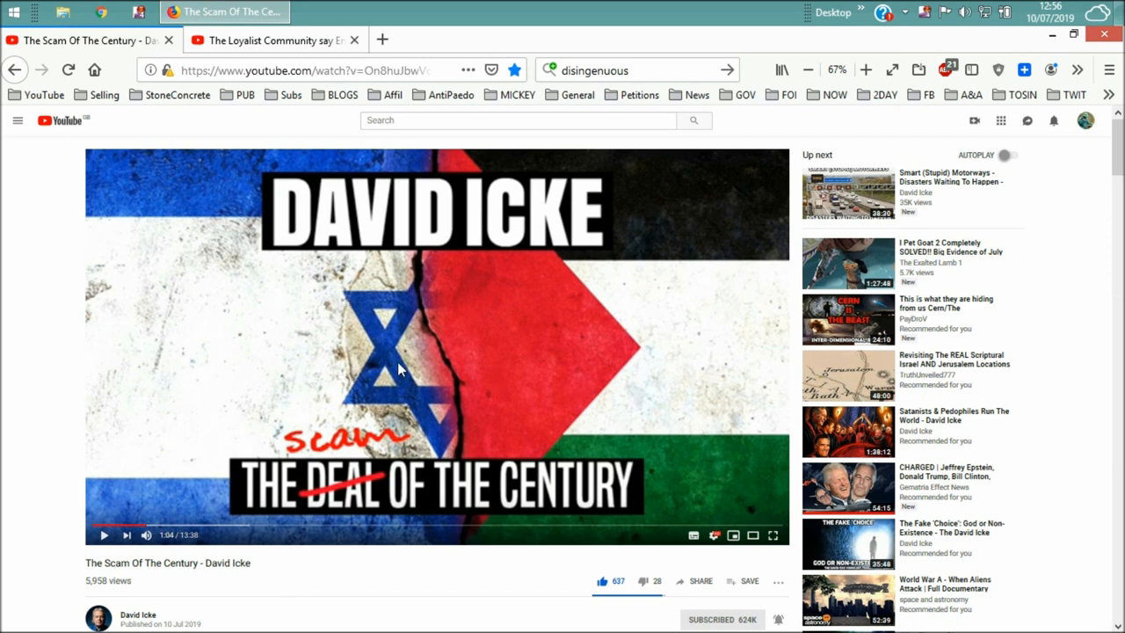
{"action": "mouse_move", "coordinate": [455, 283]}
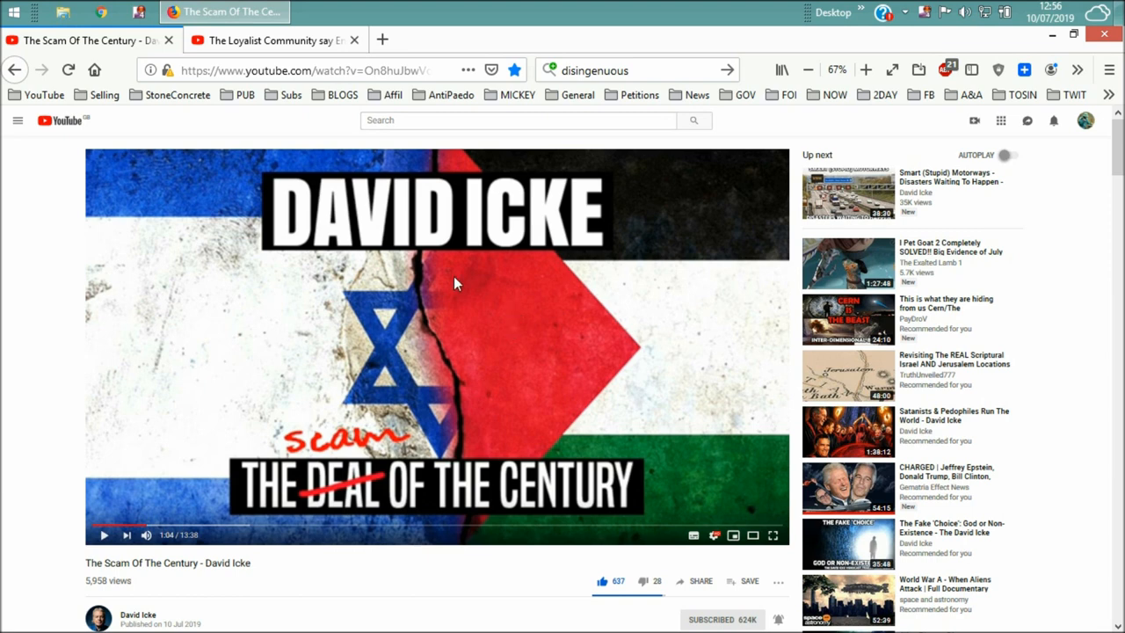
{"action": "mouse_move", "coordinate": [340, 324]}
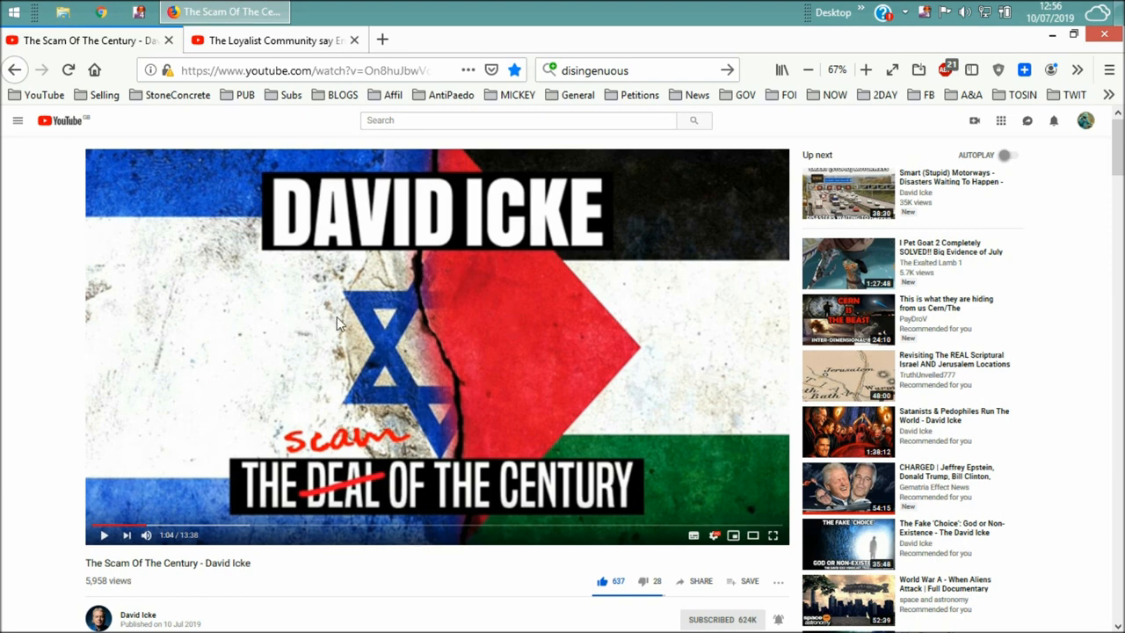
{"action": "mouse_move", "coordinate": [679, 303]}
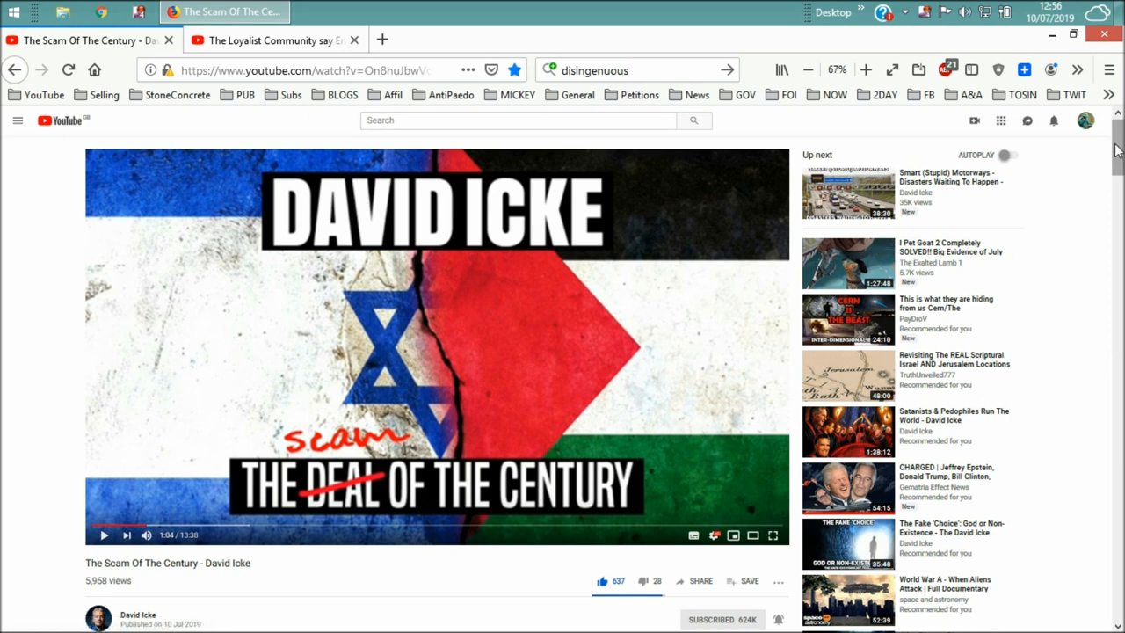
{"action": "mouse_move", "coordinate": [1116, 149]}
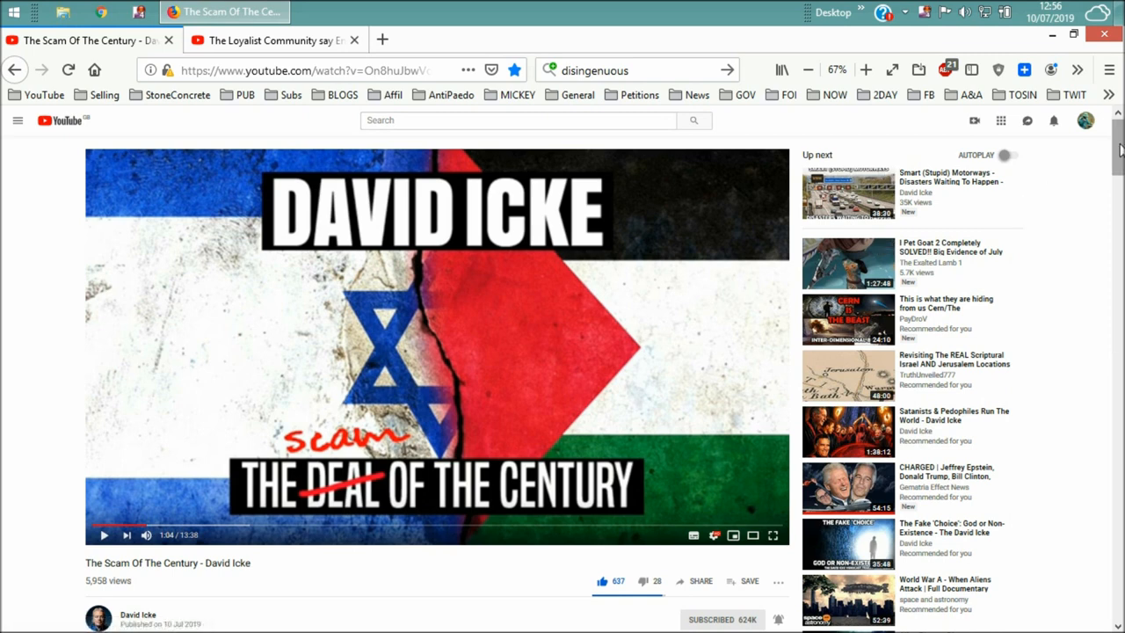
Step: Scroll past the description to the run of identical repeated comments
{"action": "scroll", "scroll_direction": "down", "scroll_amount": 3}
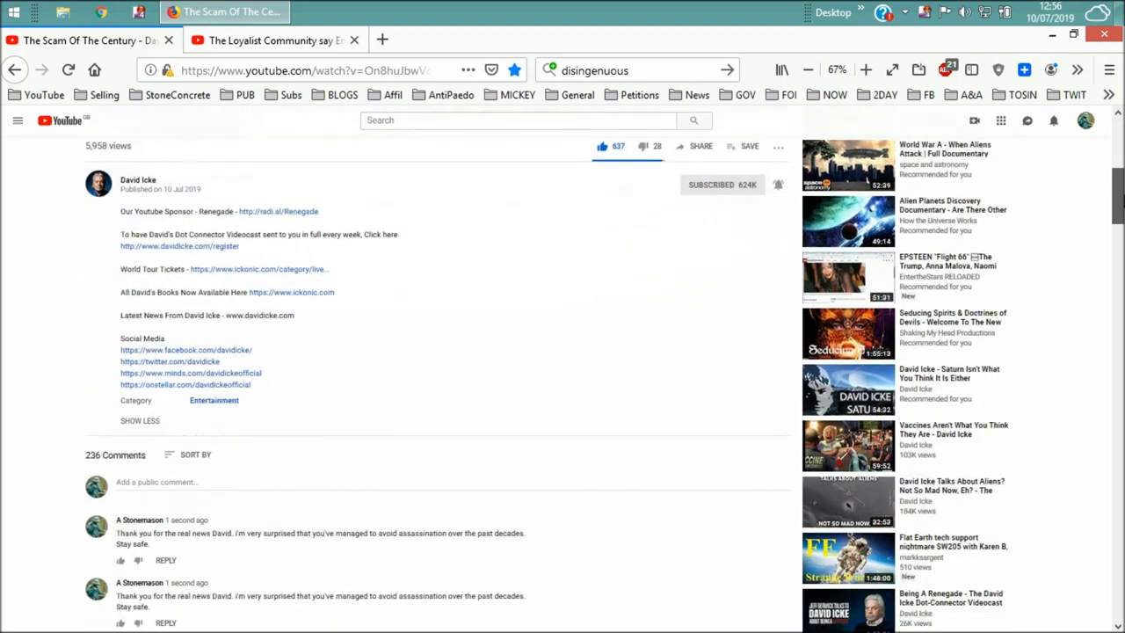
{"action": "scroll", "scroll_direction": "down", "scroll_amount": 3}
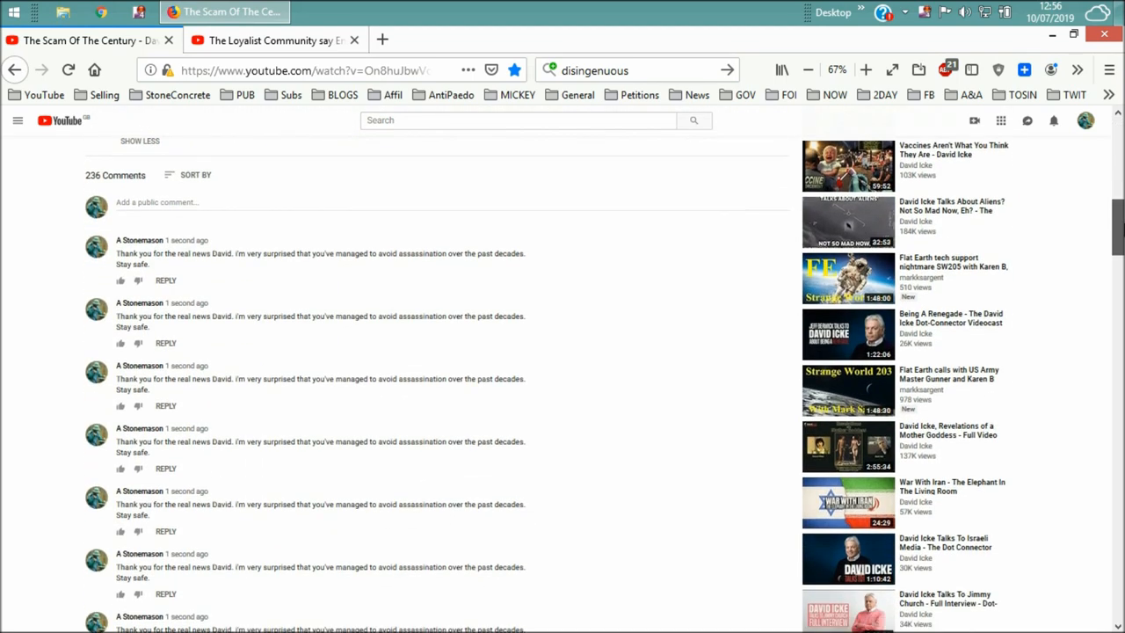
{"action": "scroll", "scroll_direction": "down", "scroll_amount": 3}
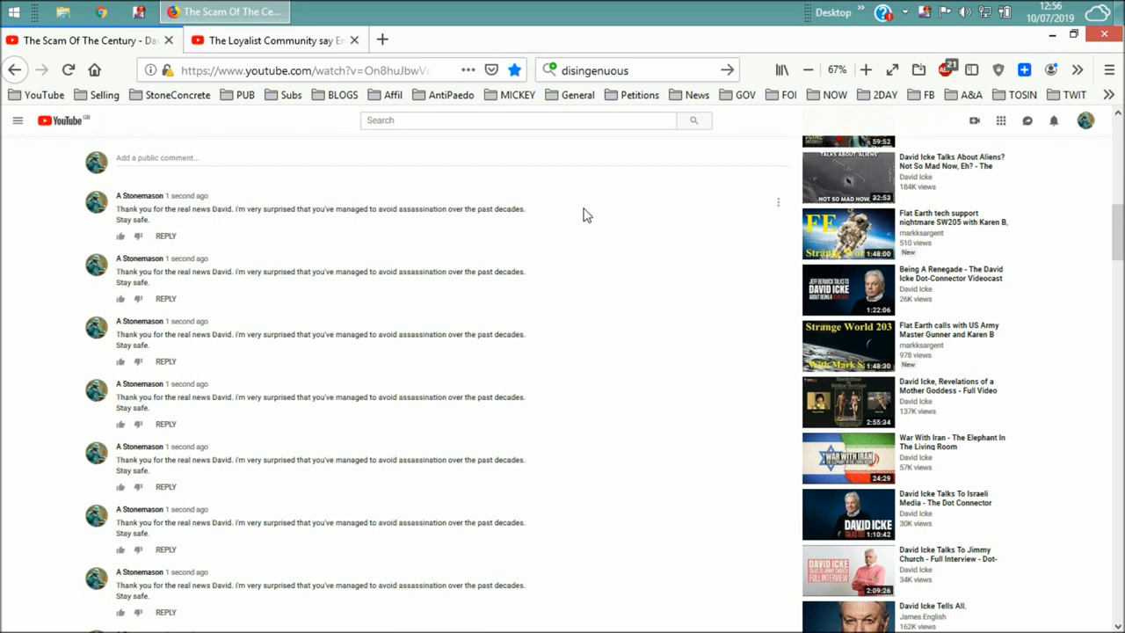
{"action": "mouse_move", "coordinate": [118, 217]}
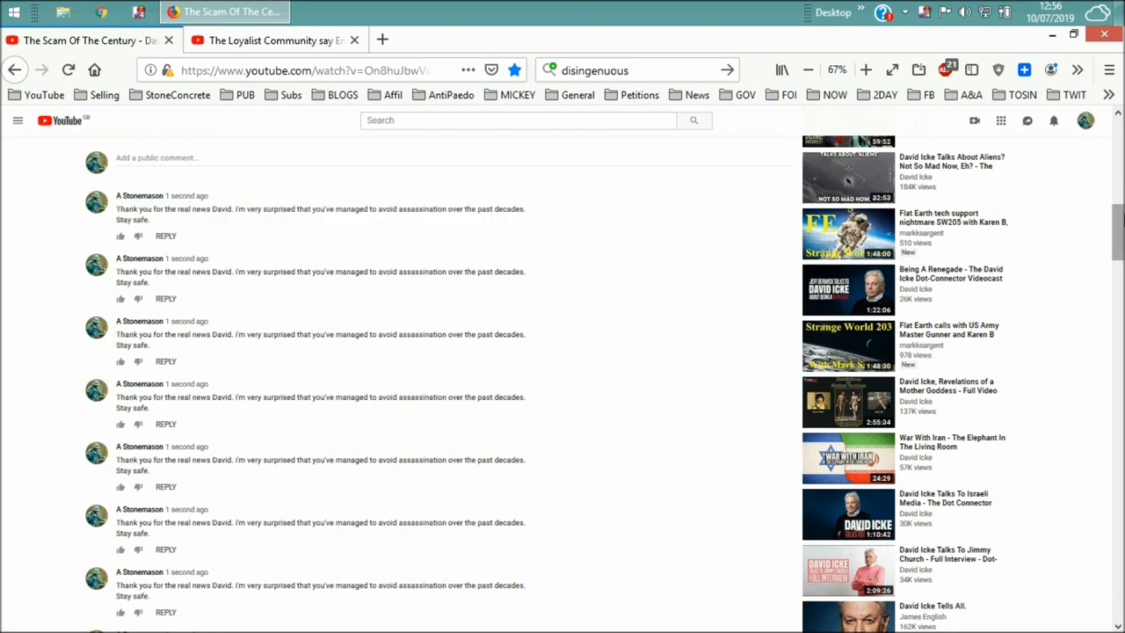
{"action": "mouse_move", "coordinate": [249, 210]}
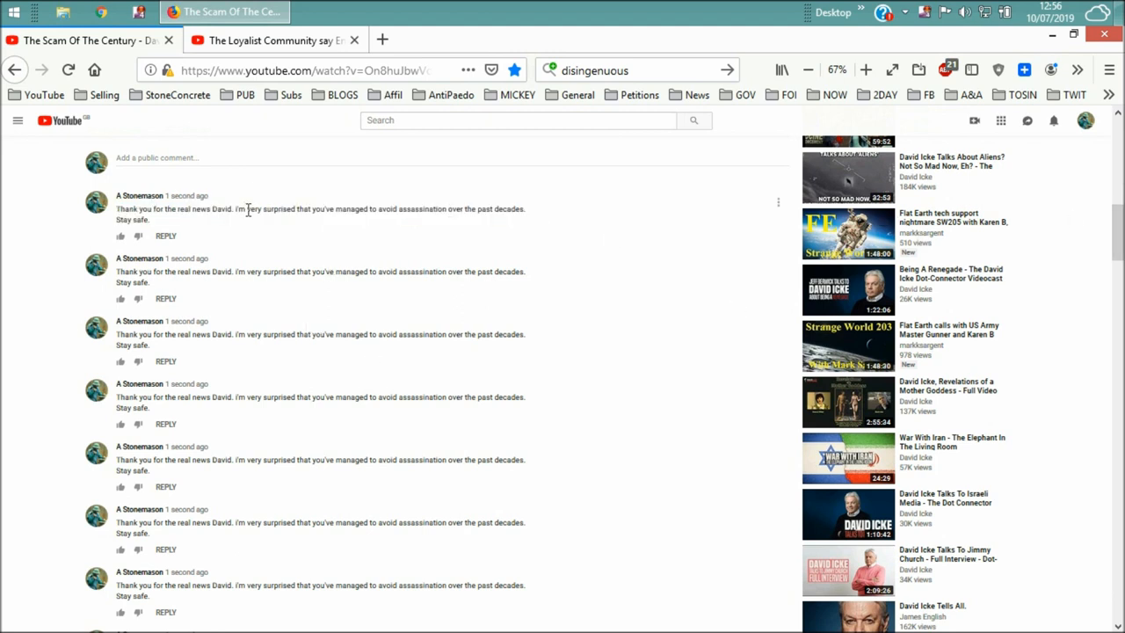
{"action": "mouse_move", "coordinate": [192, 266]}
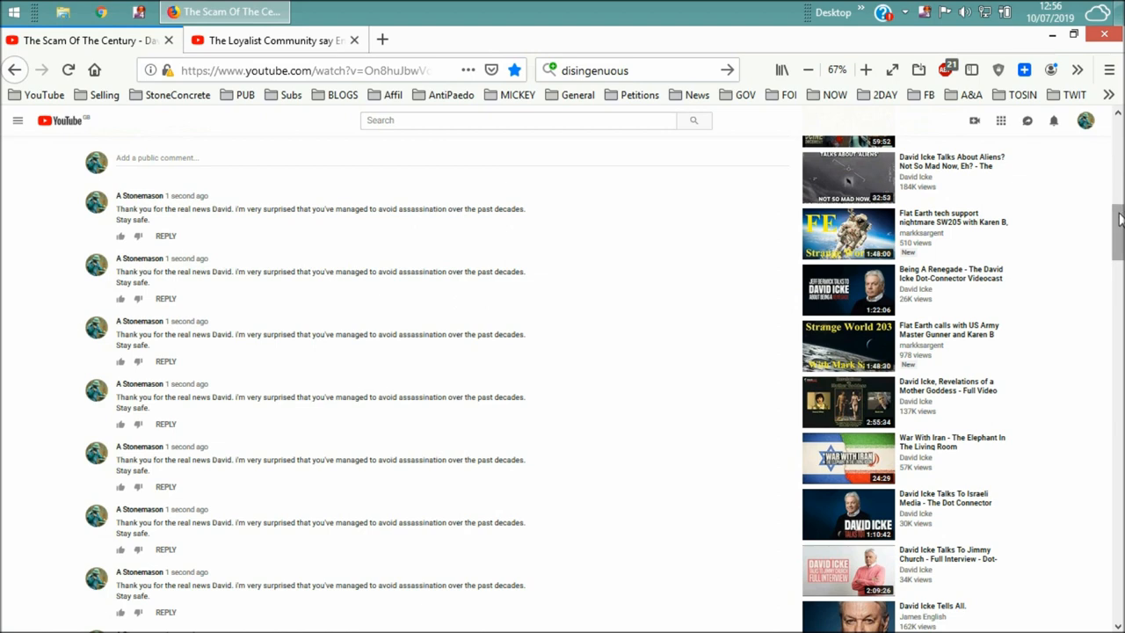
{"action": "scroll", "scroll_direction": "down", "scroll_amount": 3}
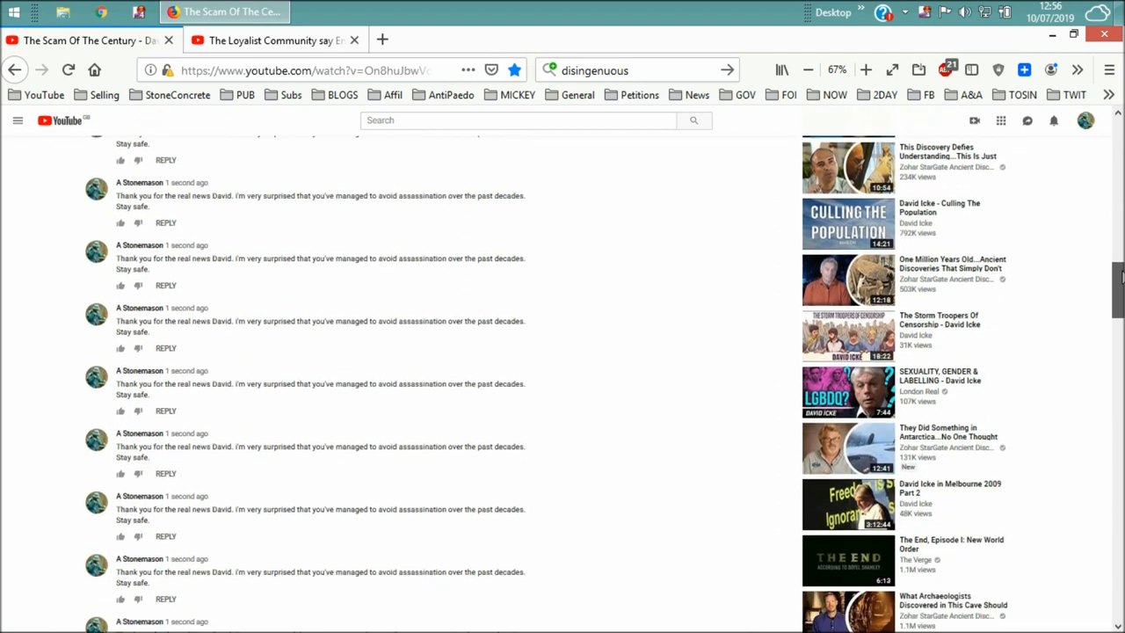
{"action": "scroll", "scroll_direction": "down", "scroll_amount": 3}
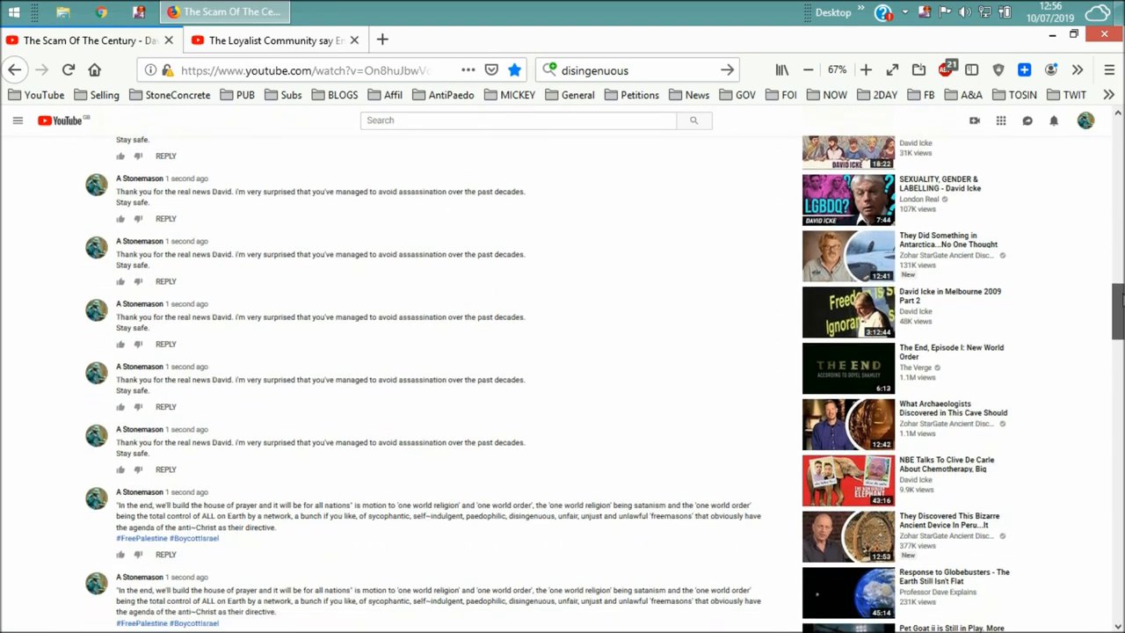
{"action": "scroll", "scroll_direction": "down", "scroll_amount": 3}
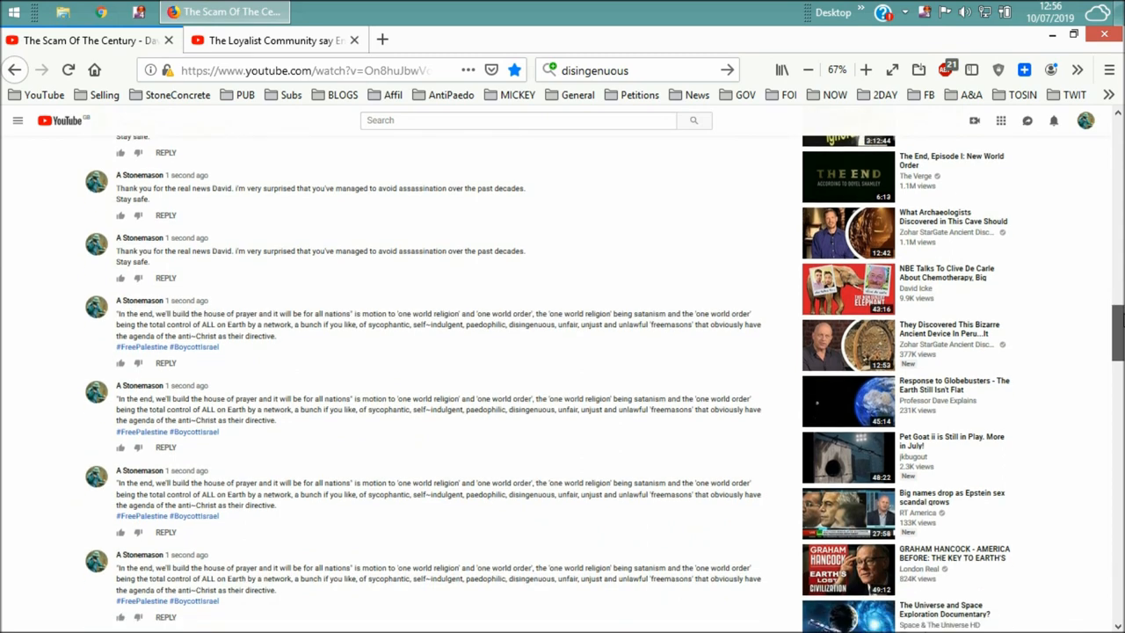
{"action": "scroll", "scroll_direction": "down", "scroll_amount": 3}
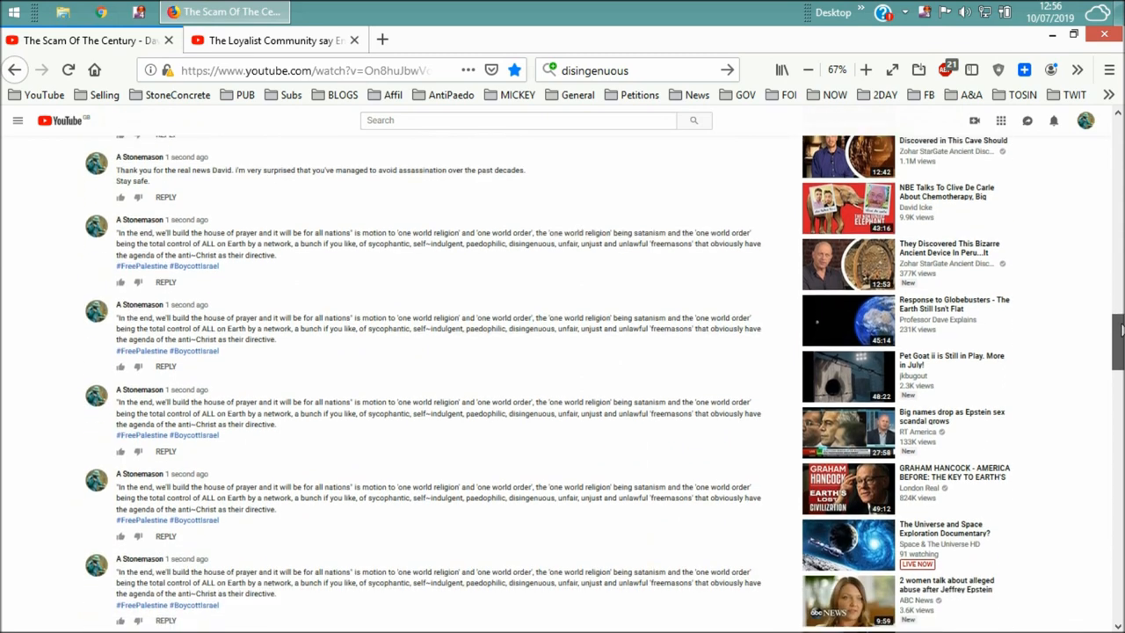
{"action": "scroll", "scroll_direction": "down", "scroll_amount": 3}
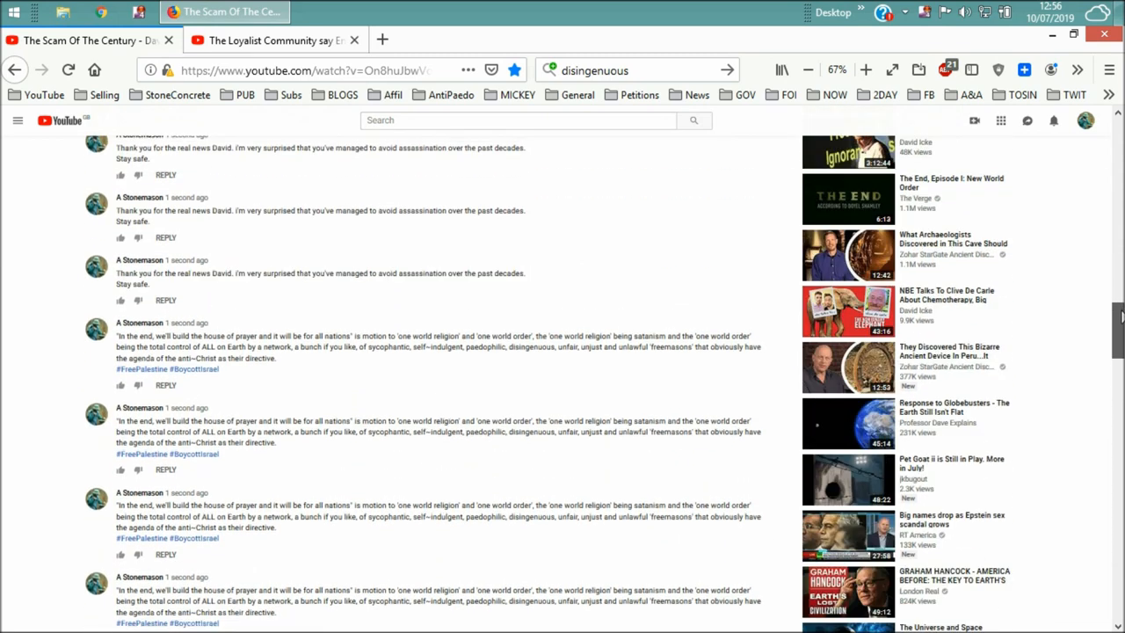
{"action": "scroll", "scroll_direction": "down", "scroll_amount": 3}
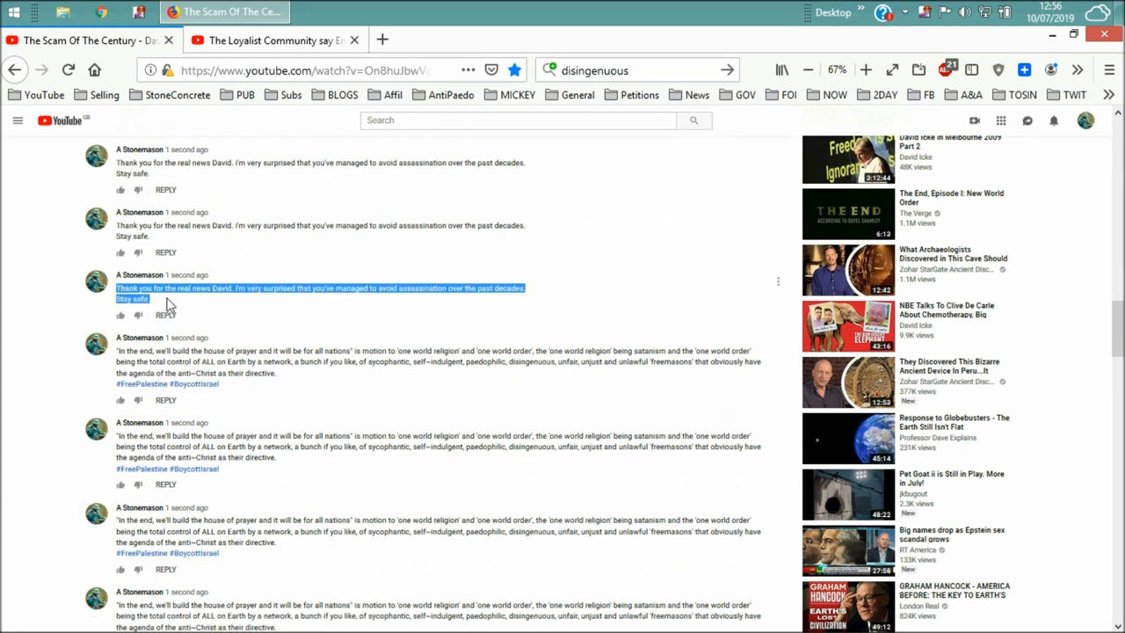
{"action": "mouse_move", "coordinate": [330, 304]}
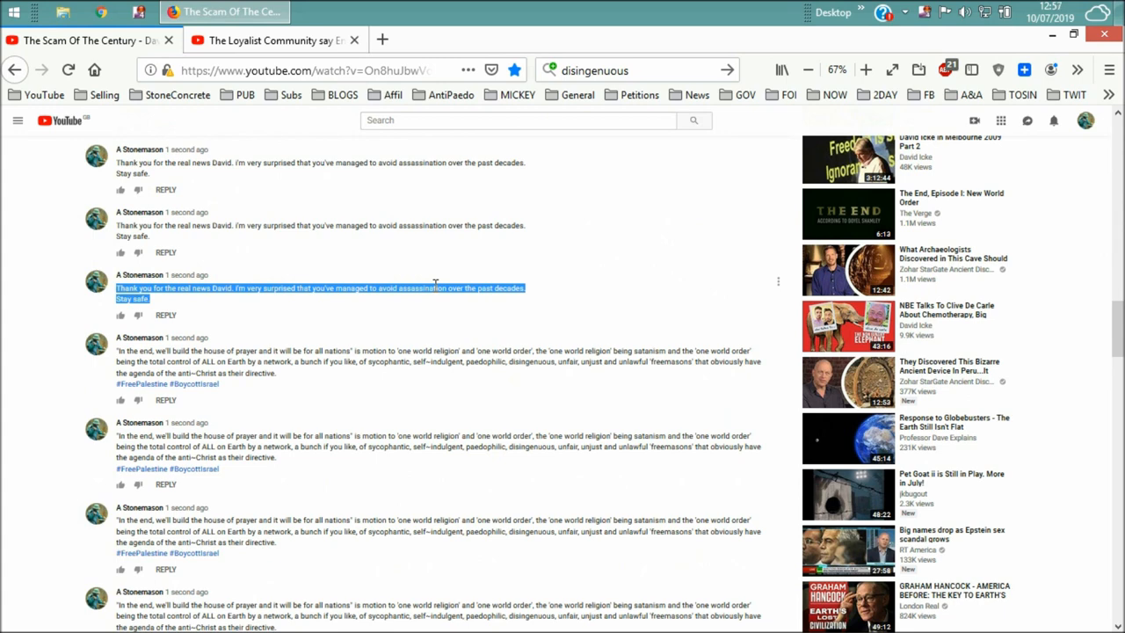
{"action": "left_click", "coordinate": [382, 307]}
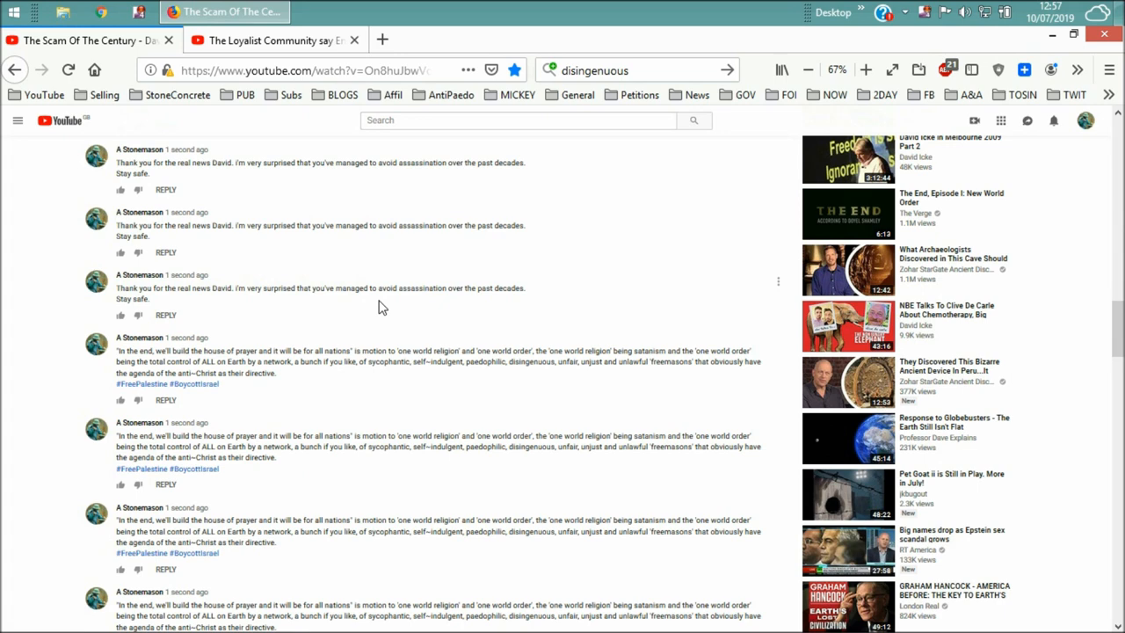
{"action": "mouse_move", "coordinate": [195, 279]}
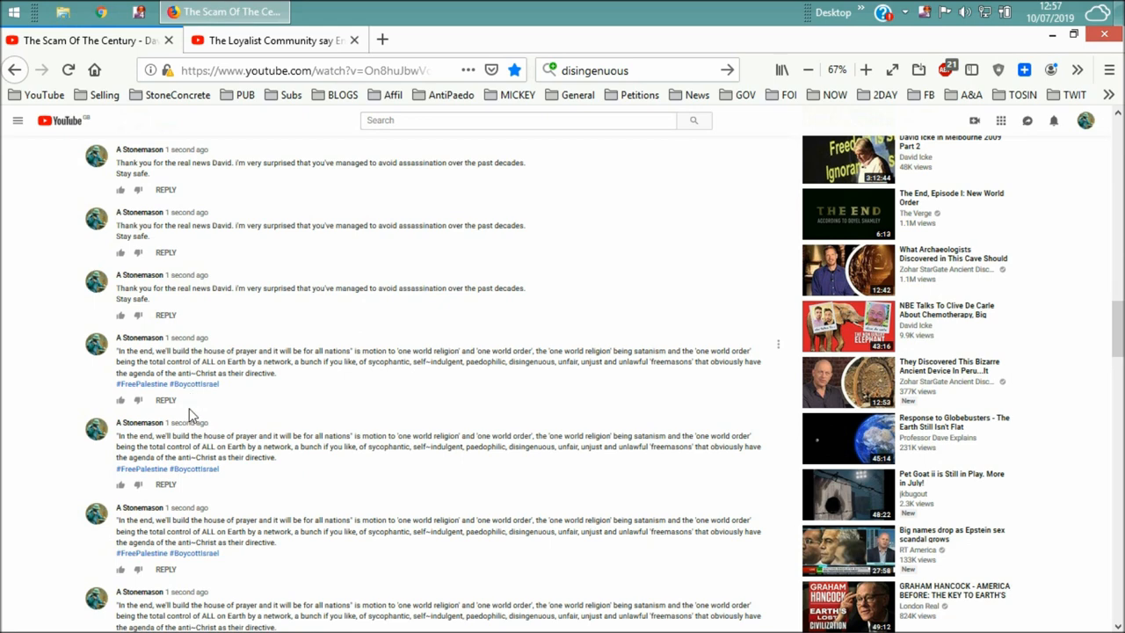
{"action": "mouse_move", "coordinate": [311, 438]}
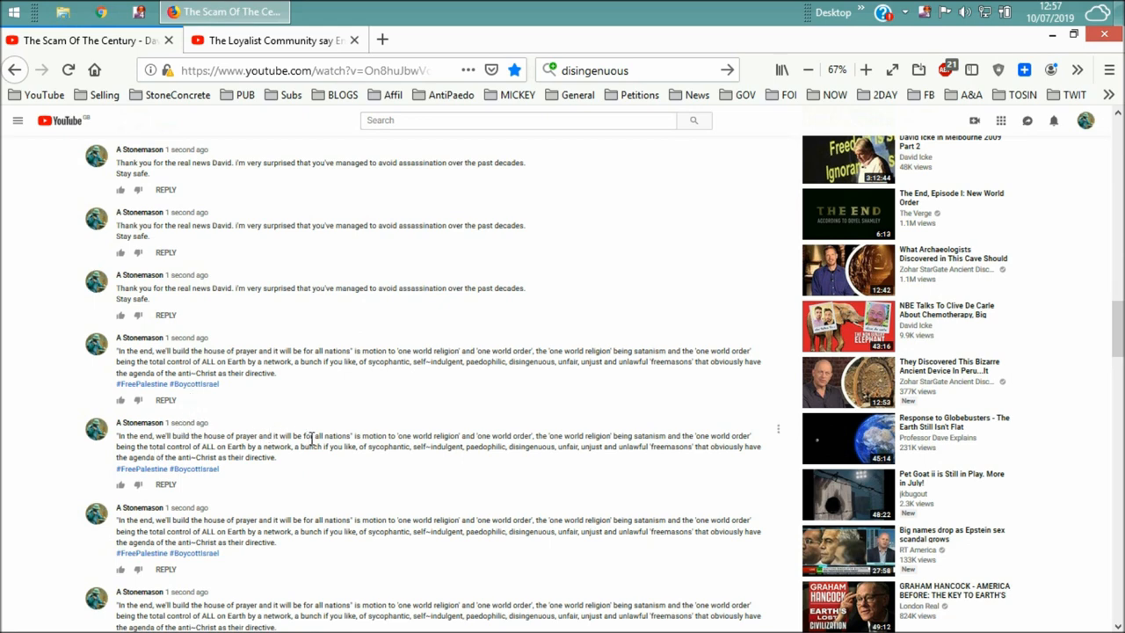
{"action": "mouse_move", "coordinate": [275, 437]}
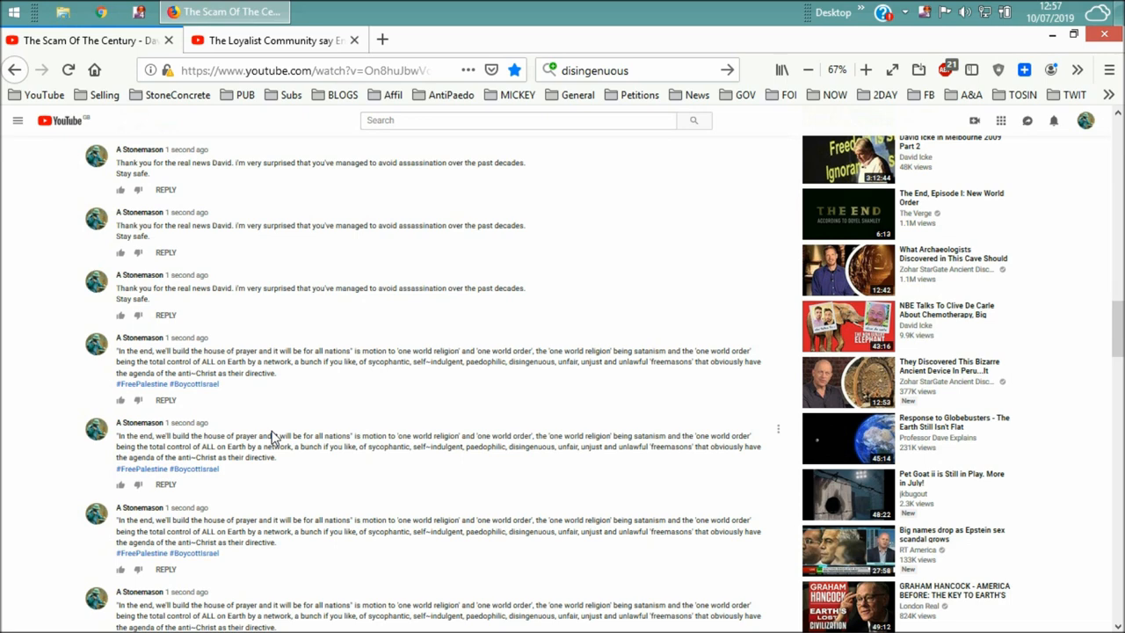
{"action": "mouse_move", "coordinate": [579, 417]}
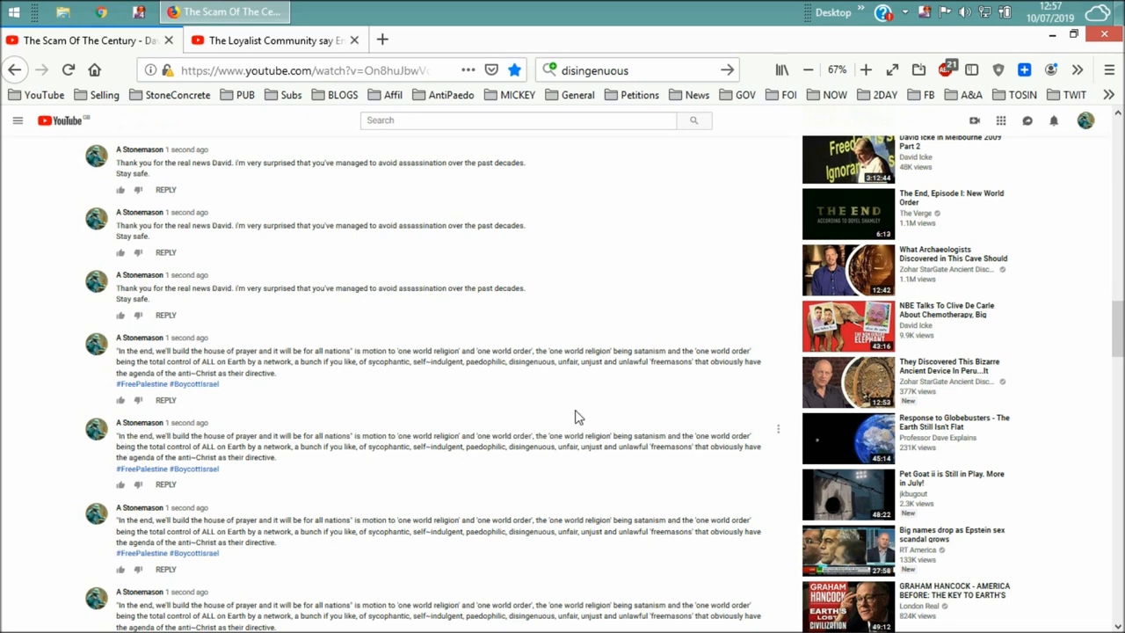
{"action": "mouse_move", "coordinate": [664, 322]}
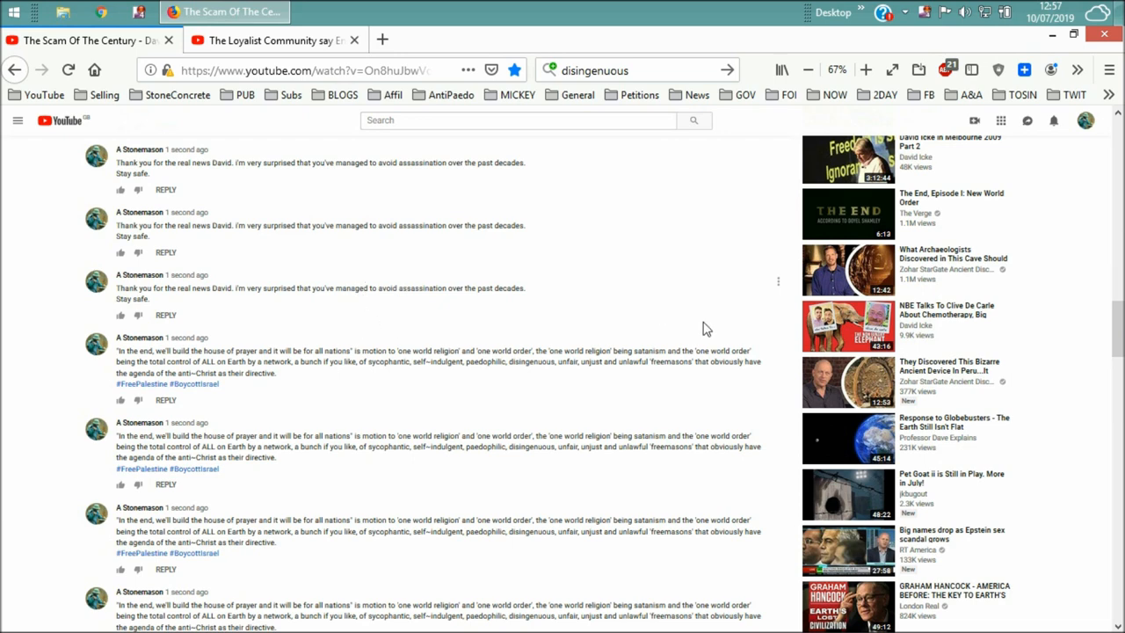
{"action": "mouse_move", "coordinate": [1075, 187]}
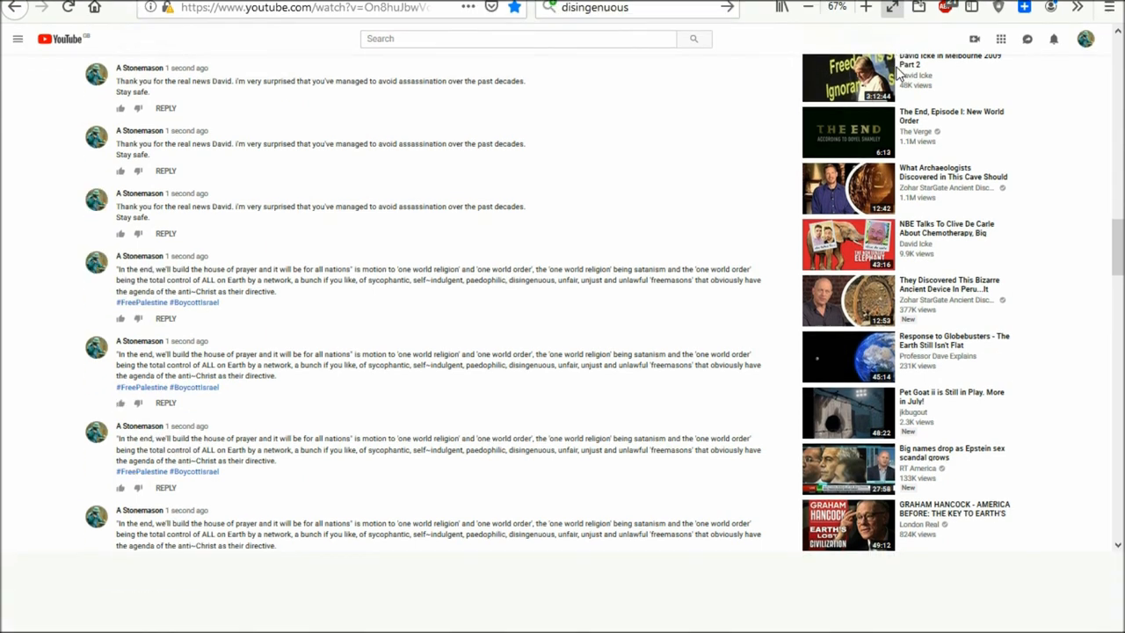
{"action": "scroll", "scroll_direction": "down", "scroll_amount": 3}
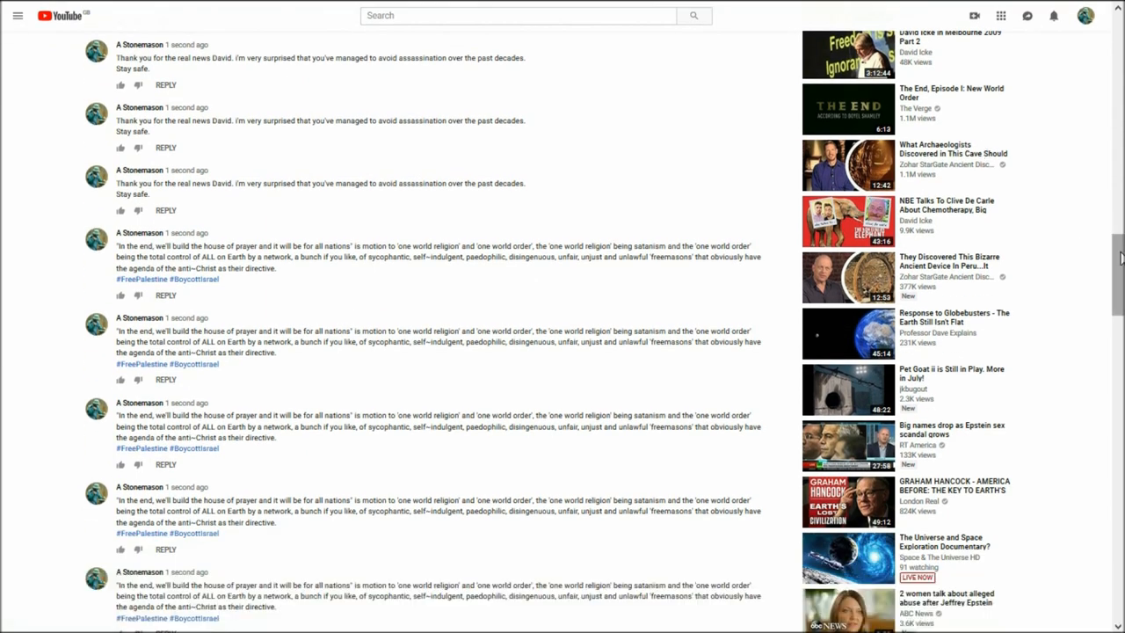
{"action": "scroll", "scroll_direction": "down", "scroll_amount": 3}
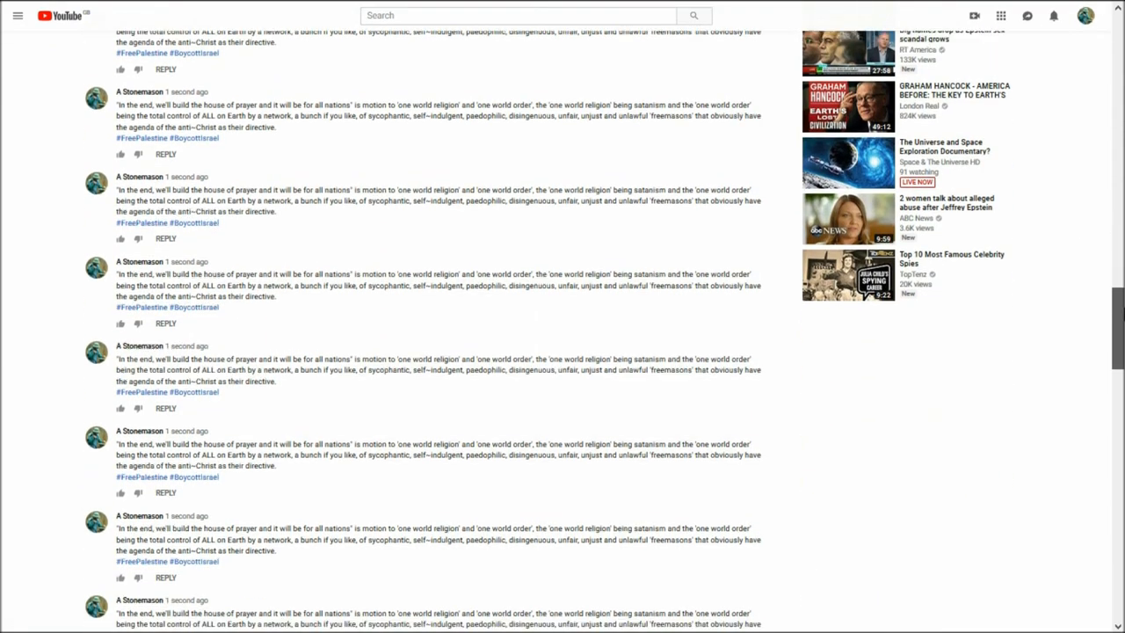
{"action": "scroll", "scroll_direction": "down", "scroll_amount": 3}
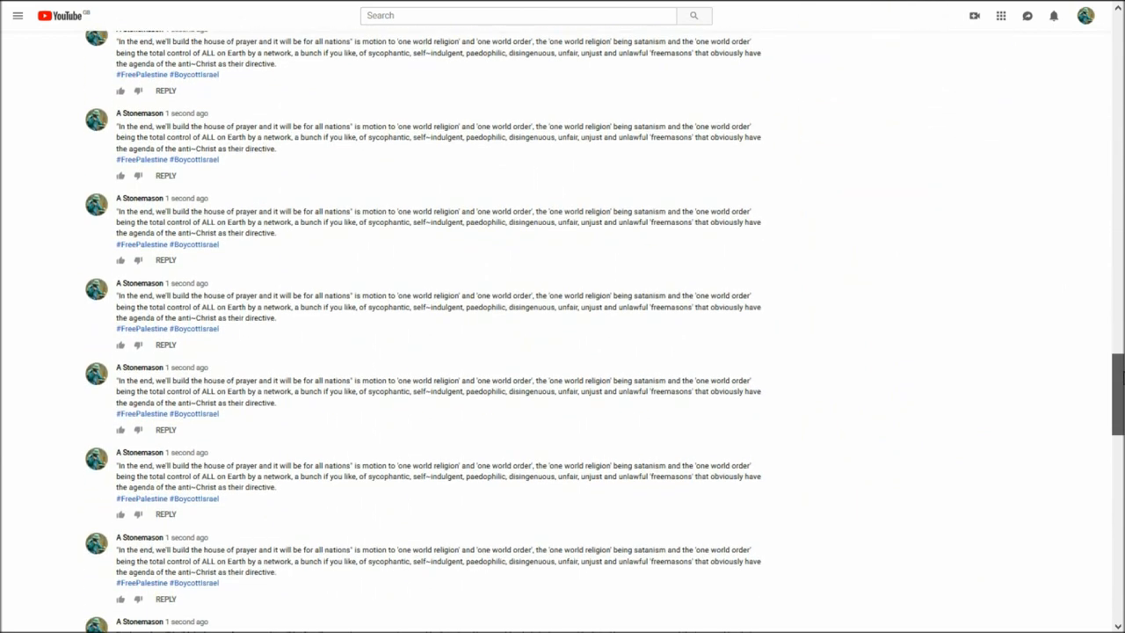
{"action": "scroll", "scroll_direction": "down", "scroll_amount": 3}
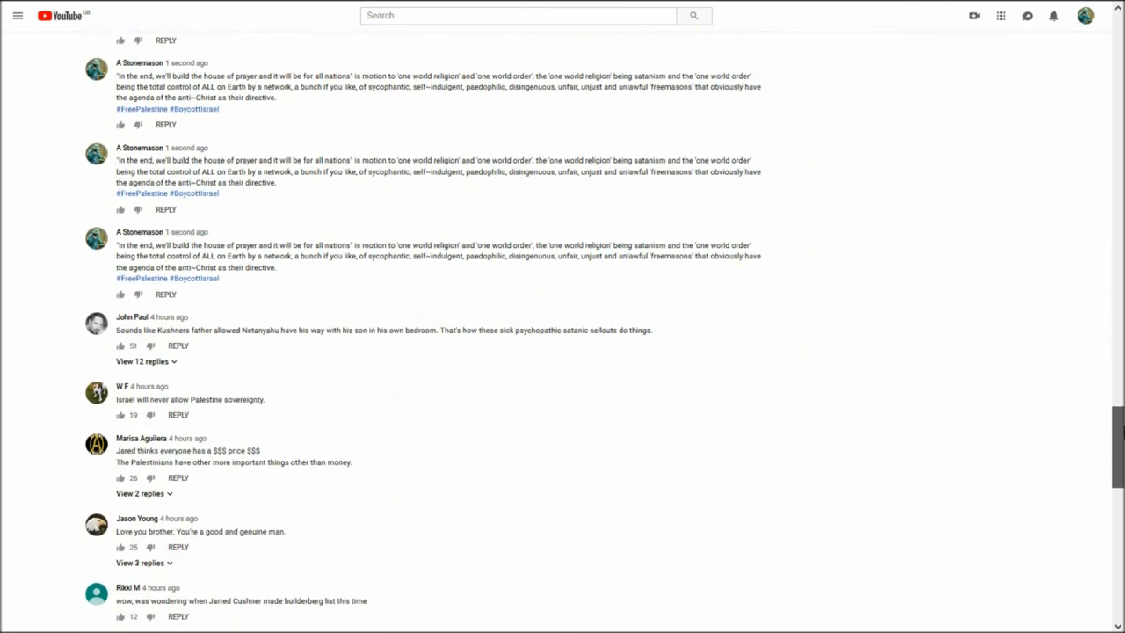
{"action": "scroll", "scroll_direction": "down", "scroll_amount": 3}
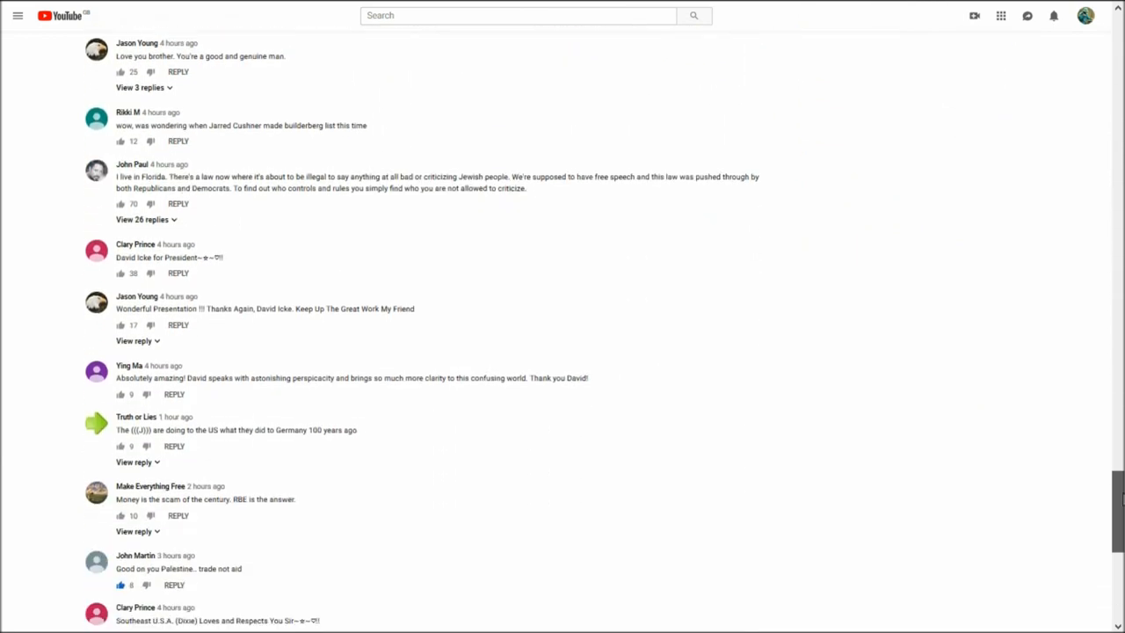
{"action": "scroll", "scroll_direction": "down", "scroll_amount": 3}
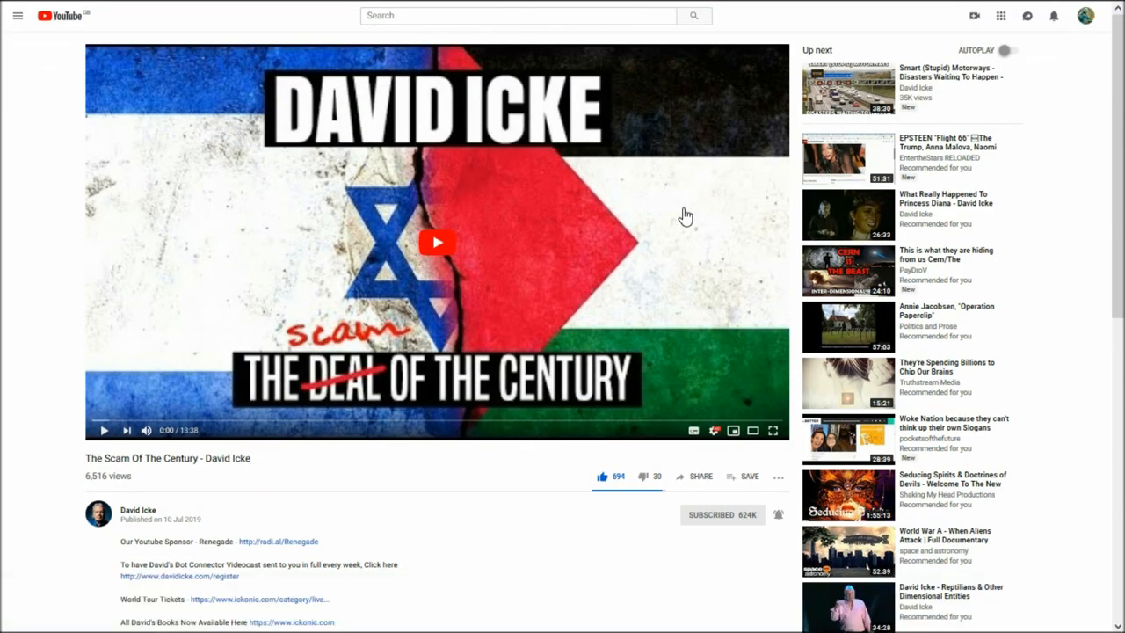
{"action": "mouse_move", "coordinate": [681, 452]}
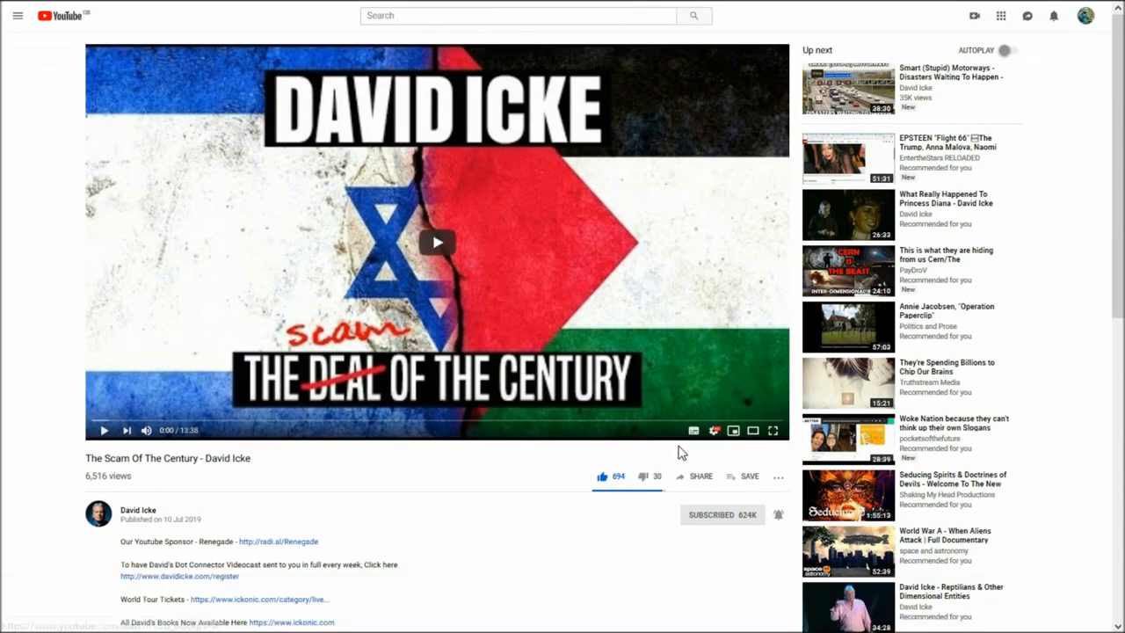
{"action": "mouse_move", "coordinate": [519, 510]}
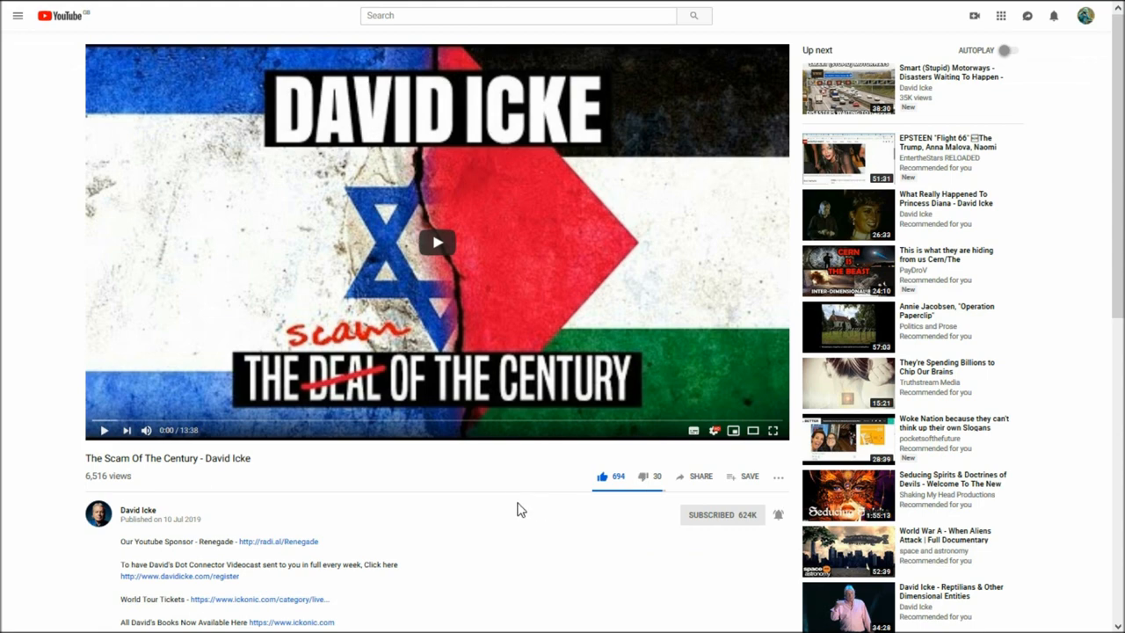
{"action": "scroll", "scroll_direction": "down", "scroll_amount": 3}
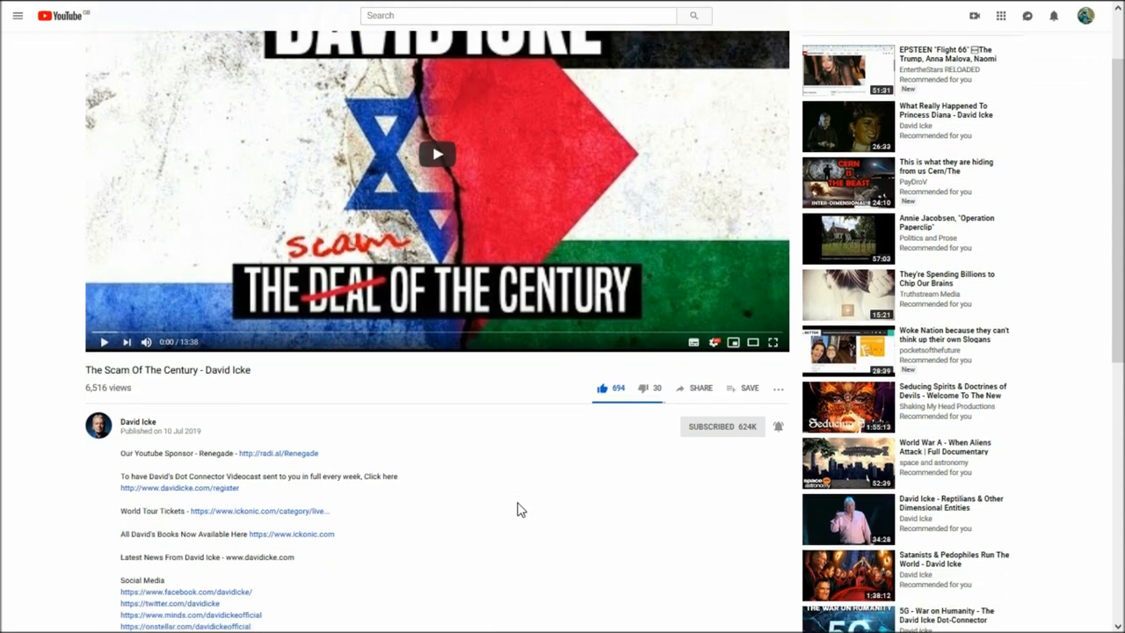
{"action": "scroll", "scroll_direction": "down", "scroll_amount": 3}
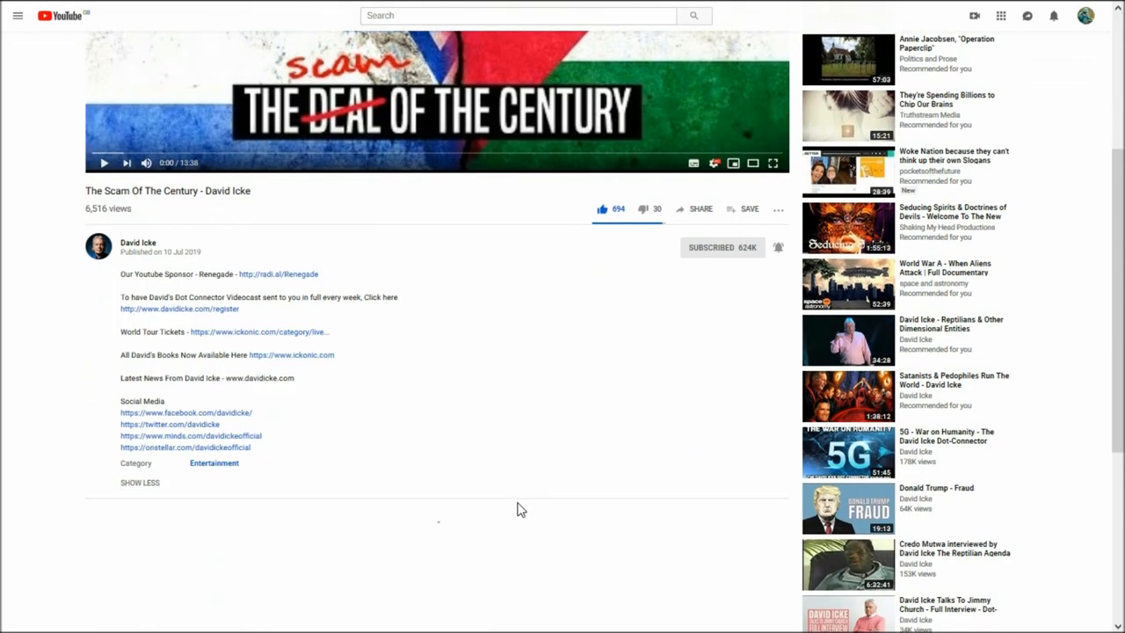
{"action": "scroll", "scroll_direction": "down", "scroll_amount": 3}
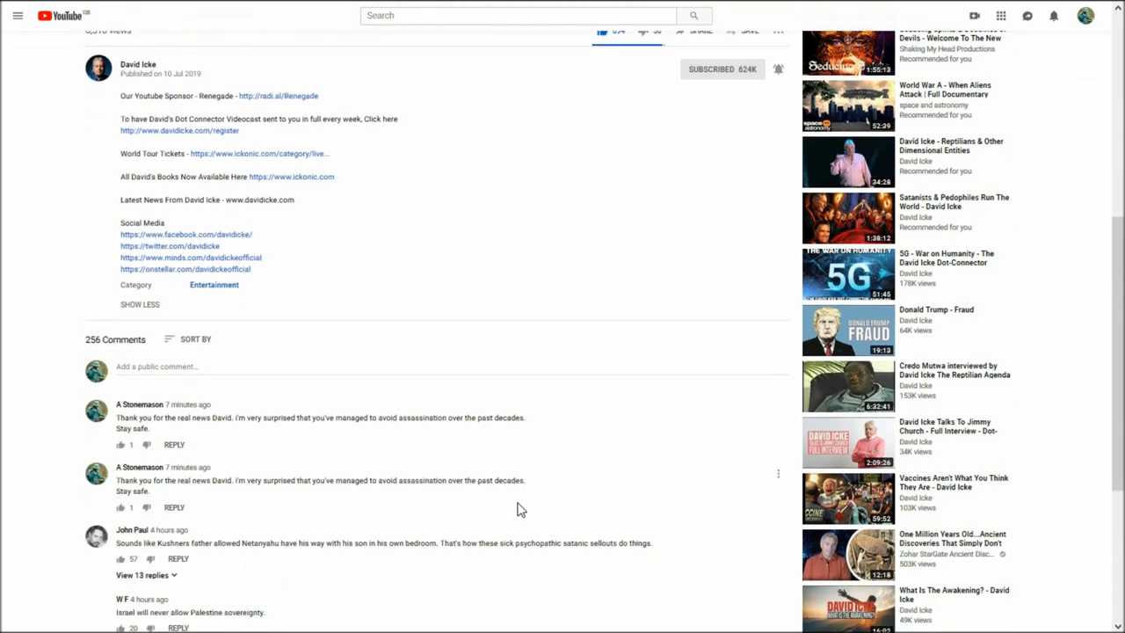
{"action": "scroll", "scroll_direction": "down", "scroll_amount": 3}
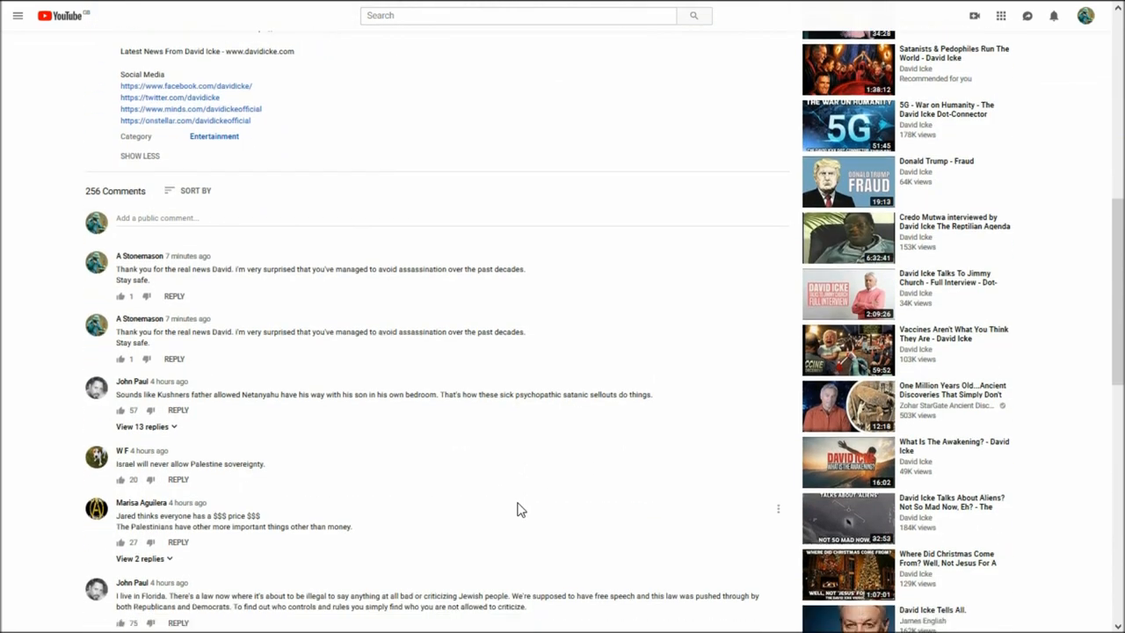
{"action": "scroll", "scroll_direction": "down", "scroll_amount": 3}
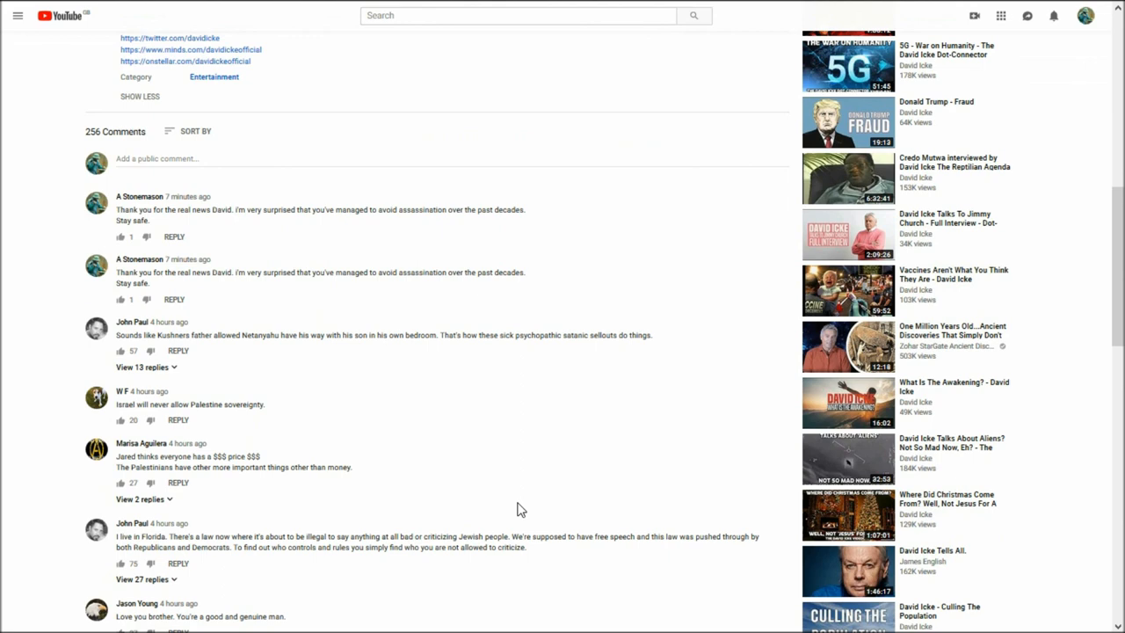
{"action": "scroll", "scroll_direction": "down", "scroll_amount": 3}
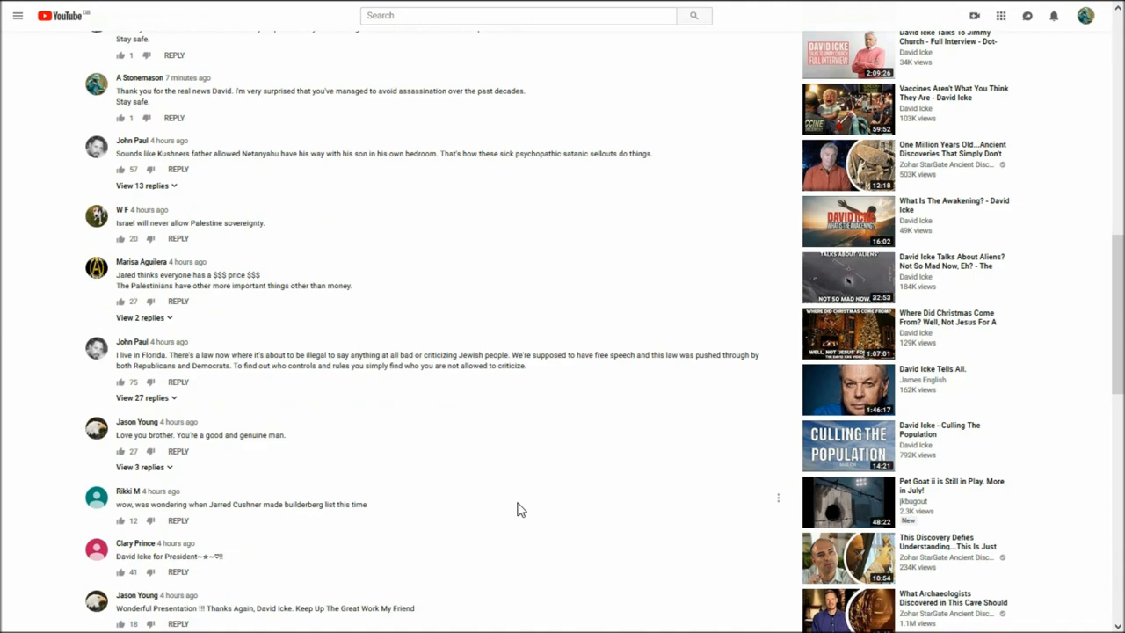
{"action": "scroll", "scroll_direction": "down", "scroll_amount": 3}
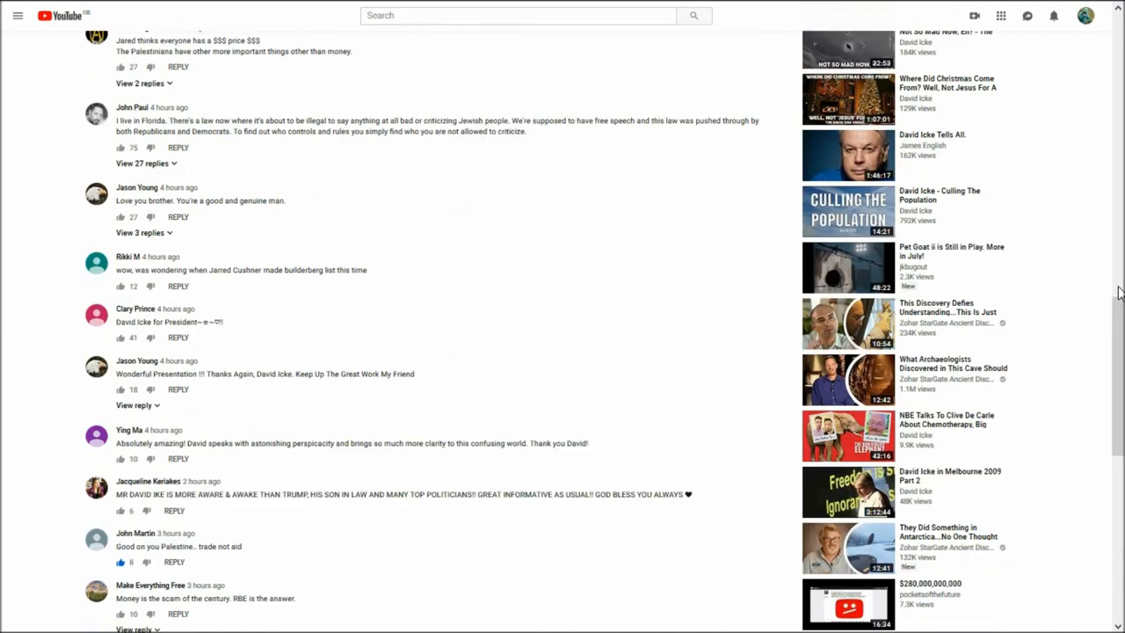
{"action": "scroll", "scroll_direction": "down", "scroll_amount": 3}
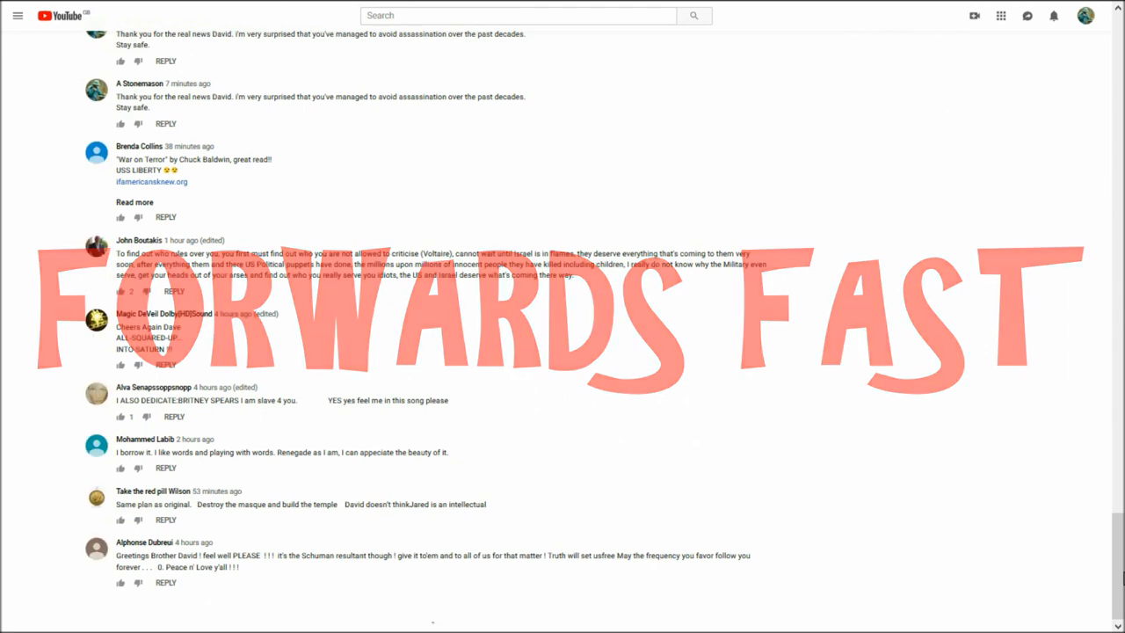
{"action": "scroll", "scroll_direction": "down", "scroll_amount": 3}
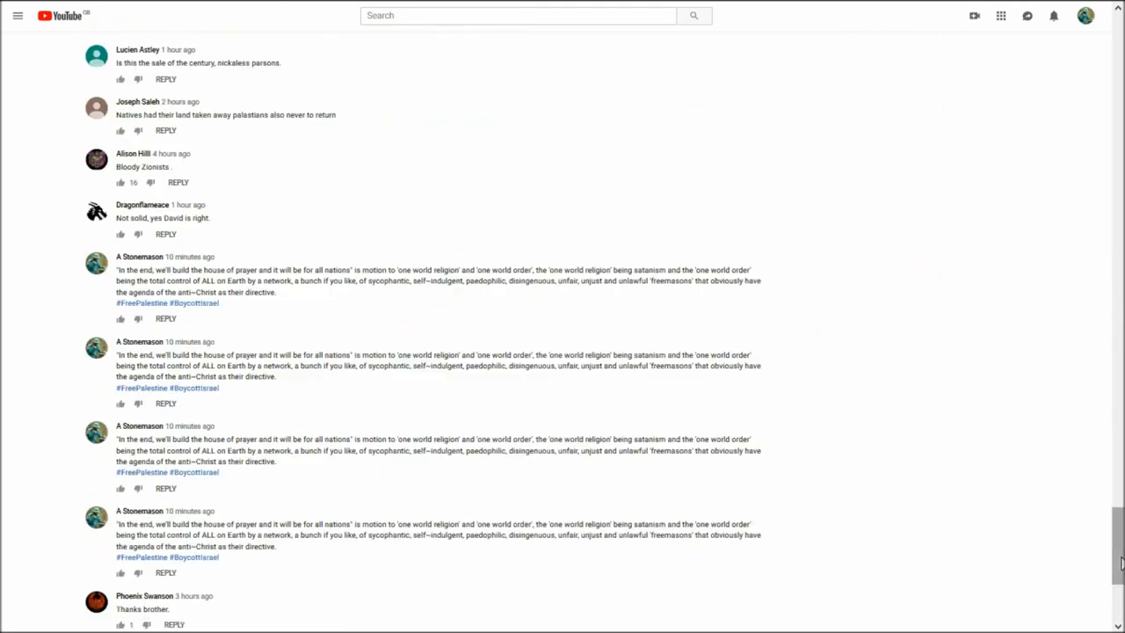
{"action": "scroll", "scroll_direction": "down", "scroll_amount": 3}
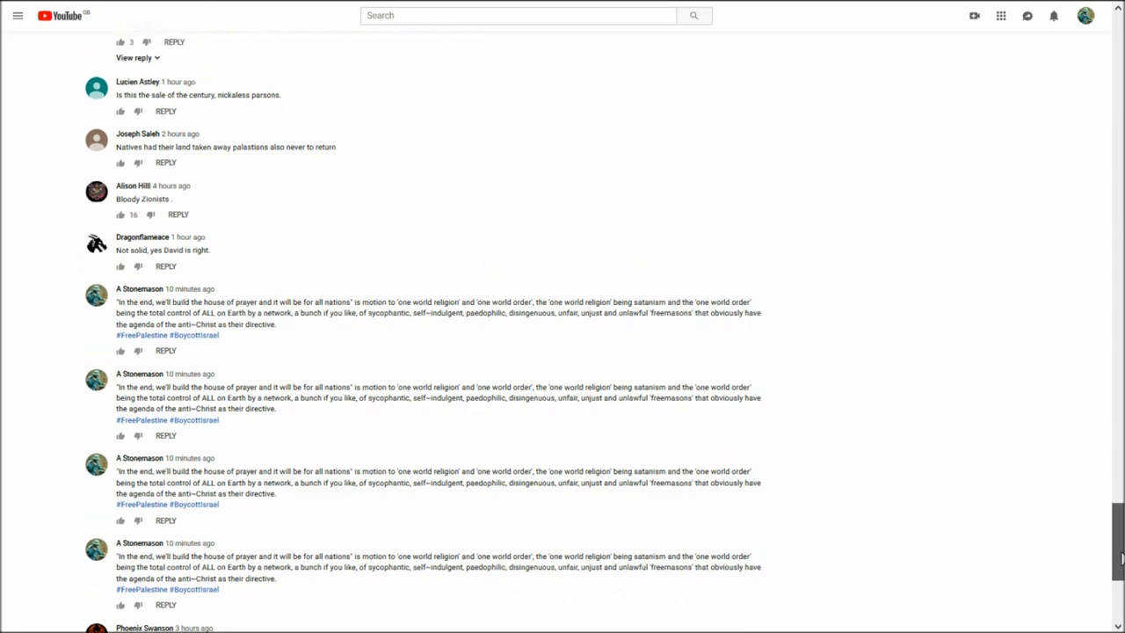
{"action": "scroll", "scroll_direction": "down", "scroll_amount": 3}
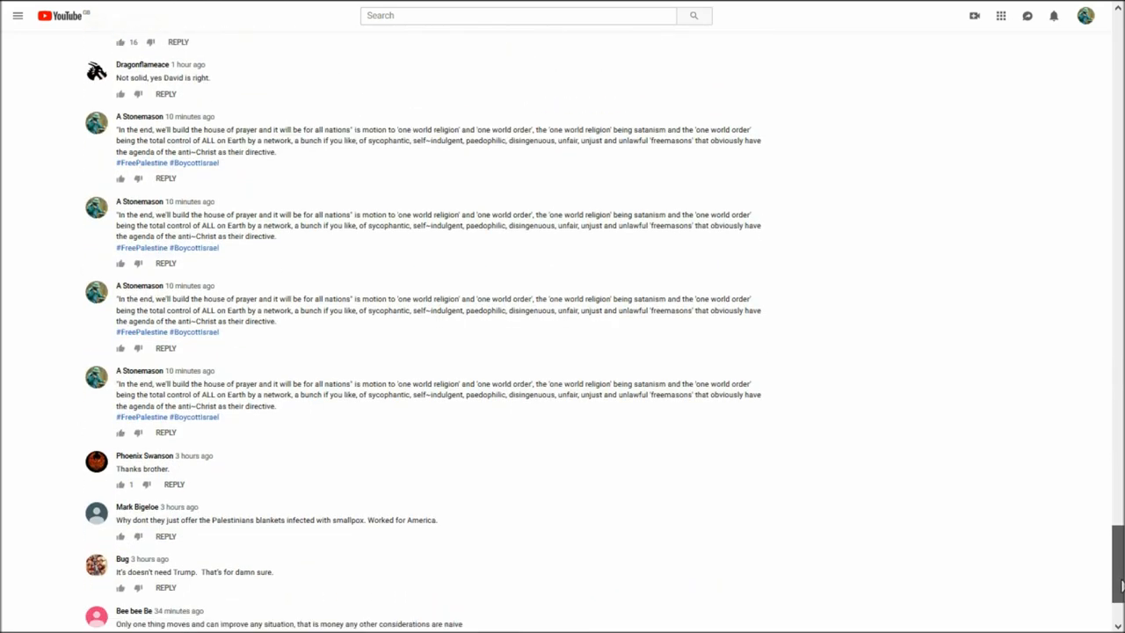
{"action": "scroll", "scroll_direction": "down", "scroll_amount": 3}
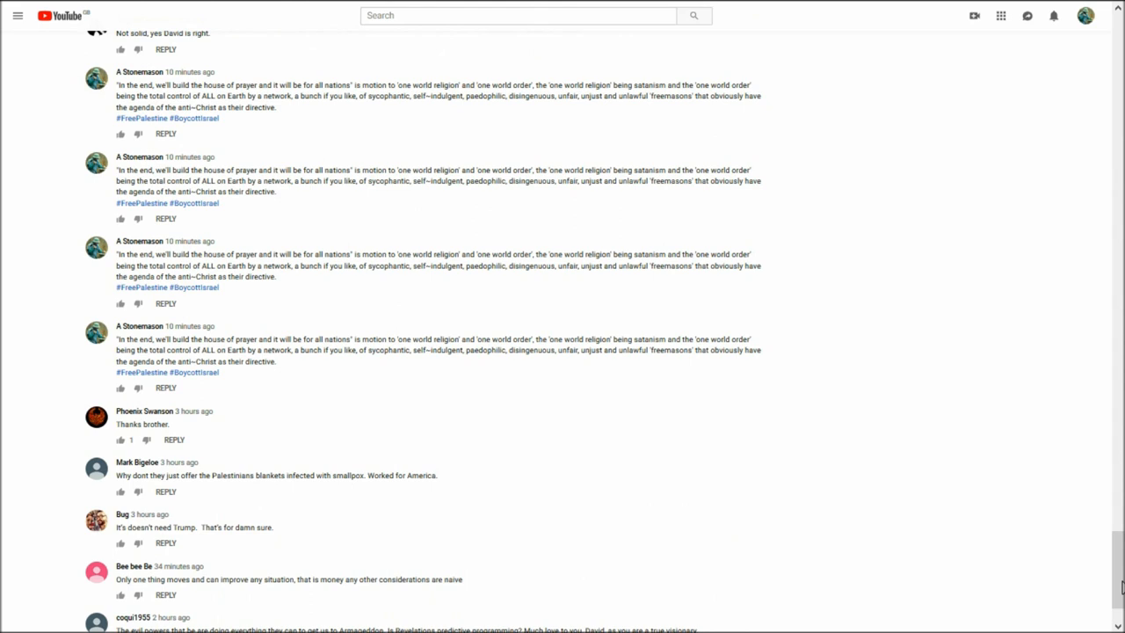
{"action": "mouse_move", "coordinate": [823, 488]}
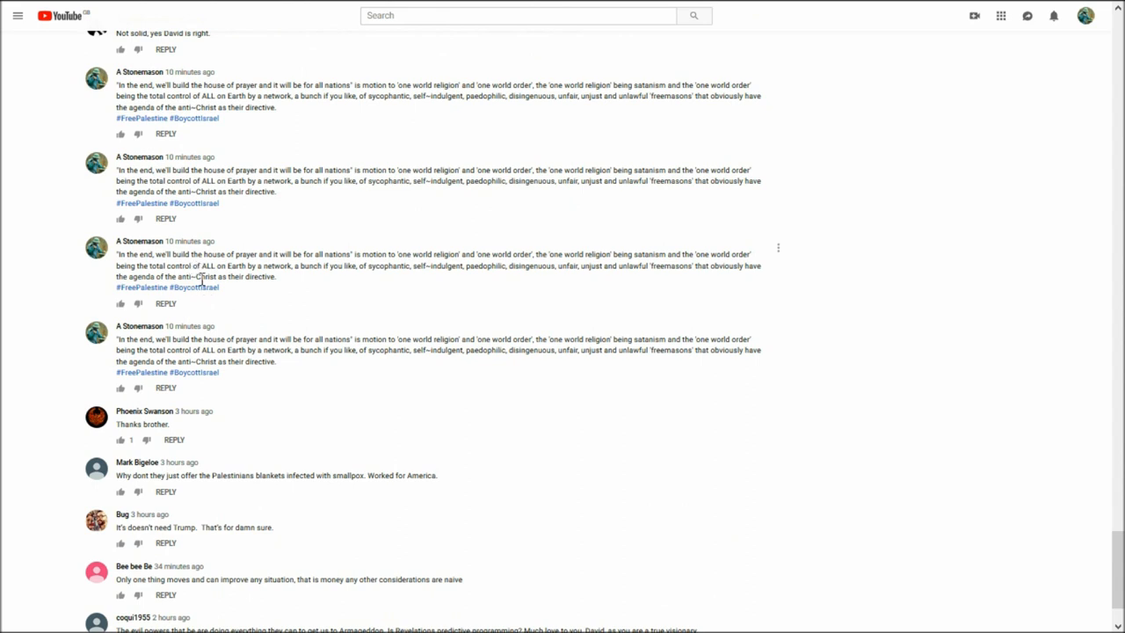
{"action": "mouse_move", "coordinate": [396, 325]}
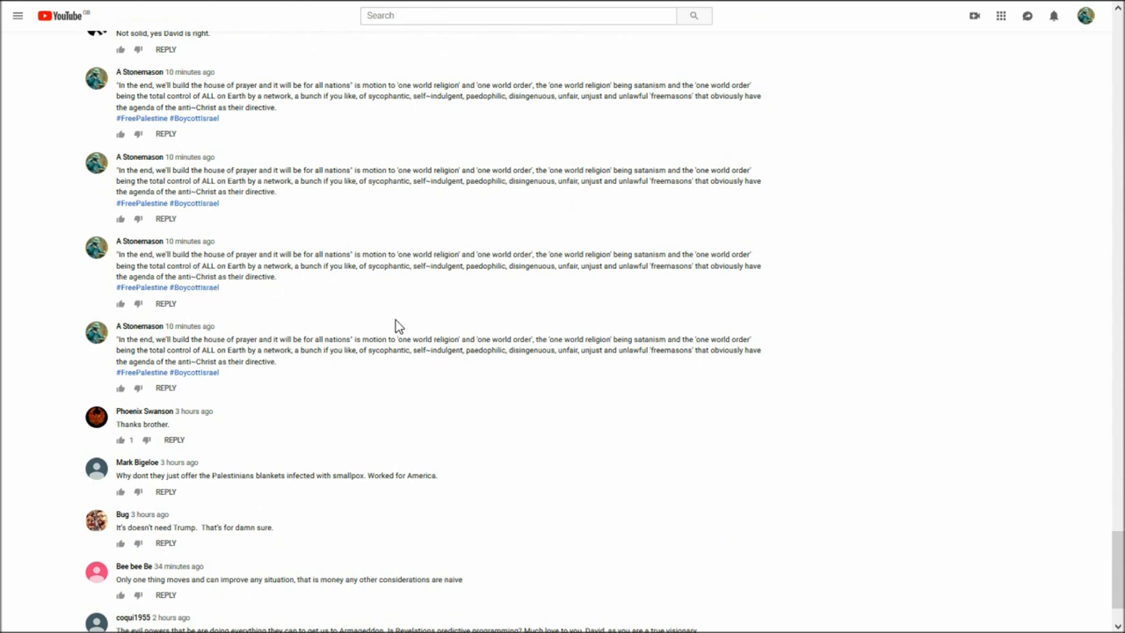
{"action": "mouse_move", "coordinate": [767, 269]}
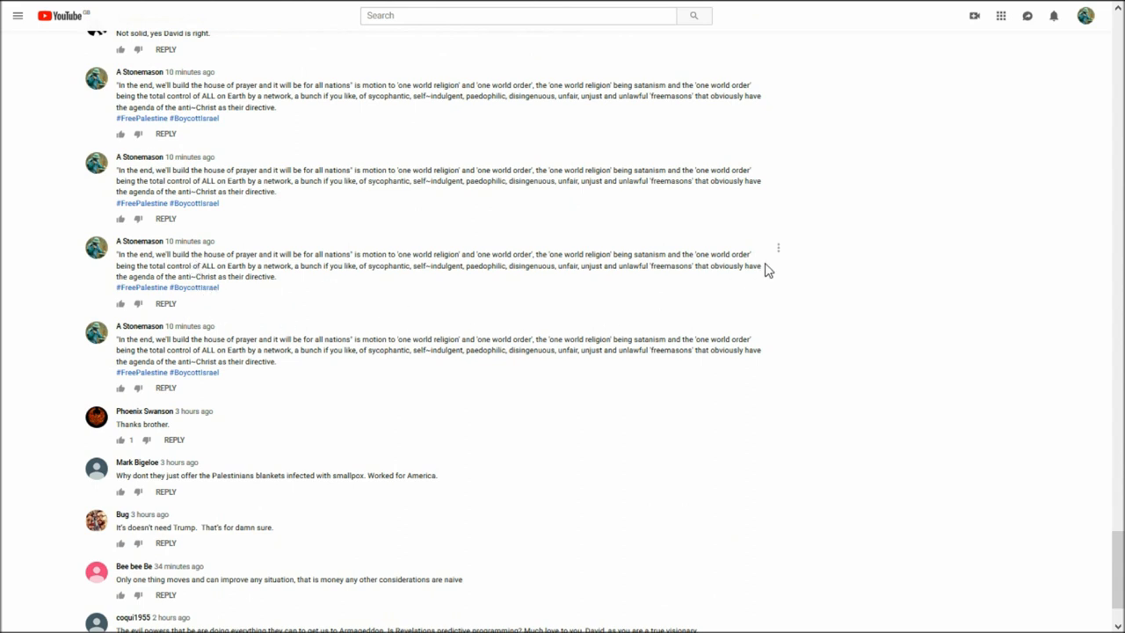
{"action": "mouse_move", "coordinate": [329, 305]}
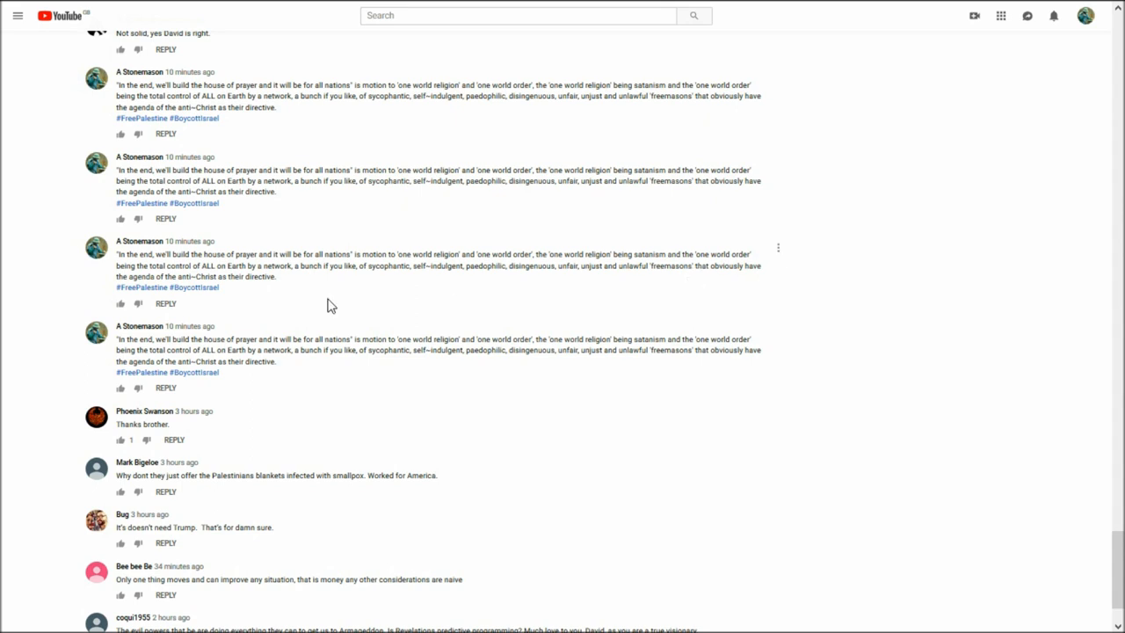
{"action": "mouse_move", "coordinate": [123, 254]}
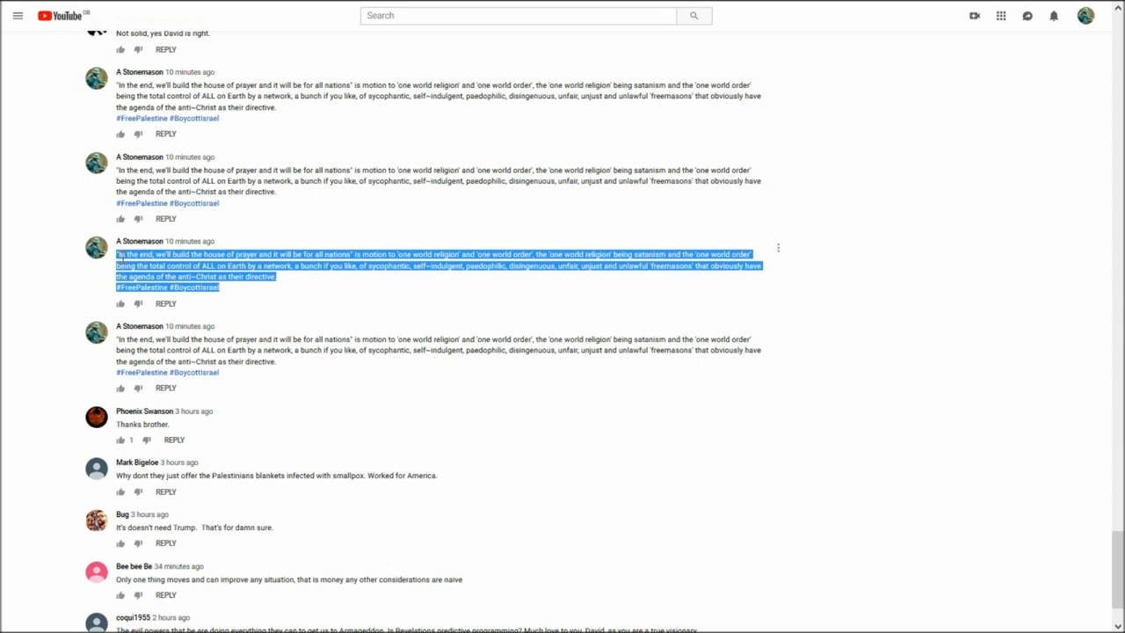
Step: Copy the third duplicate 'house of prayer' comment's text via the right-click menu
{"action": "right_click", "coordinate": [220, 277]}
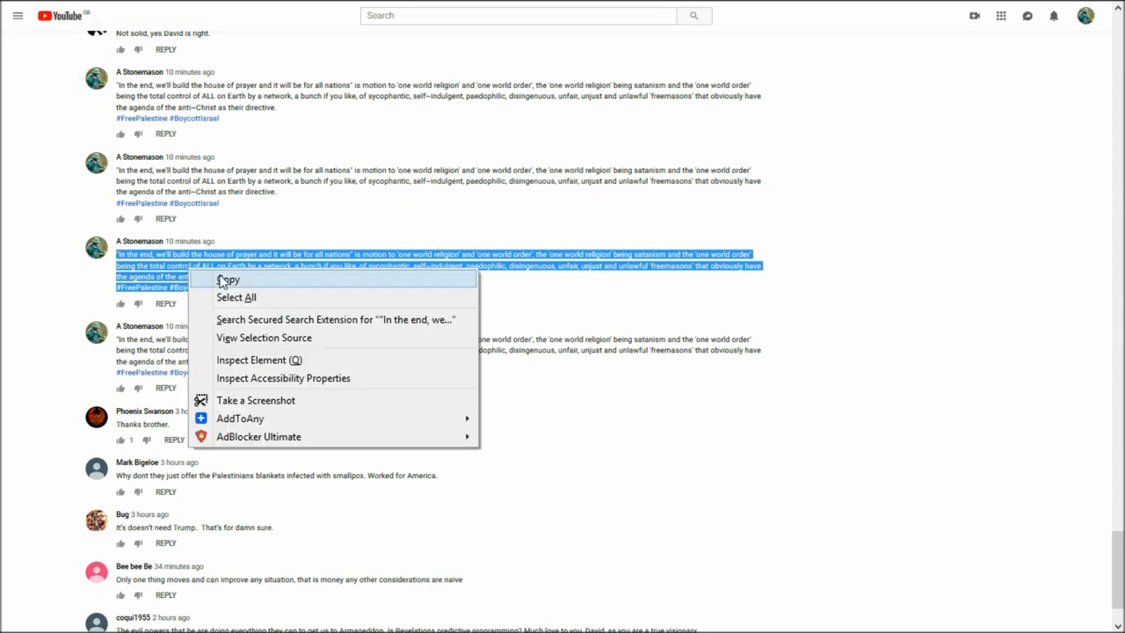
{"action": "left_click", "coordinate": [228, 279]}
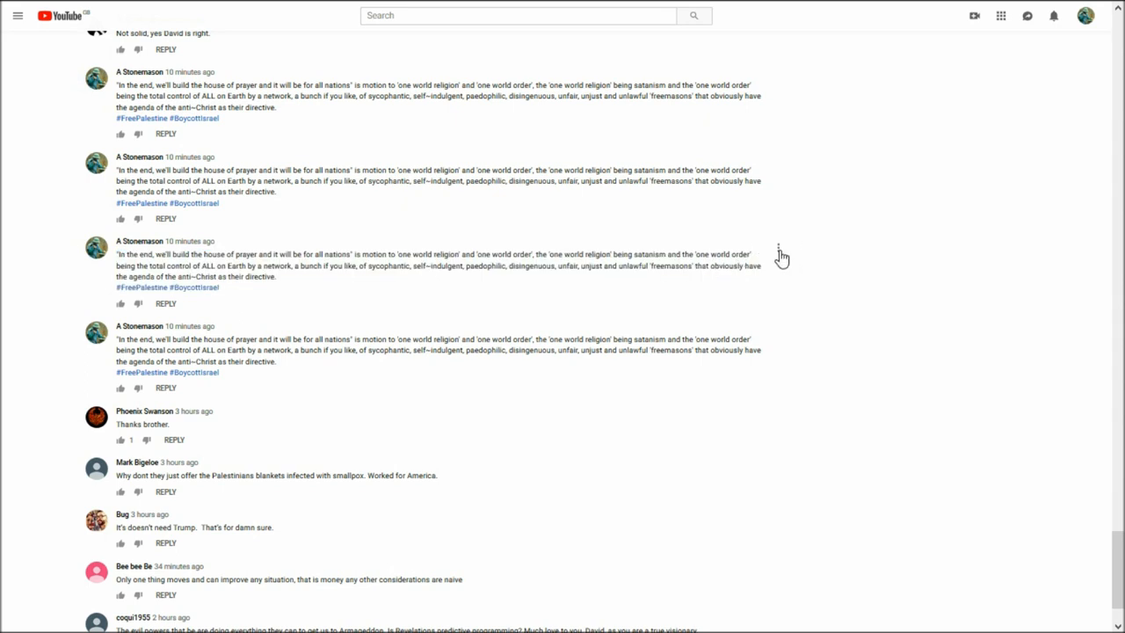
Step: Delete the third duplicate 'house of prayer' comment, confirming the deletion
{"action": "left_click", "coordinate": [778, 248]}
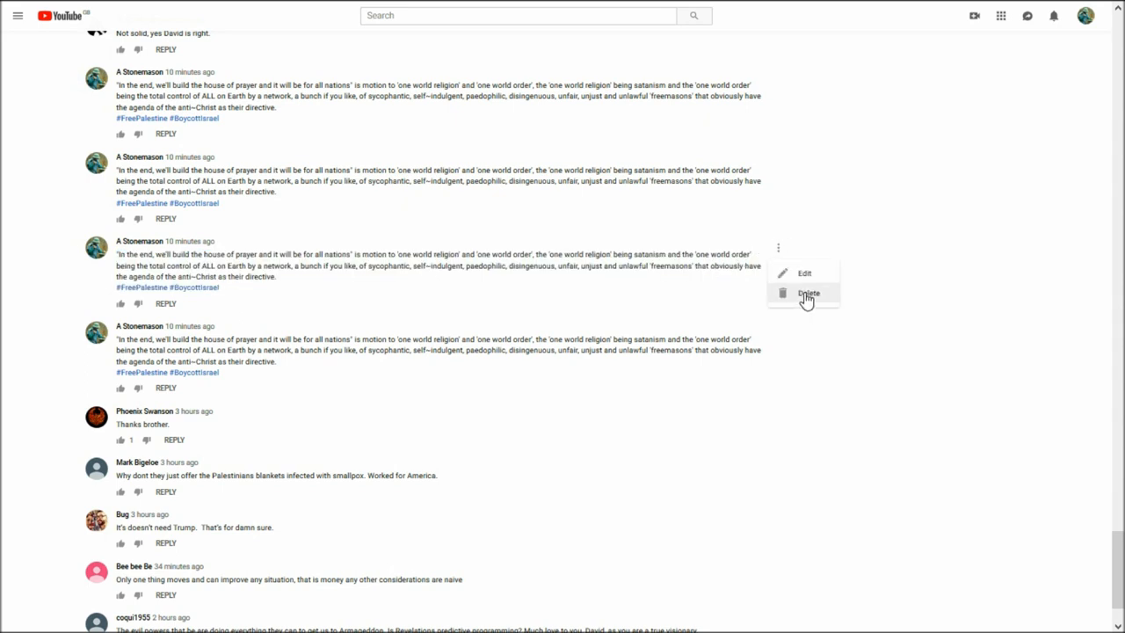
{"action": "left_click", "coordinate": [808, 292]}
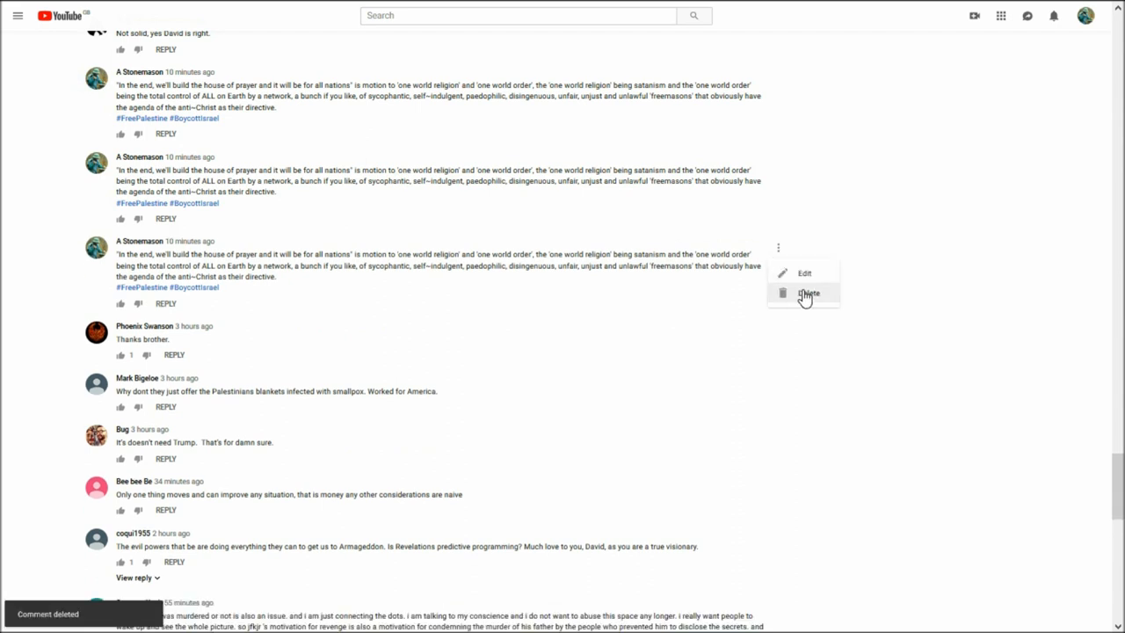
{"action": "left_click", "coordinate": [808, 292]}
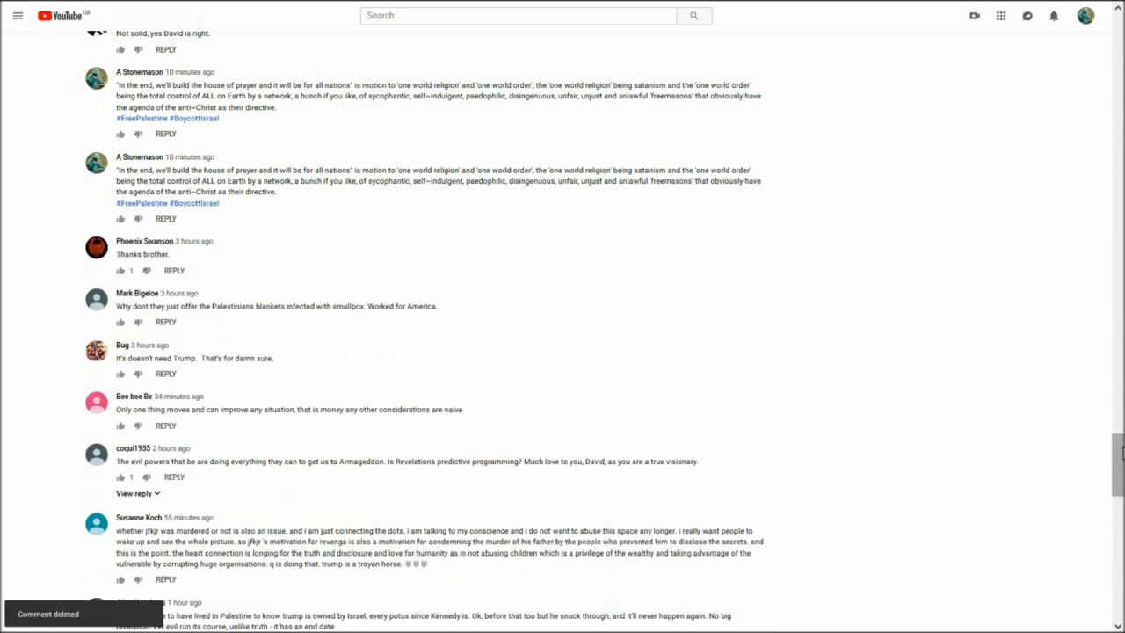
{"action": "scroll", "scroll_direction": "up", "scroll_amount": 3}
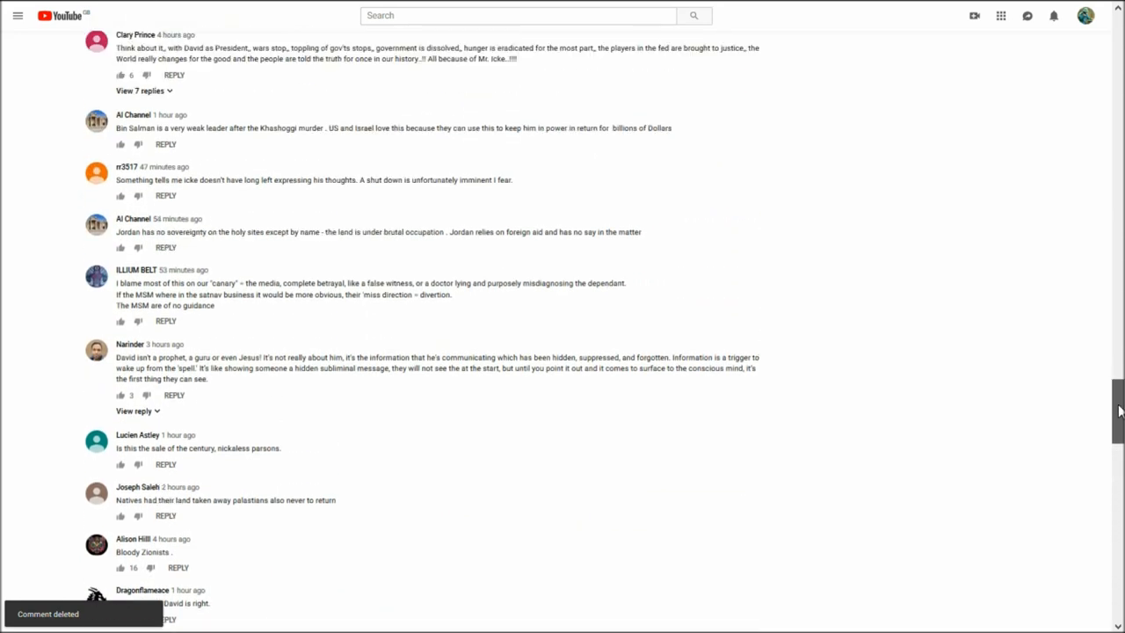
{"action": "scroll", "scroll_direction": "up", "scroll_amount": 3}
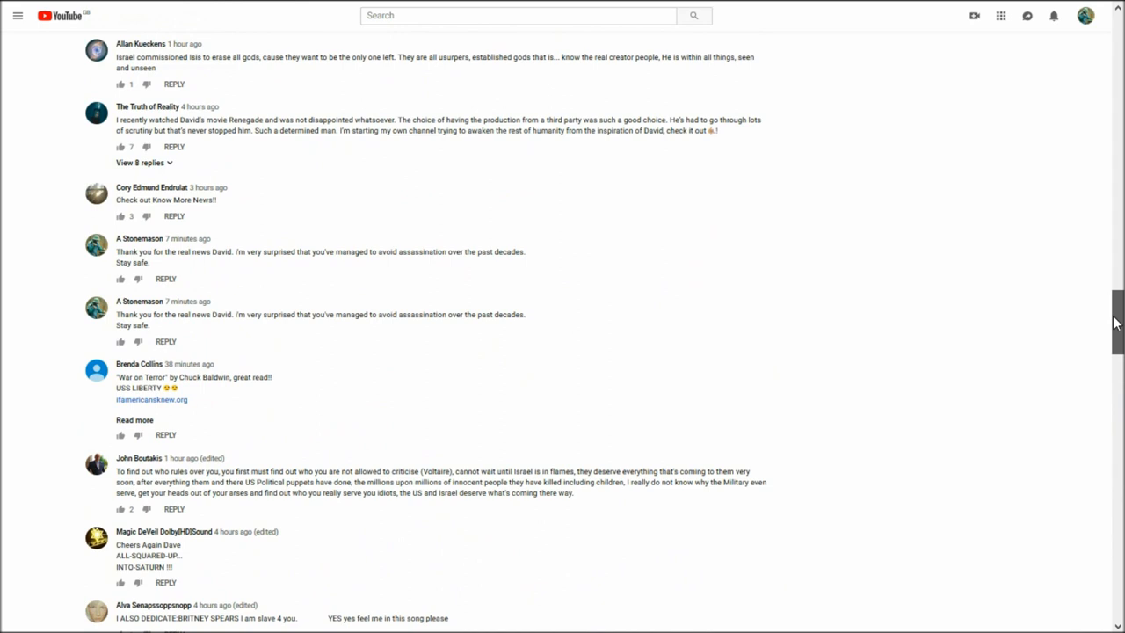
{"action": "scroll", "scroll_direction": "down", "scroll_amount": 3}
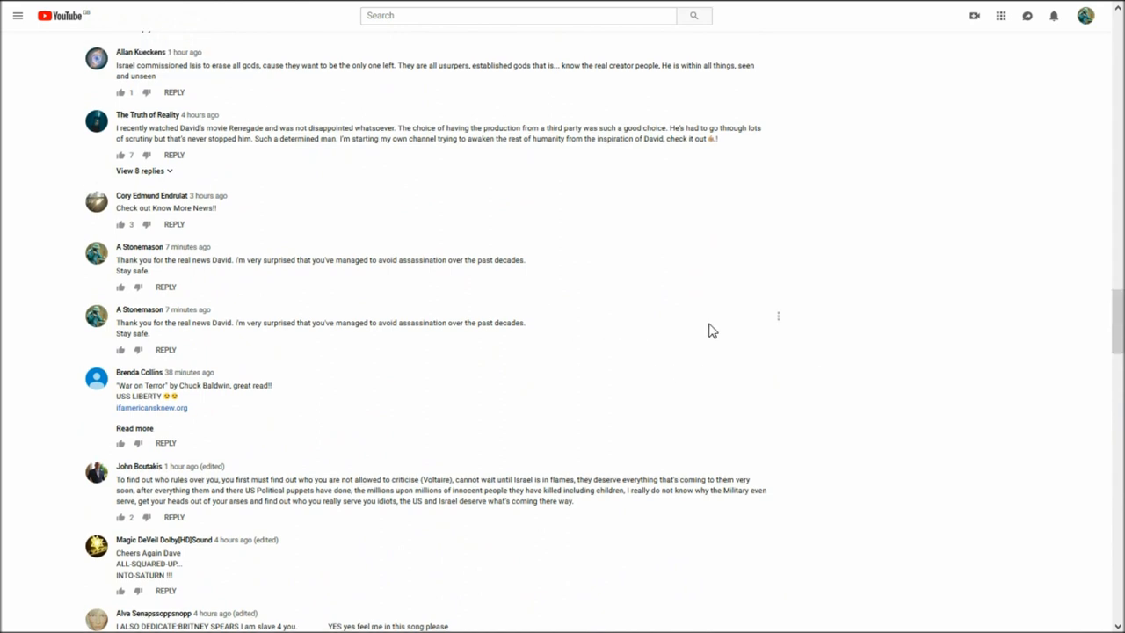
{"action": "left_click", "coordinate": [778, 315]}
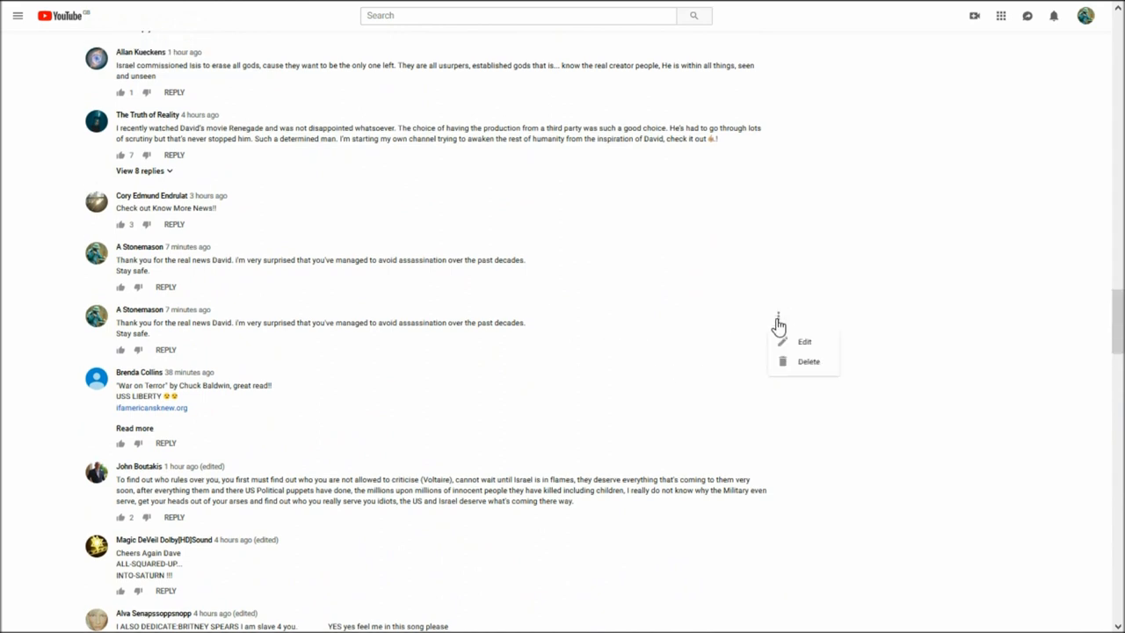
{"action": "left_click", "coordinate": [808, 361]}
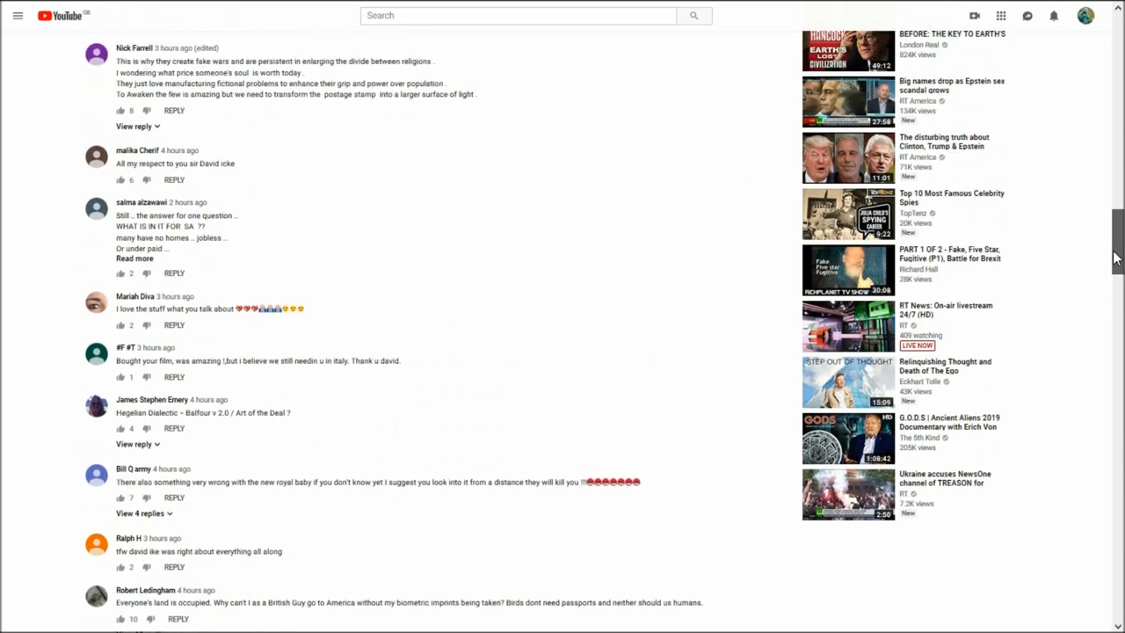
{"action": "scroll", "scroll_direction": "up", "scroll_amount": 3}
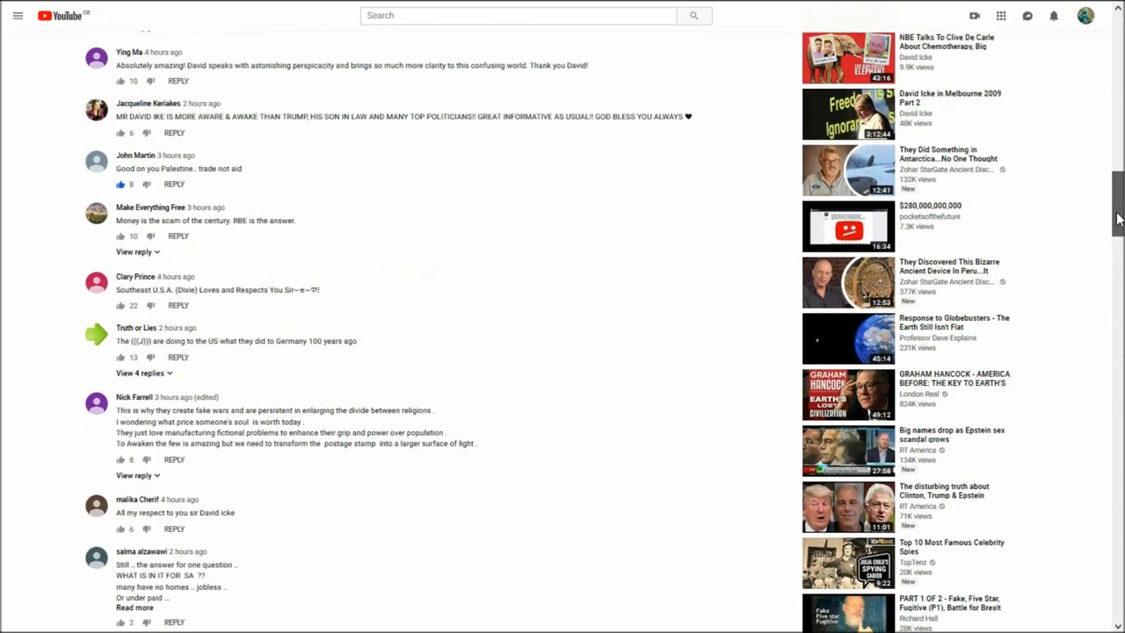
{"action": "scroll", "scroll_direction": "up", "scroll_amount": 3}
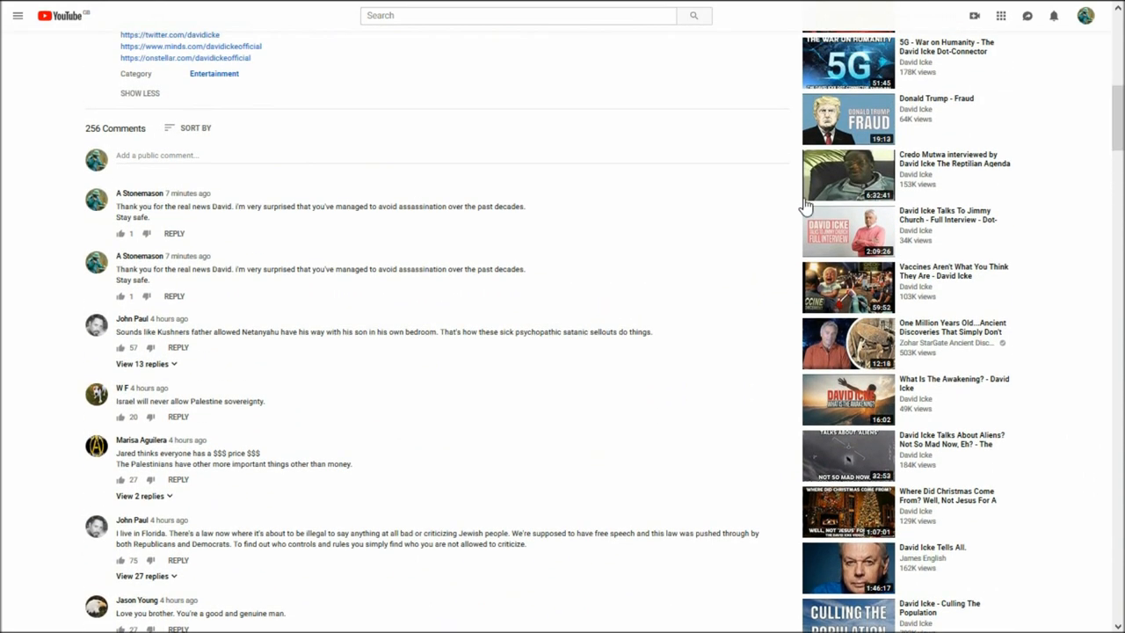
{"action": "mouse_move", "coordinate": [781, 268]}
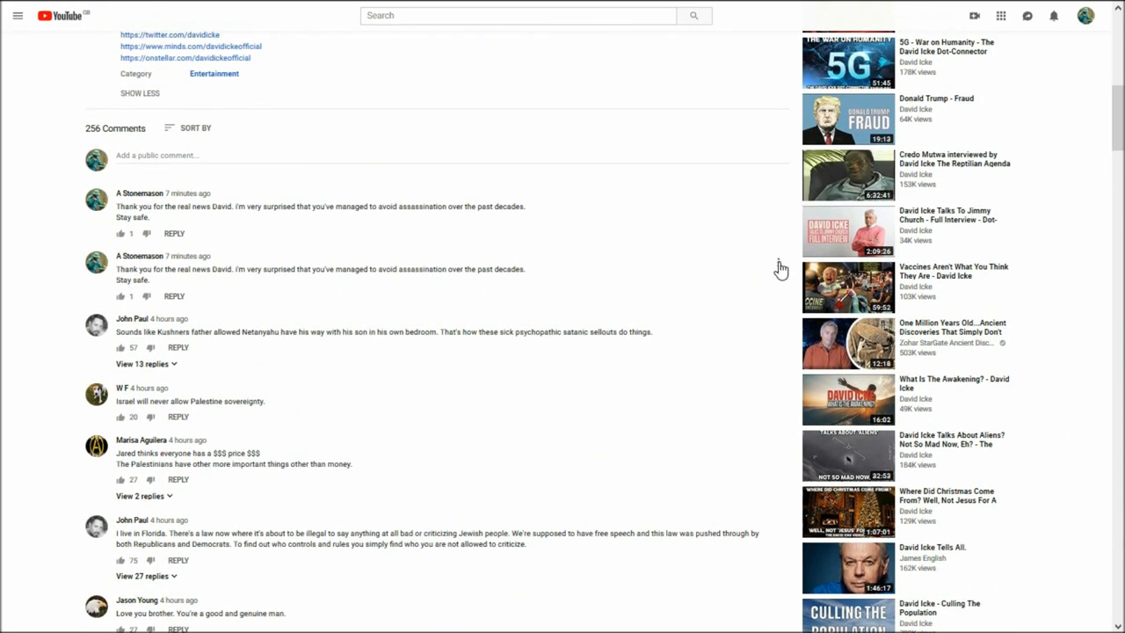
{"action": "left_click", "coordinate": [778, 262]}
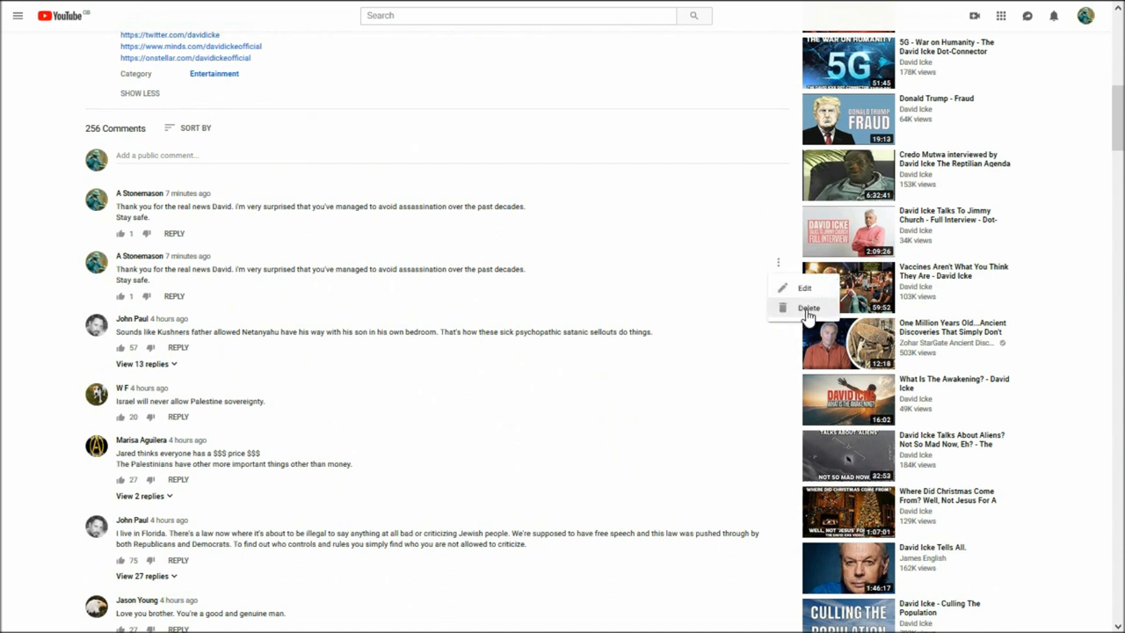
{"action": "left_click", "coordinate": [806, 307]}
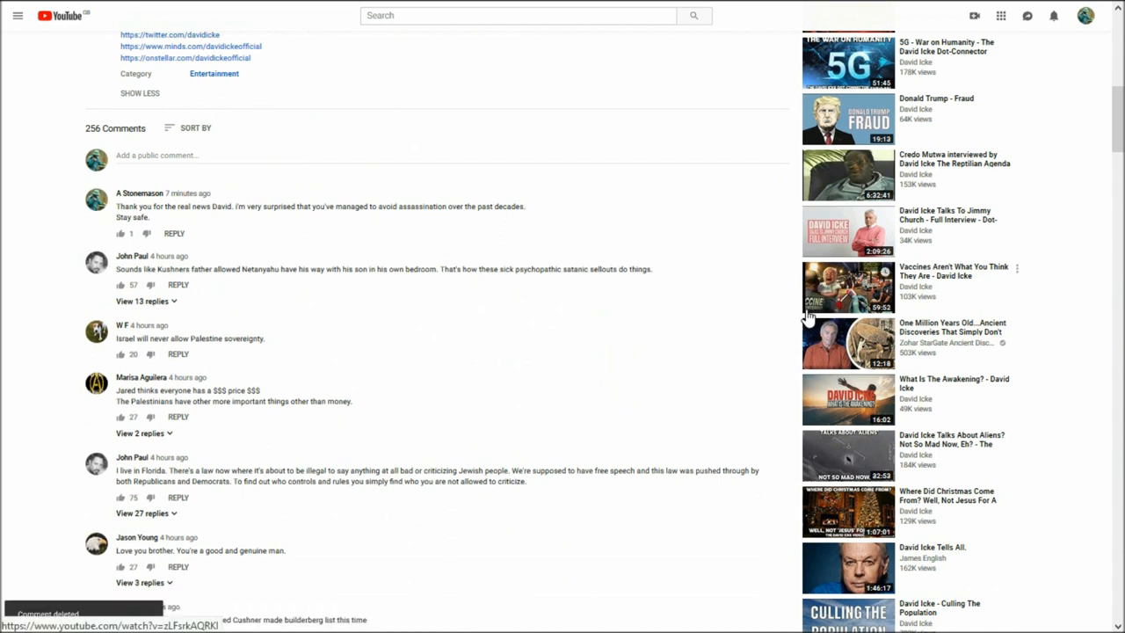
{"action": "scroll", "scroll_direction": "down", "scroll_amount": 3}
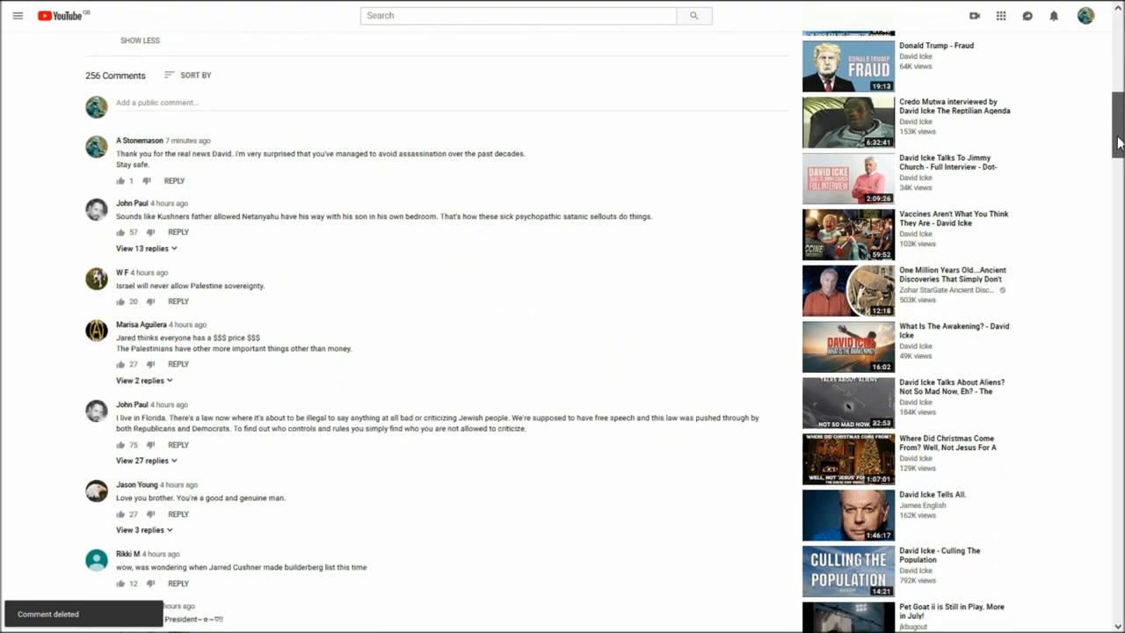
{"action": "scroll", "scroll_direction": "up", "scroll_amount": 3}
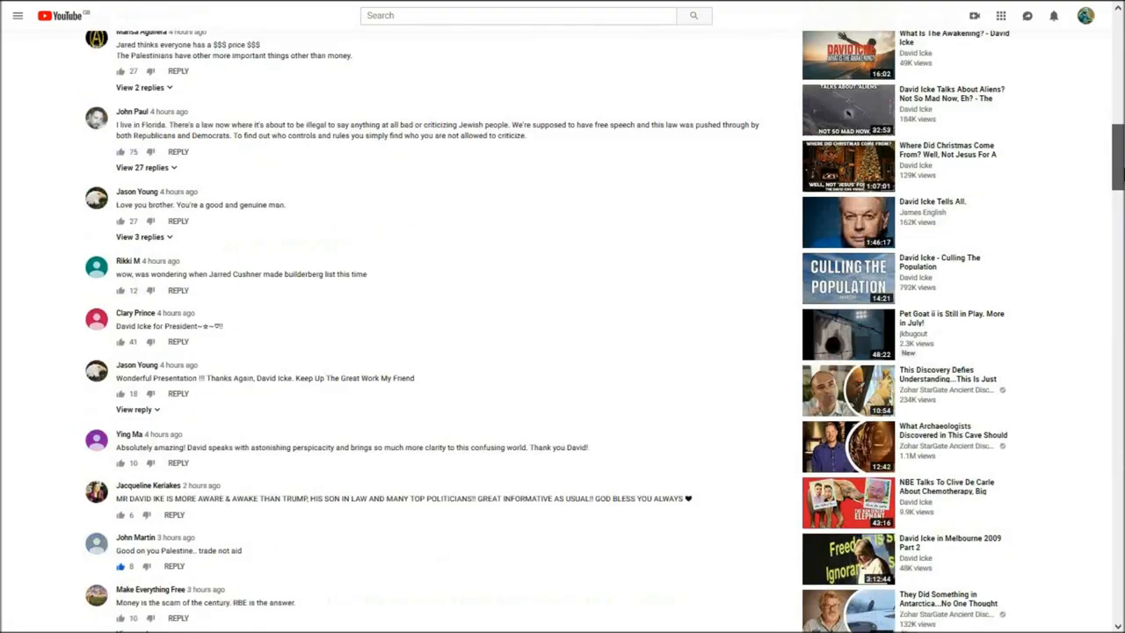
{"action": "scroll", "scroll_direction": "down", "scroll_amount": 3}
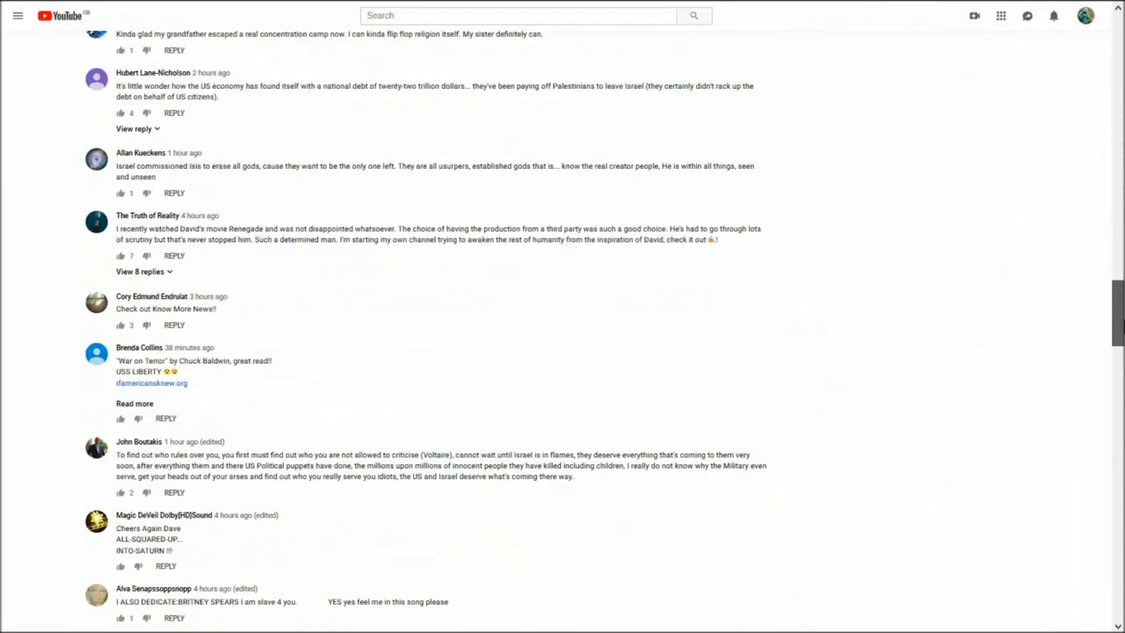
{"action": "scroll", "scroll_direction": "down", "scroll_amount": 3}
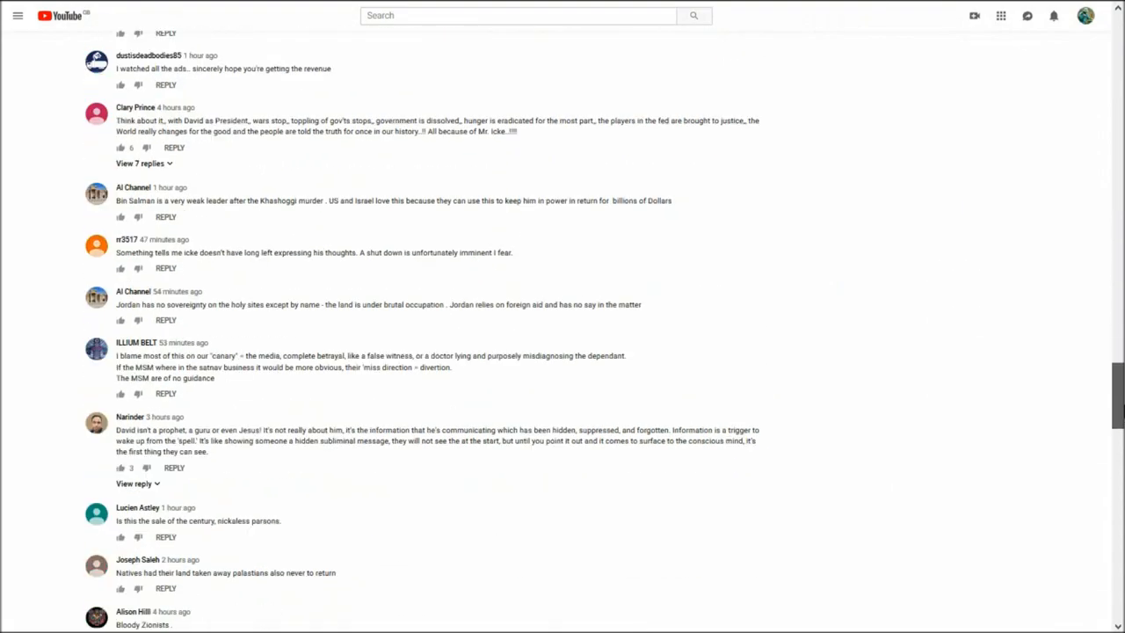
{"action": "scroll", "scroll_direction": "down", "scroll_amount": 3}
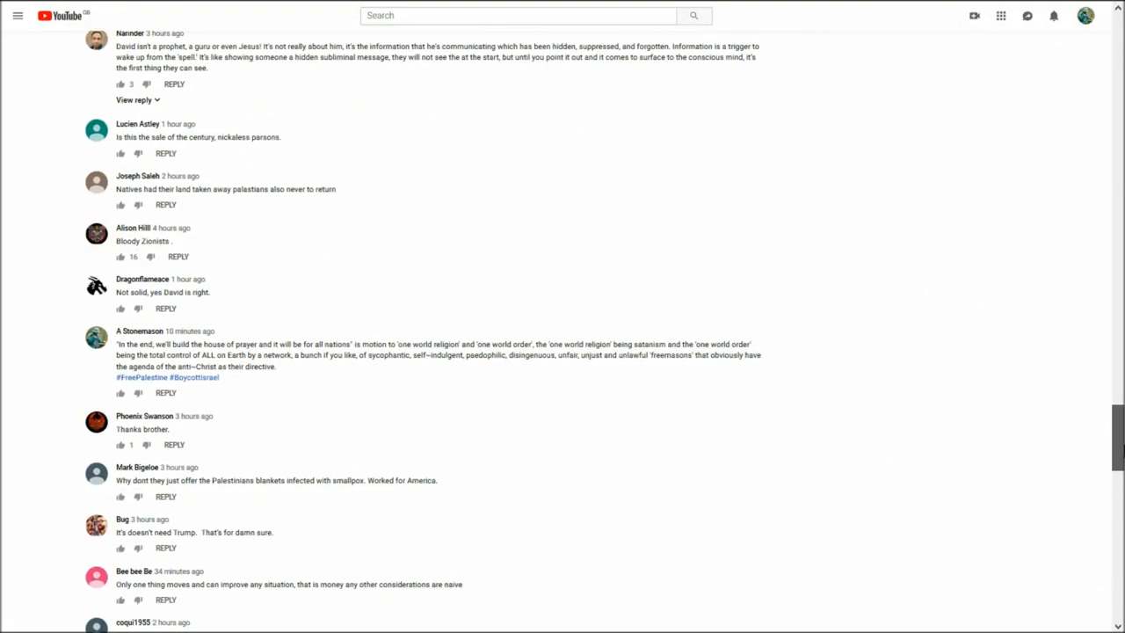
{"action": "scroll", "scroll_direction": "down", "scroll_amount": 3}
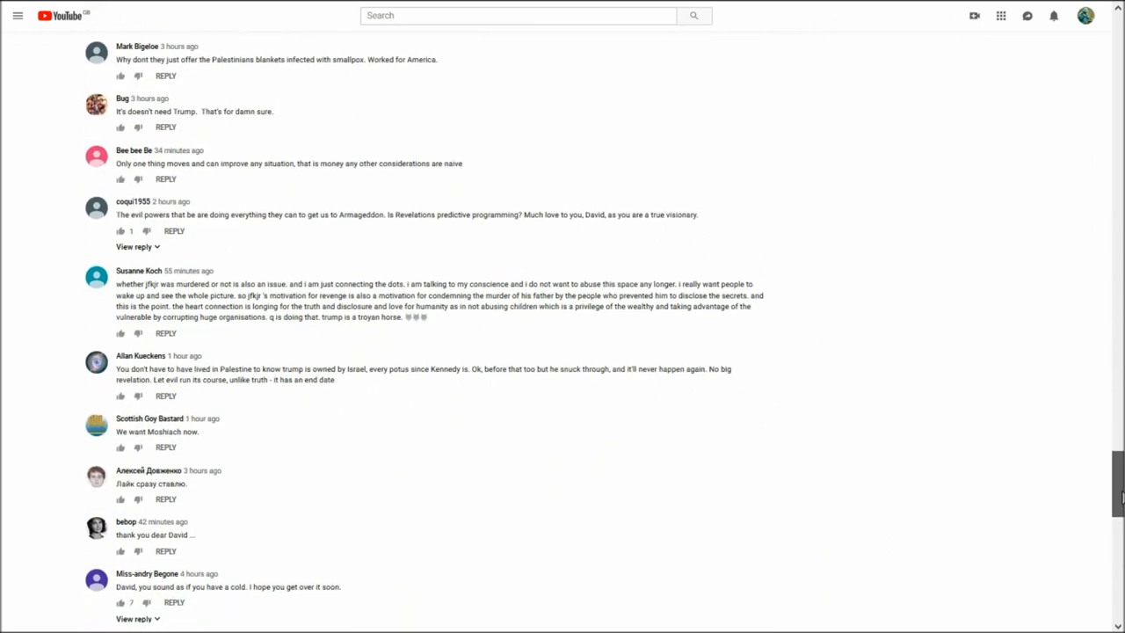
{"action": "scroll", "scroll_direction": "down", "scroll_amount": 3}
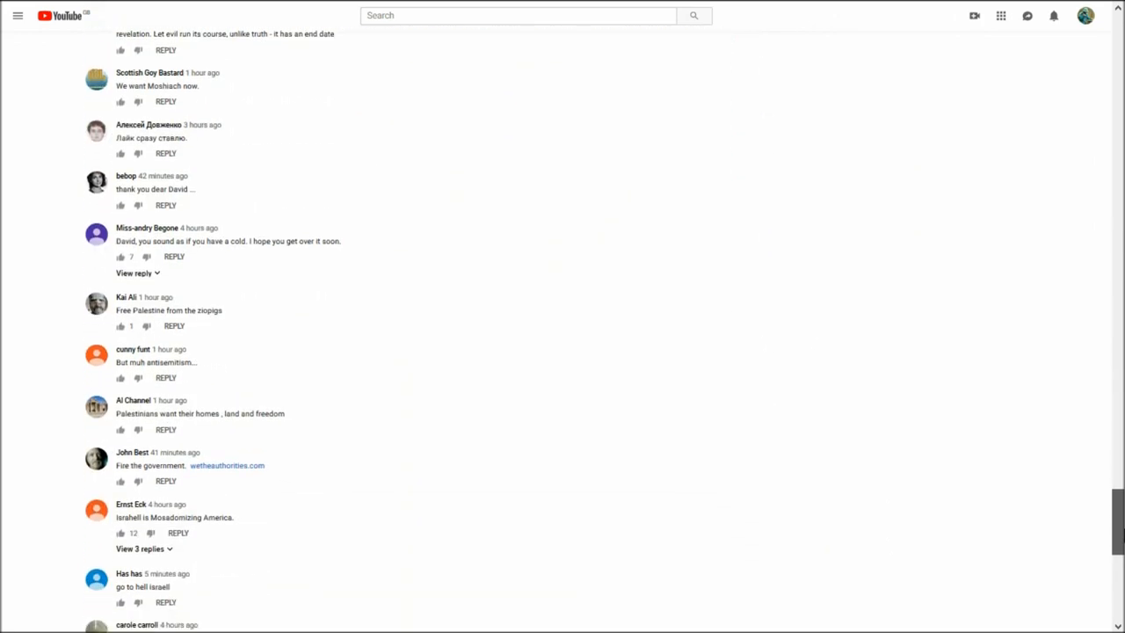
{"action": "scroll", "scroll_direction": "down", "scroll_amount": 3}
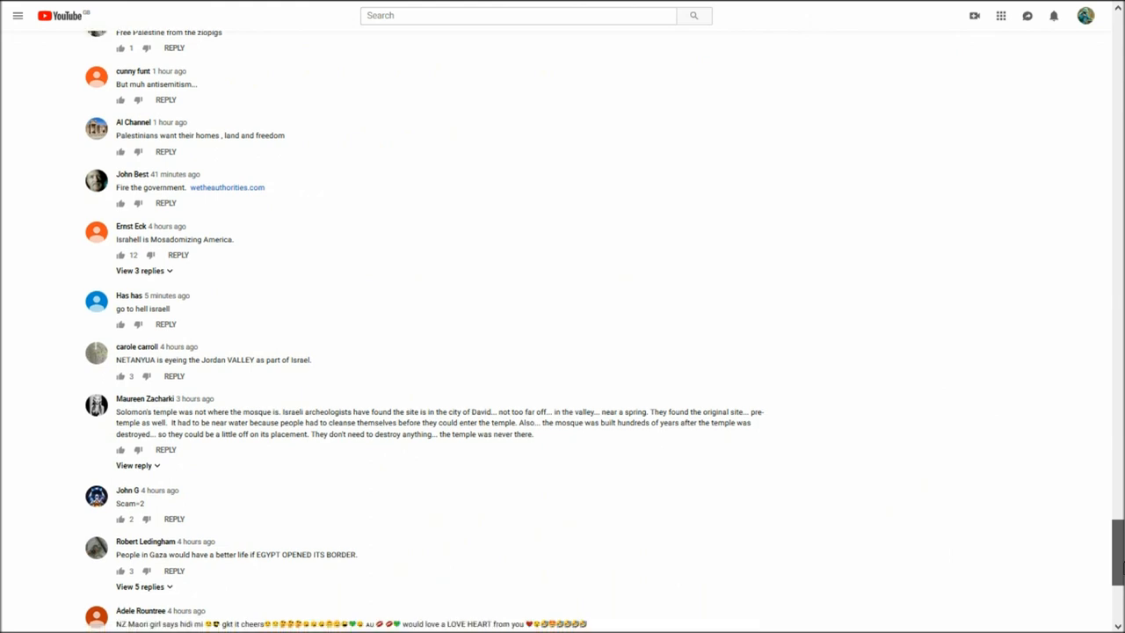
{"action": "scroll", "scroll_direction": "down", "scroll_amount": 3}
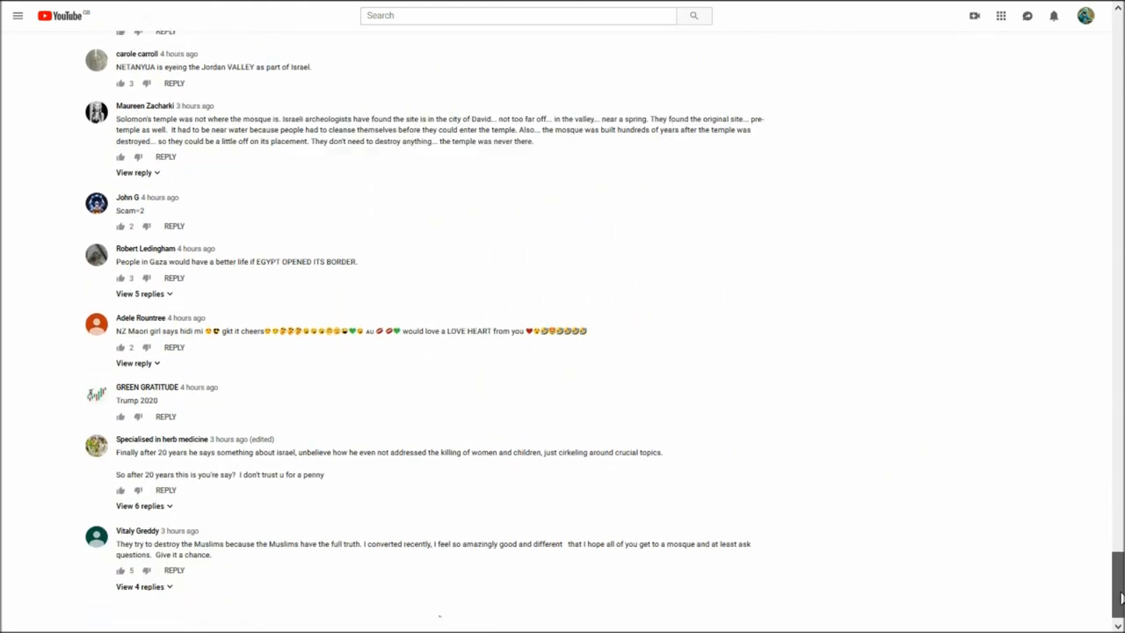
{"action": "scroll", "scroll_direction": "down", "scroll_amount": 3}
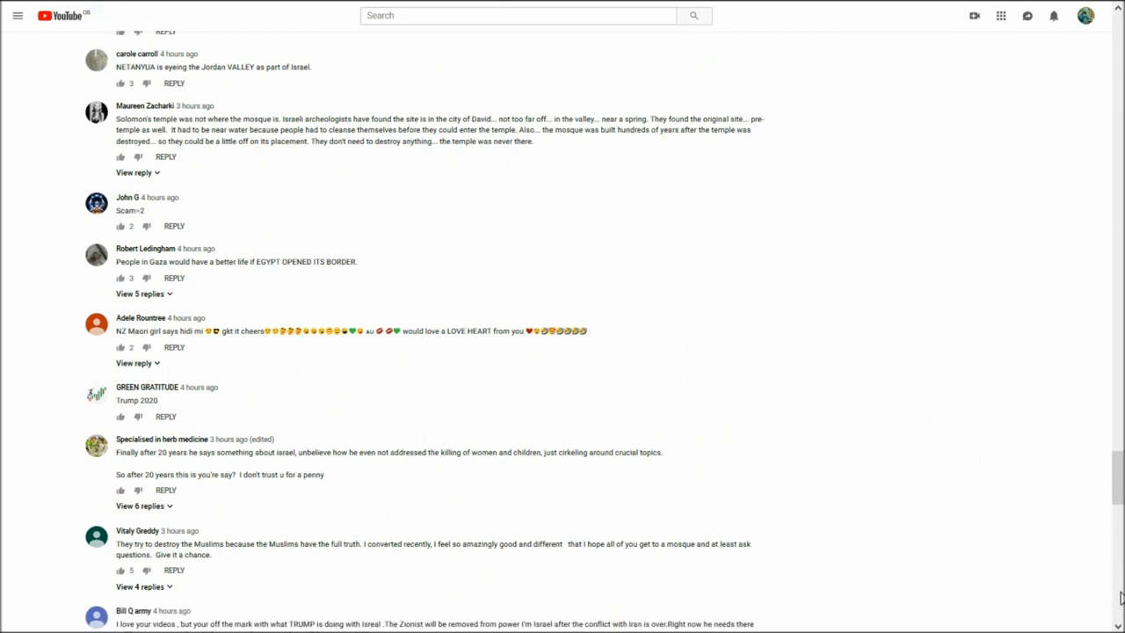
{"action": "scroll", "scroll_direction": "down", "scroll_amount": 3}
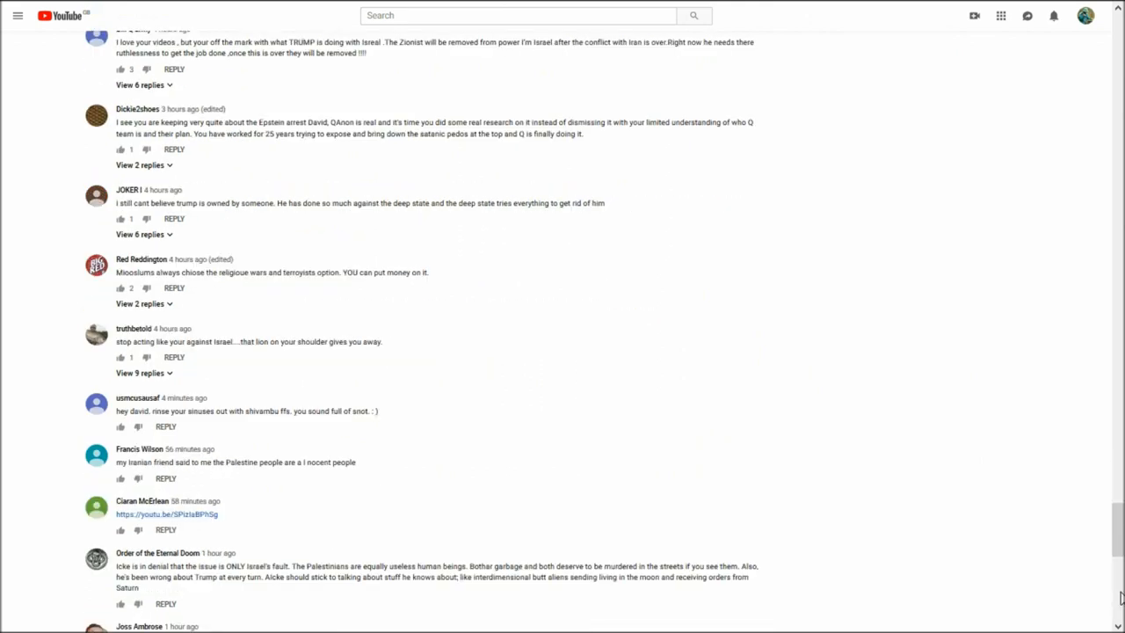
{"action": "scroll", "scroll_direction": "down", "scroll_amount": 3}
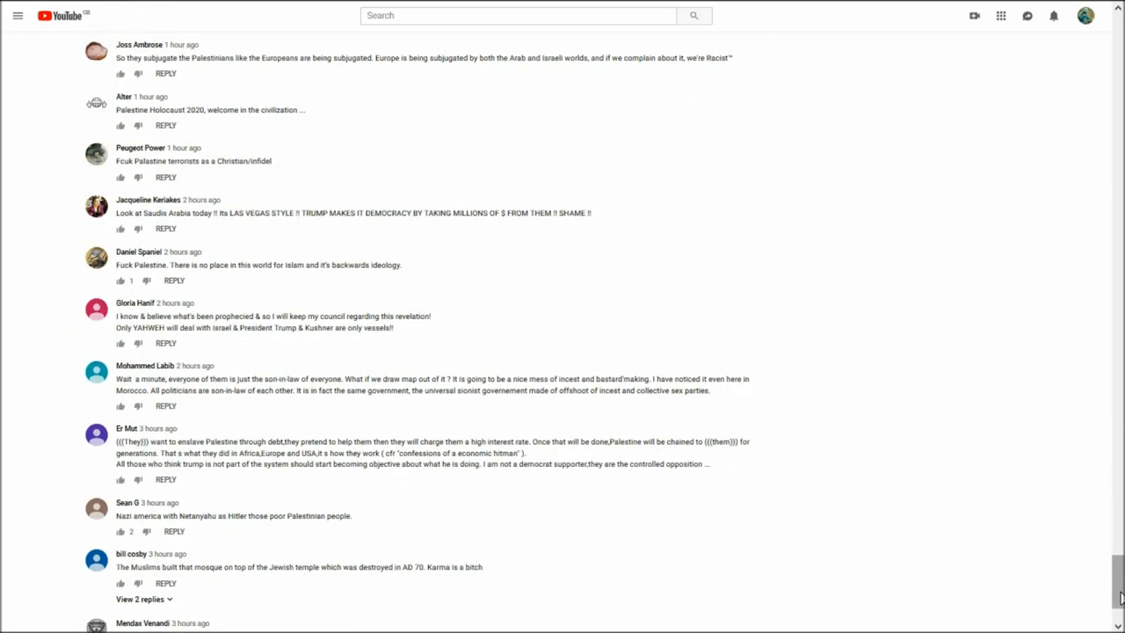
{"action": "scroll", "scroll_direction": "down", "scroll_amount": 3}
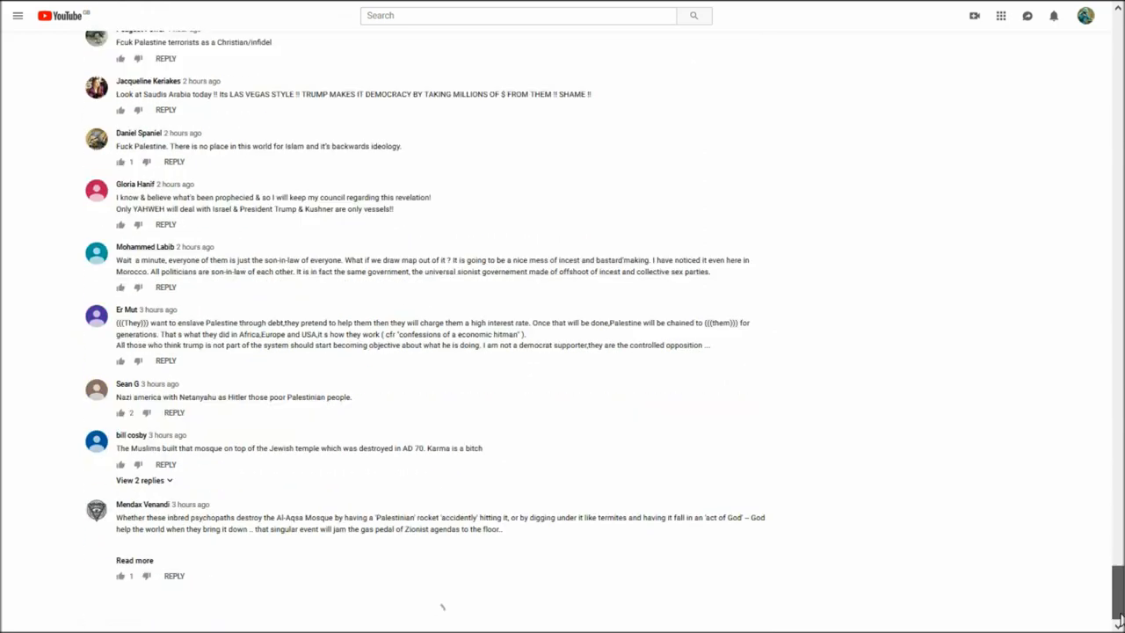
{"action": "scroll", "scroll_direction": "down", "scroll_amount": 3}
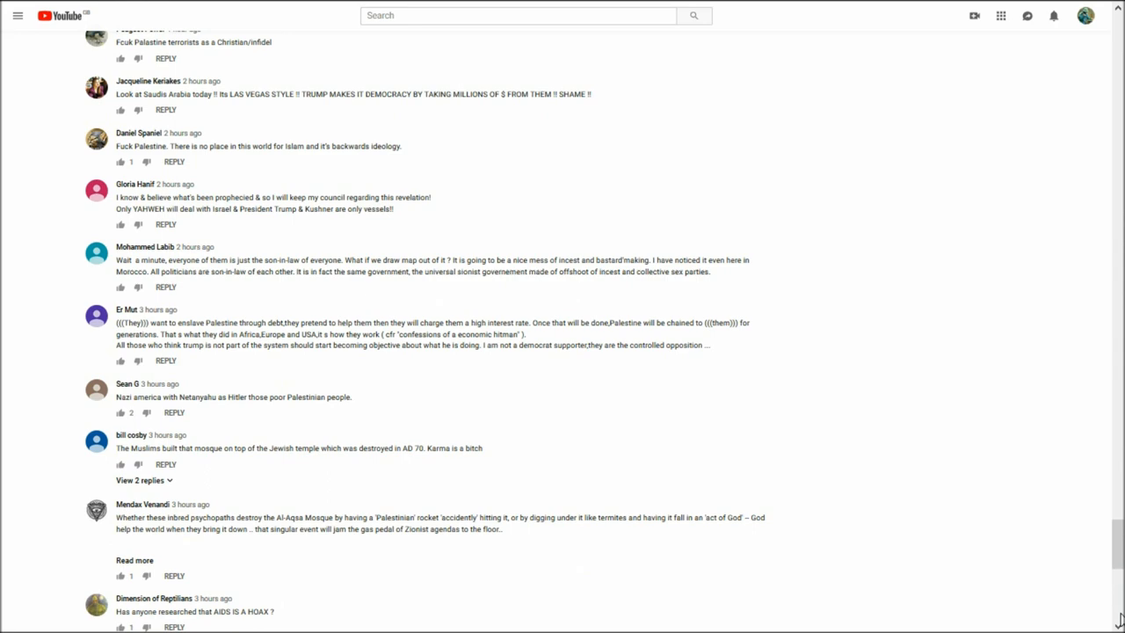
{"action": "scroll", "scroll_direction": "down", "scroll_amount": 3}
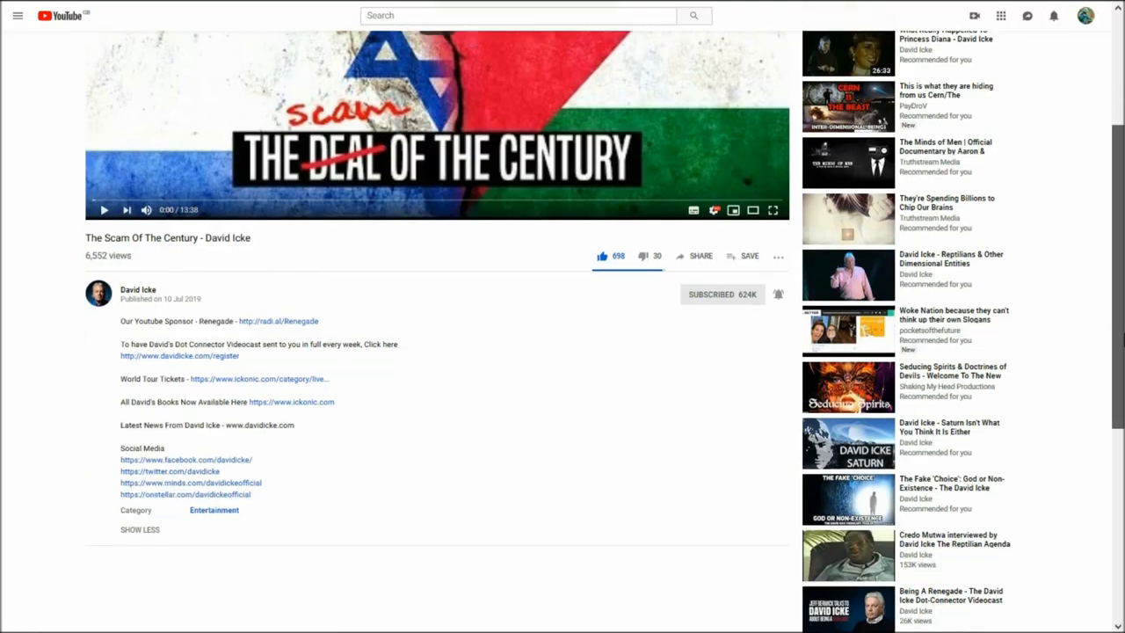
{"action": "scroll", "scroll_direction": "down", "scroll_amount": 3}
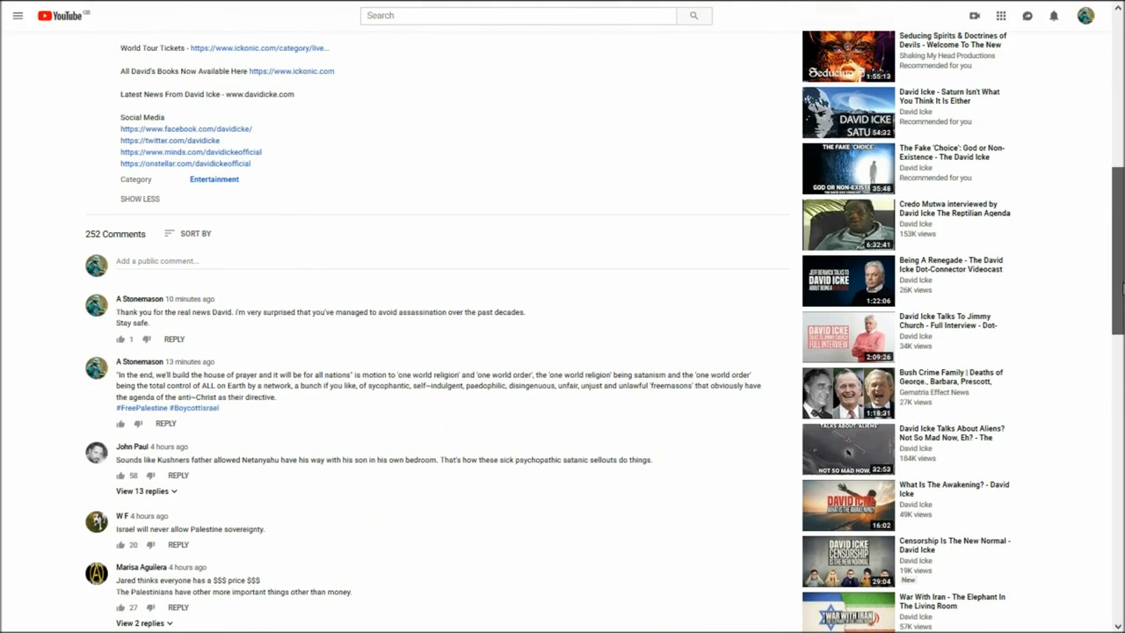
{"action": "scroll", "scroll_direction": "down", "scroll_amount": 3}
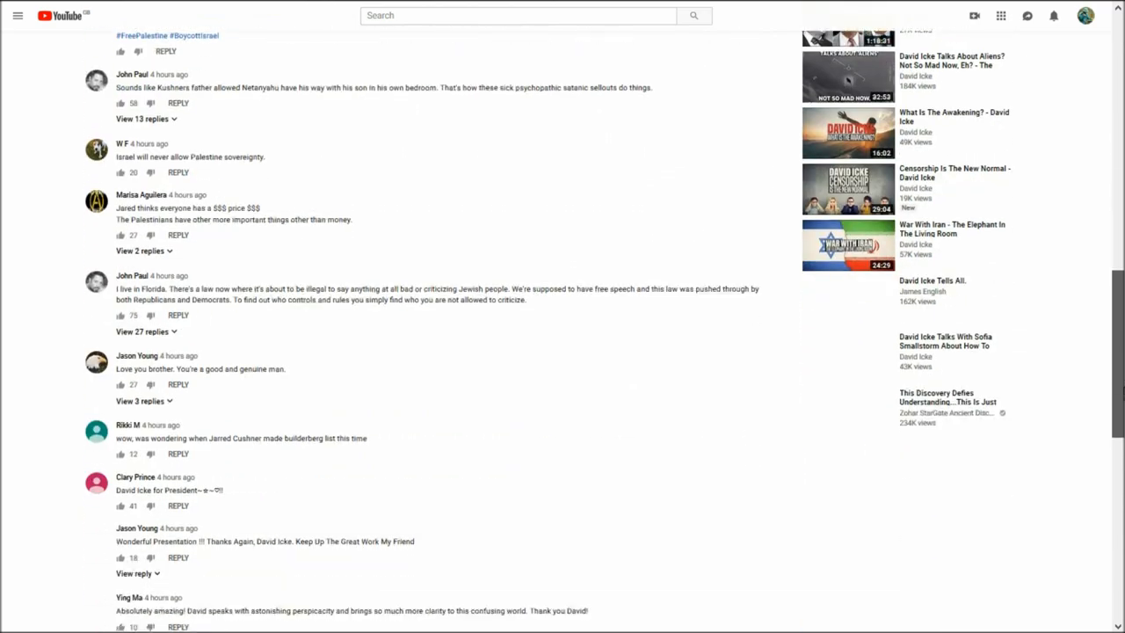
{"action": "scroll", "scroll_direction": "down", "scroll_amount": 3}
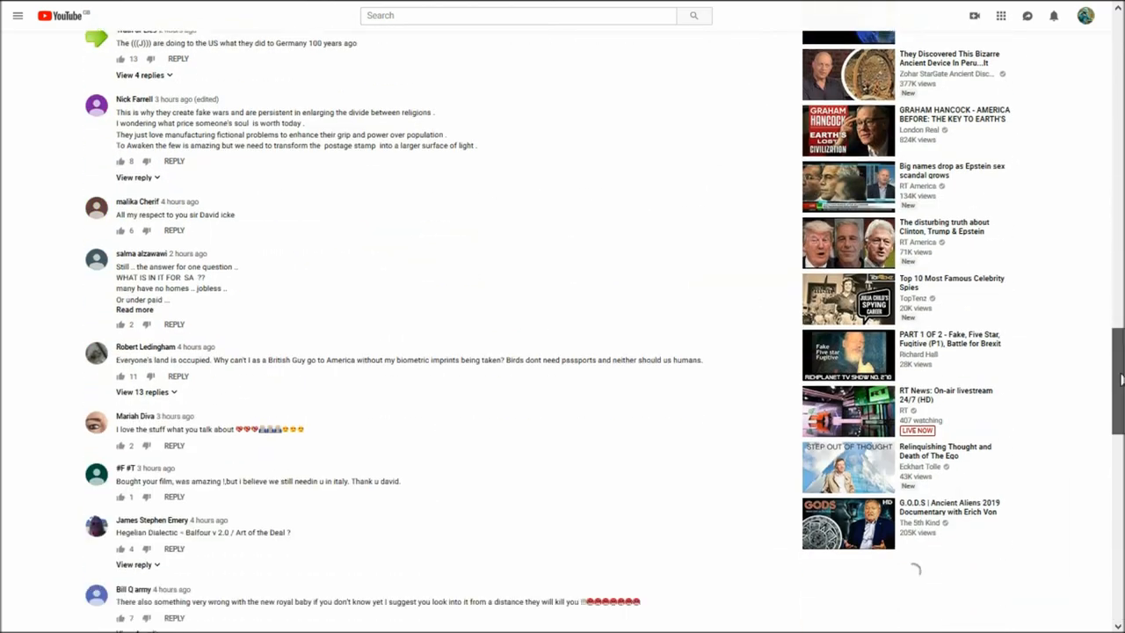
{"action": "scroll", "scroll_direction": "down", "scroll_amount": 3}
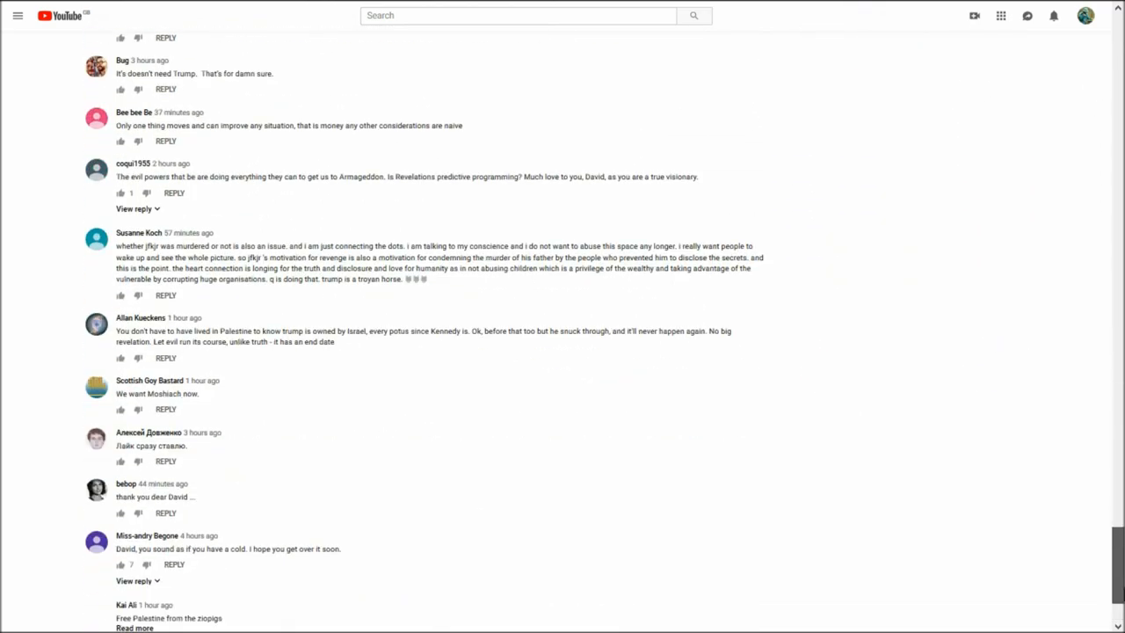
{"action": "scroll", "scroll_direction": "down", "scroll_amount": 3}
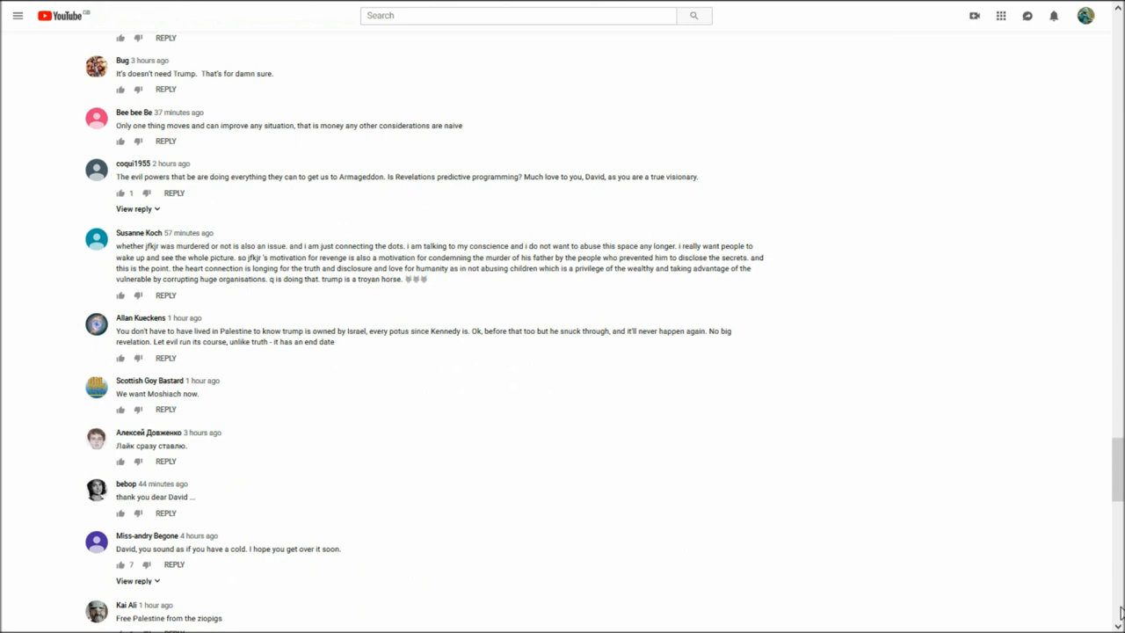
{"action": "scroll", "scroll_direction": "down", "scroll_amount": 3}
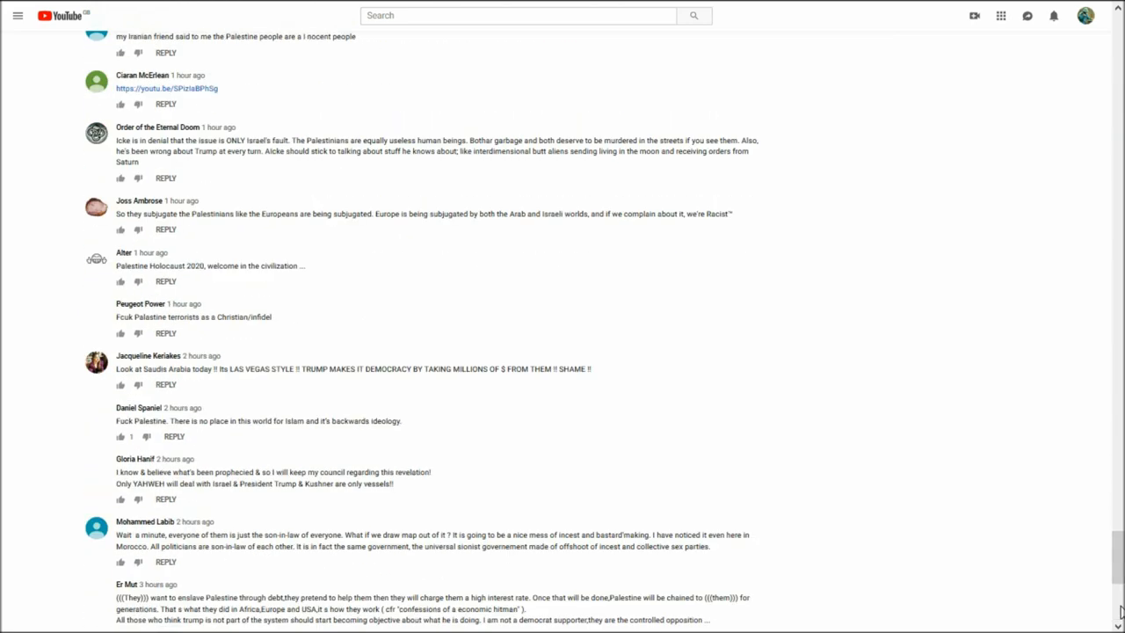
{"action": "scroll", "scroll_direction": "down", "scroll_amount": 3}
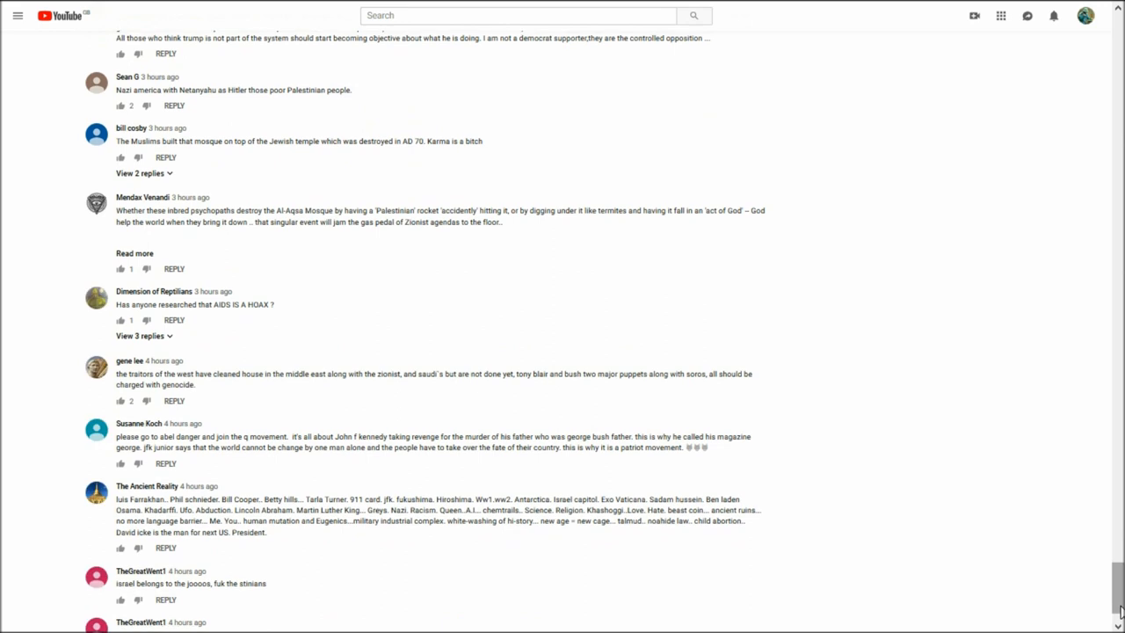
{"action": "scroll", "scroll_direction": "down", "scroll_amount": 3}
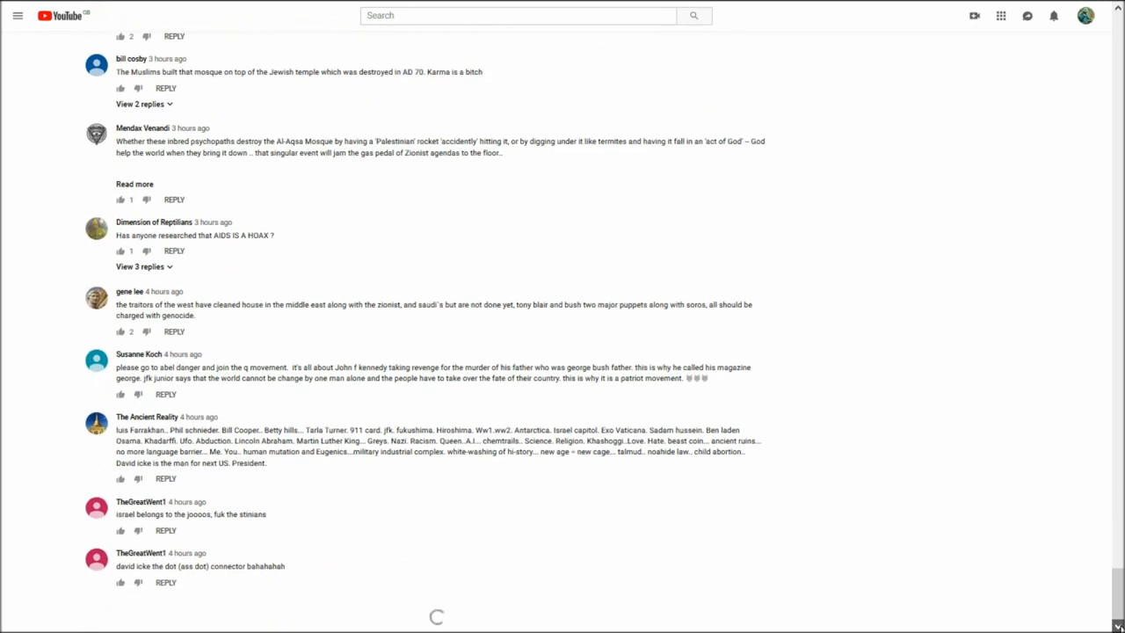
{"action": "scroll", "scroll_direction": "down", "scroll_amount": 3}
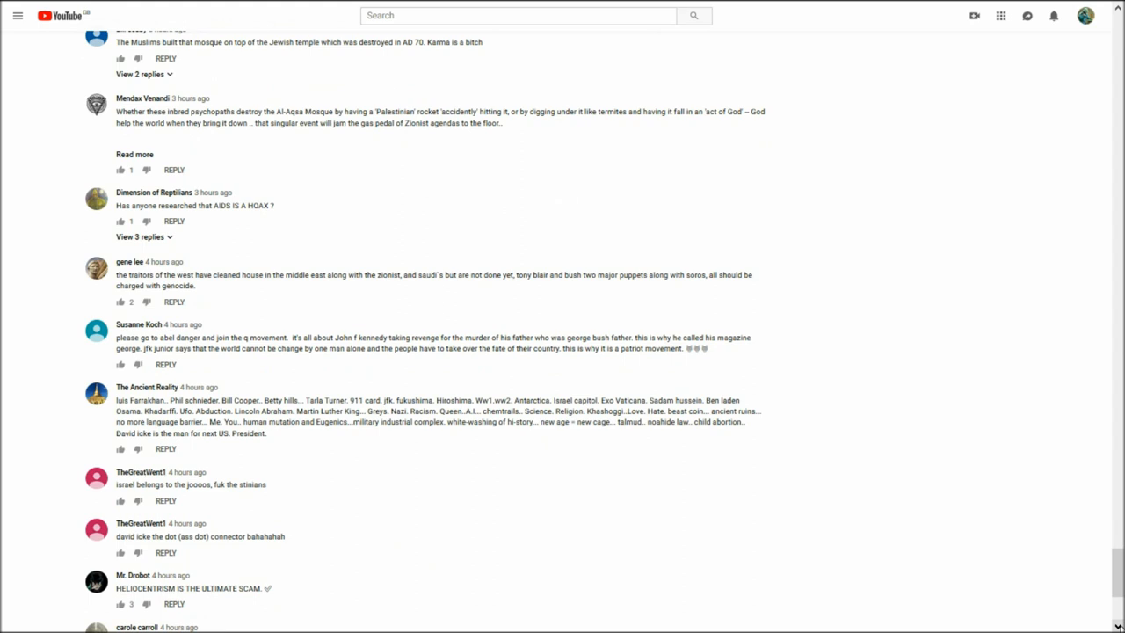
{"action": "scroll", "scroll_direction": "down", "scroll_amount": 3}
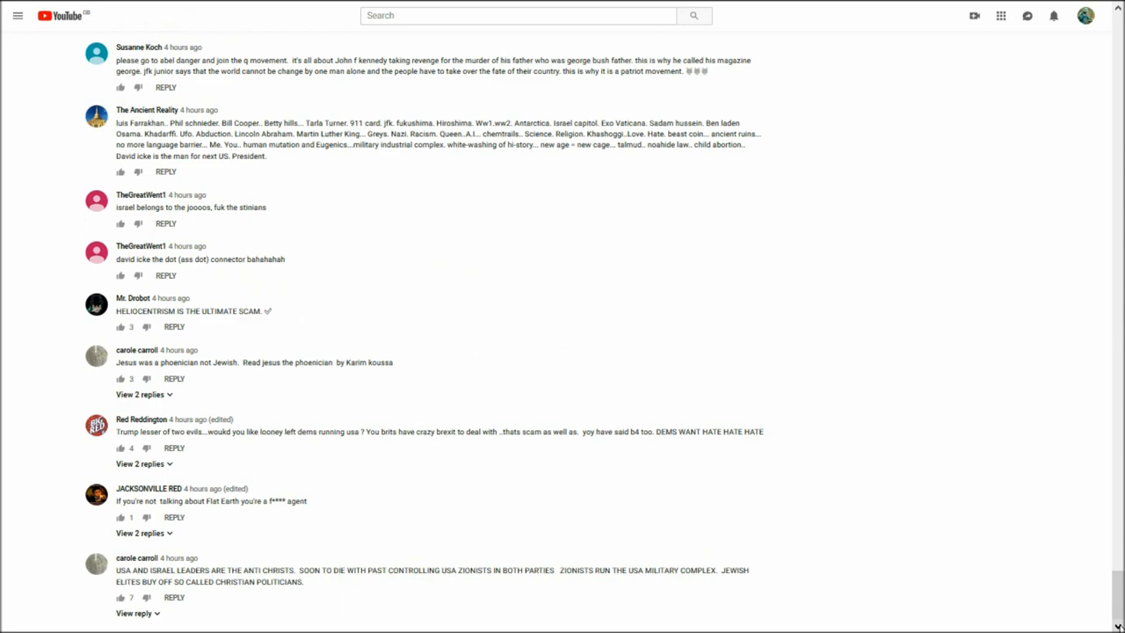
{"action": "scroll", "scroll_direction": "down", "scroll_amount": 3}
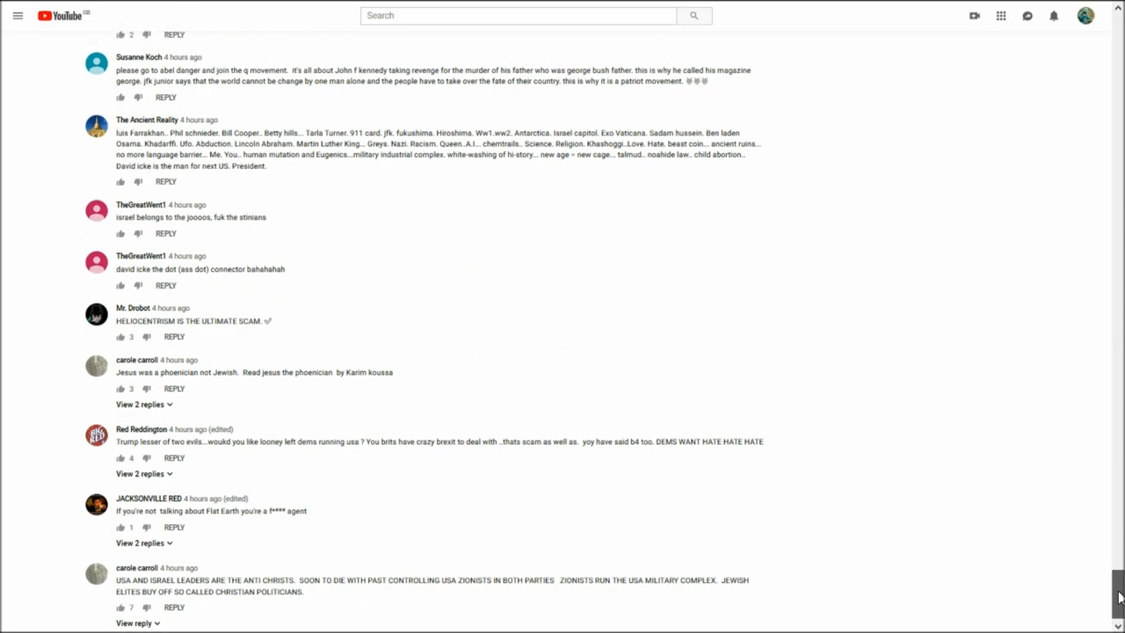
{"action": "scroll", "scroll_direction": "down", "scroll_amount": 3}
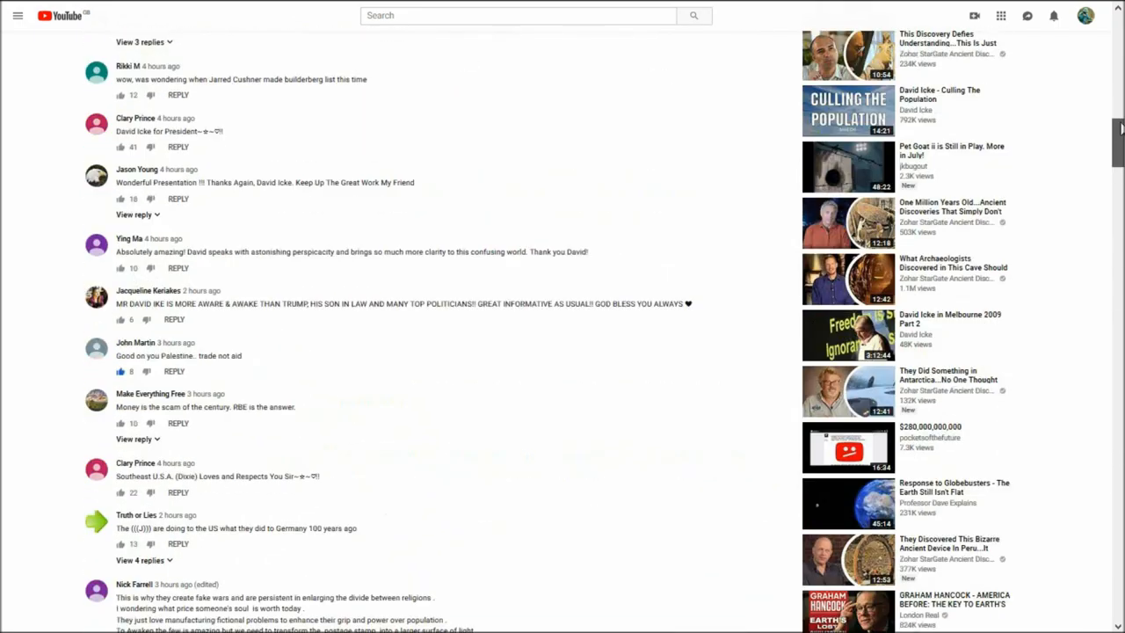
{"action": "scroll", "scroll_direction": "up", "scroll_amount": 3}
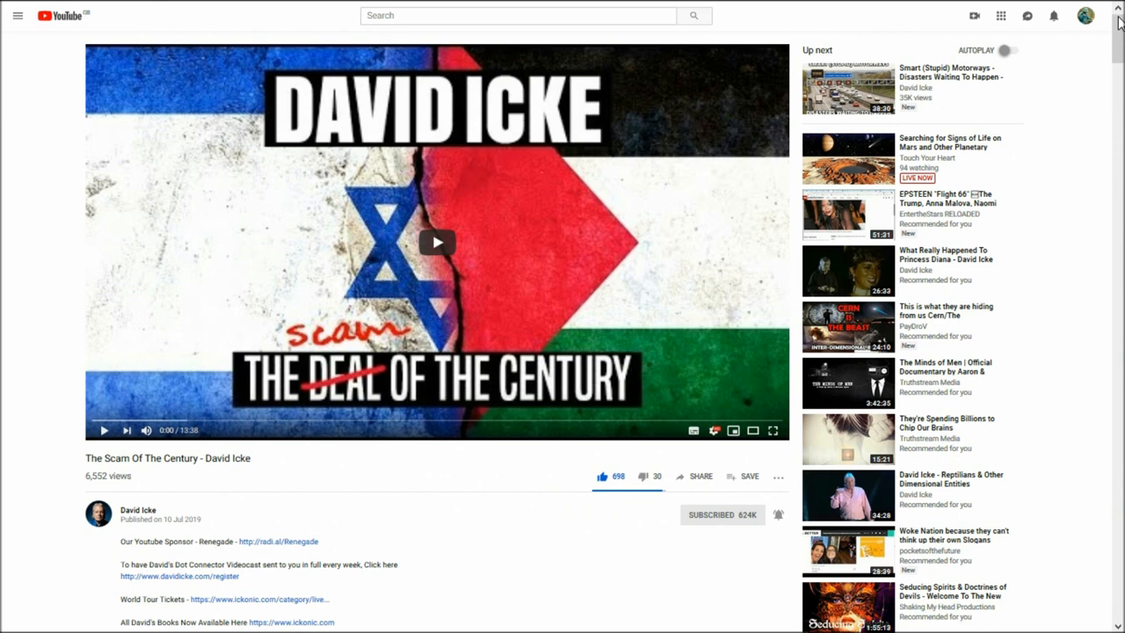
{"action": "mouse_move", "coordinate": [589, 195]}
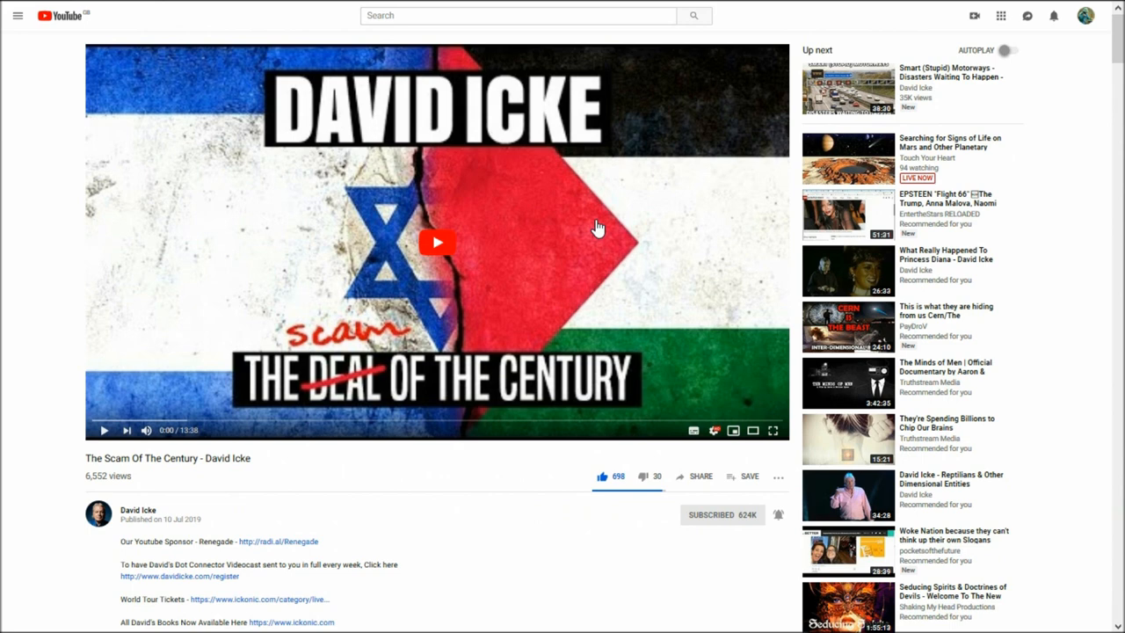
{"action": "mouse_move", "coordinate": [527, 271]}
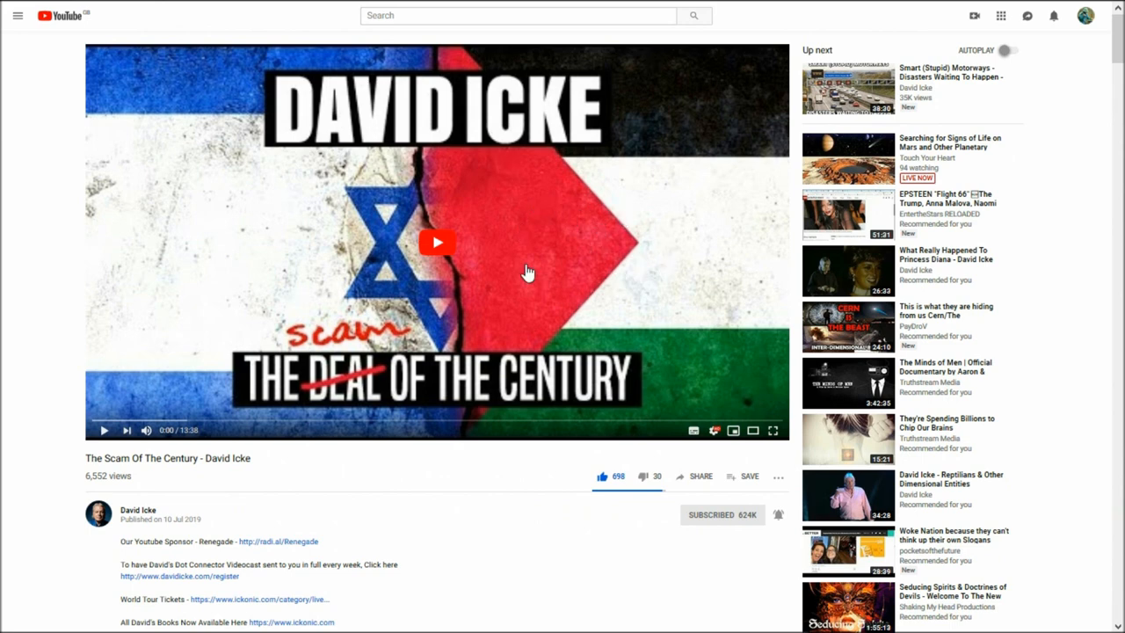
{"action": "mouse_move", "coordinate": [621, 186]}
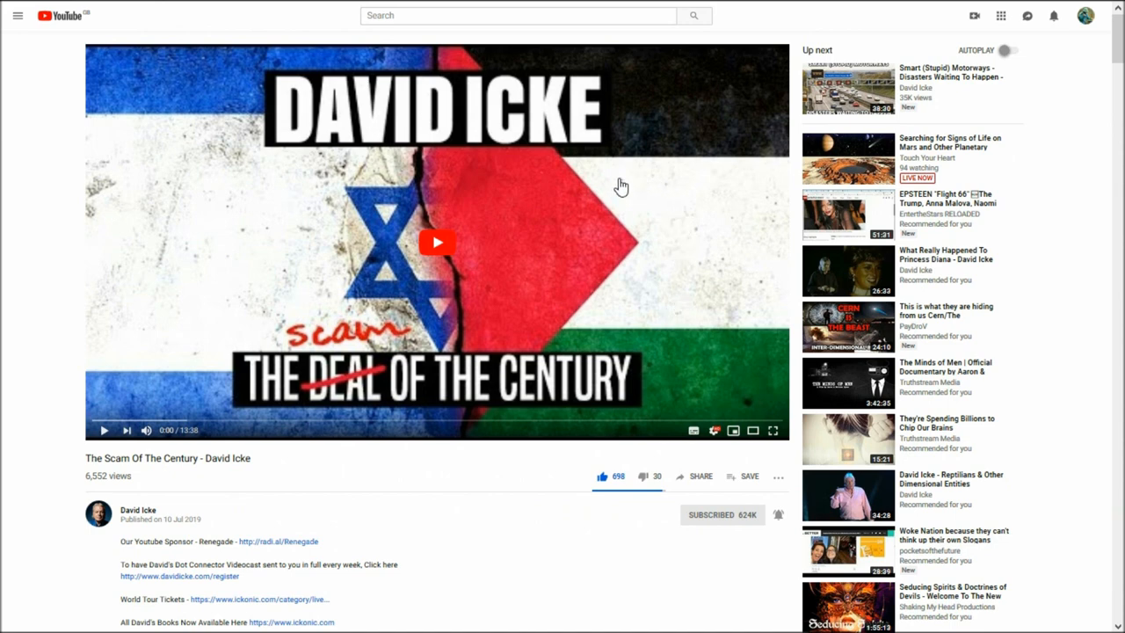
{"action": "mouse_move", "coordinate": [616, 188]}
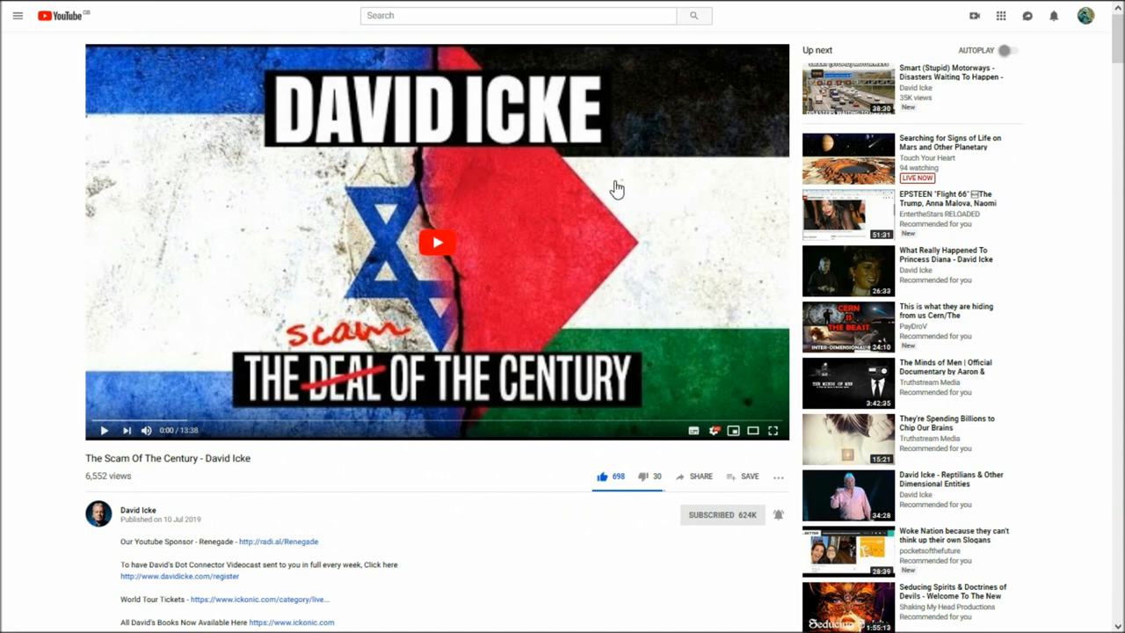
{"action": "mouse_move", "coordinate": [654, 311]}
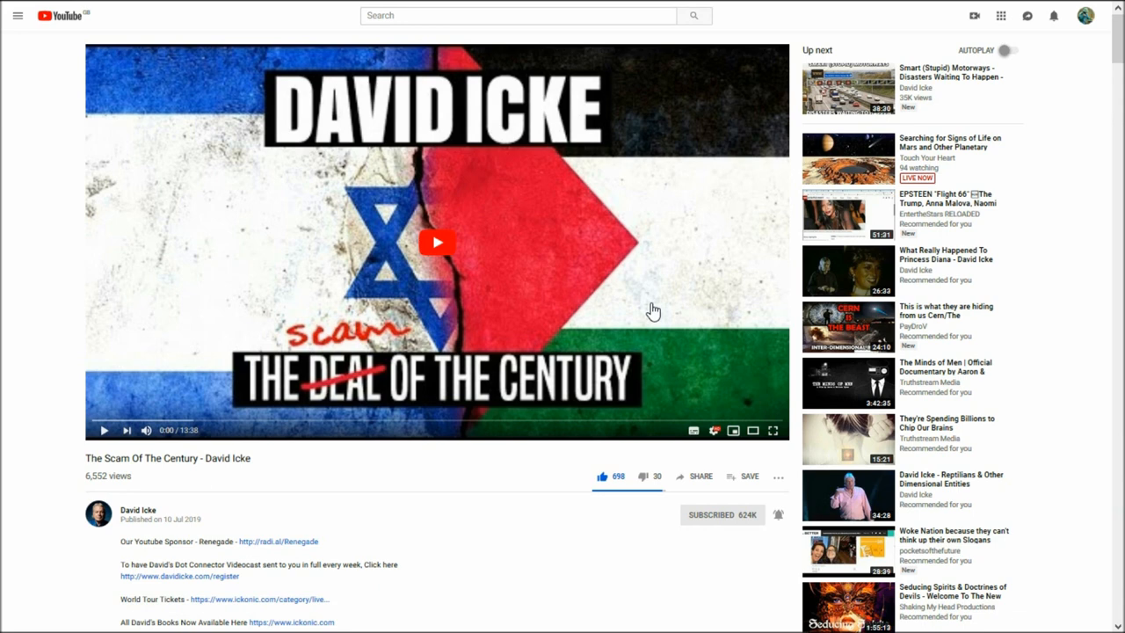
{"action": "mouse_move", "coordinate": [752, 256]}
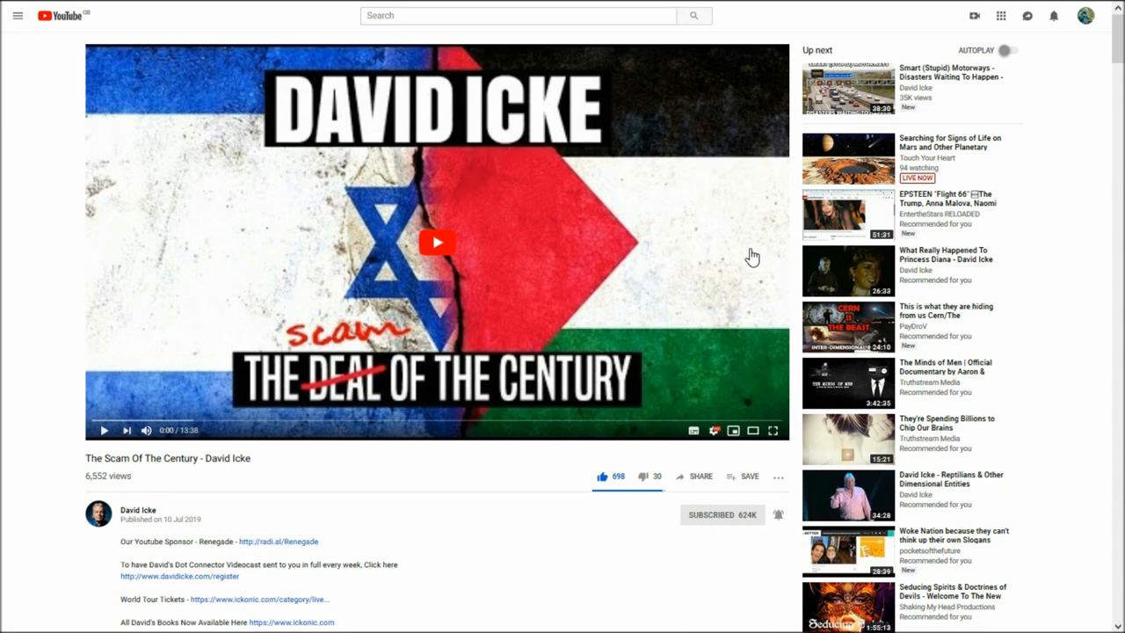